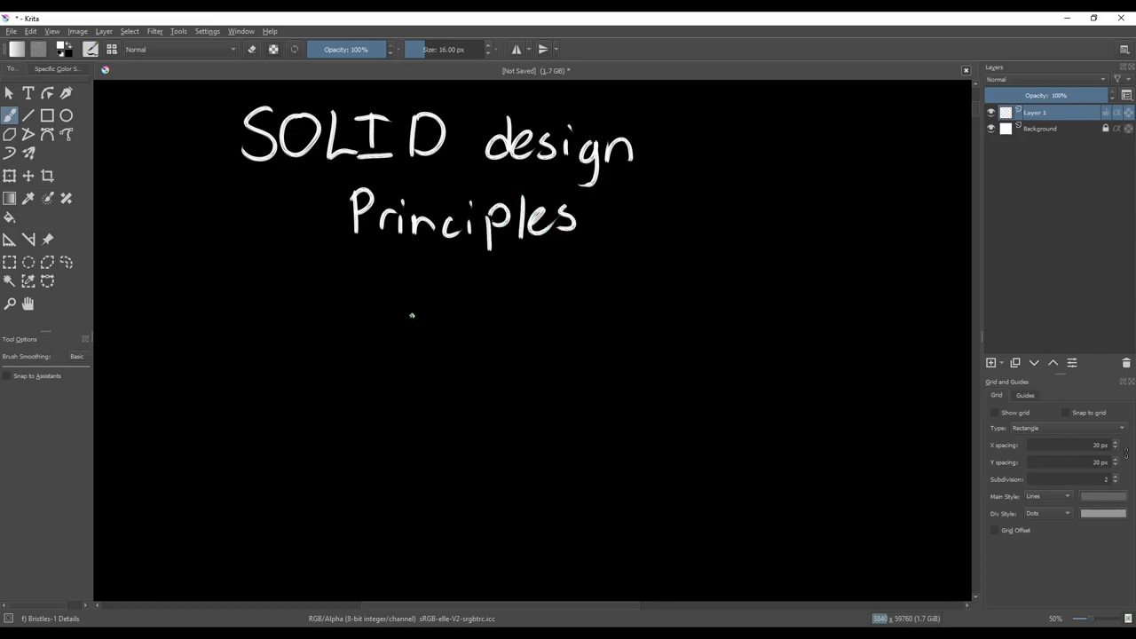
Handwrite S, O, L, I, D down the left with Single responsibility, Liskov Substitution, Interface segregation and dependency names beside them
drag(160, 262, 133, 316)
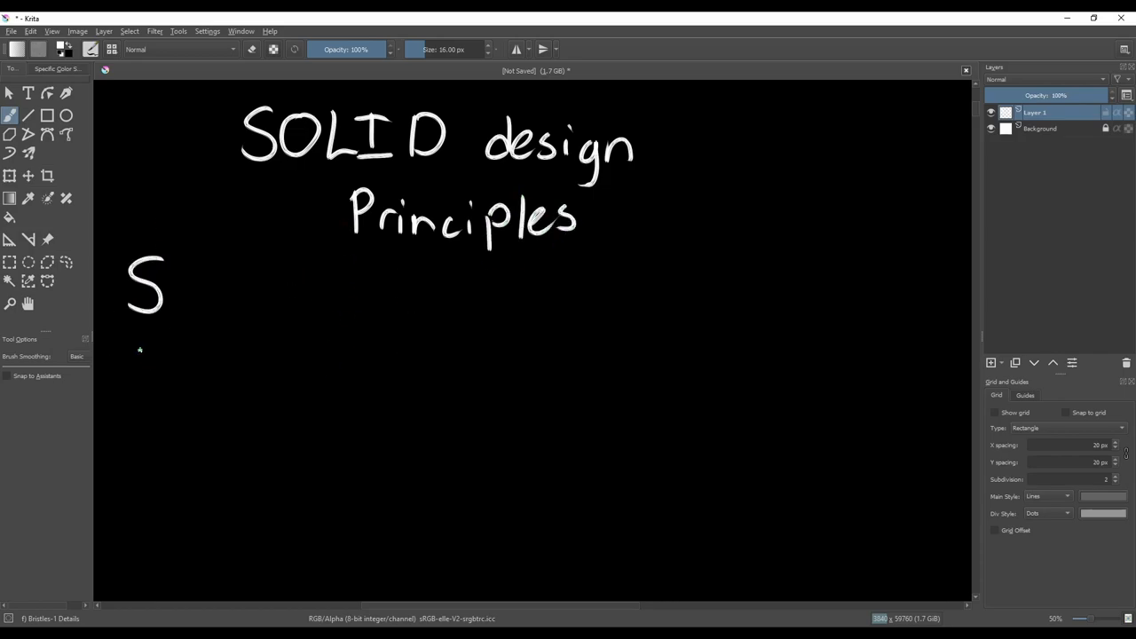
drag(142, 284, 151, 568)
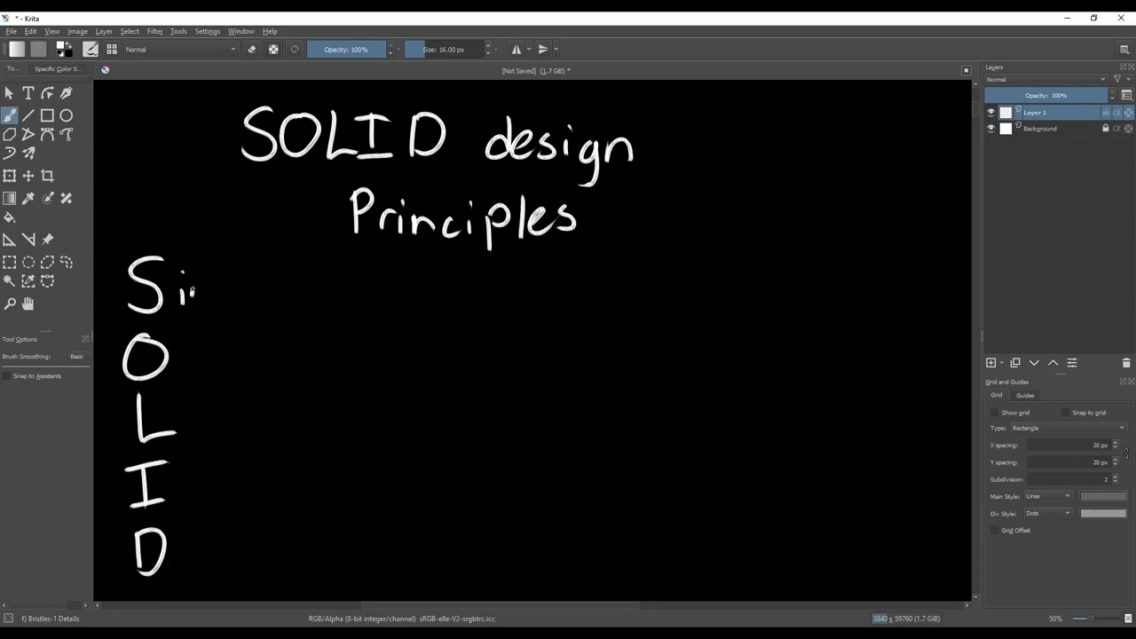
drag(178, 293, 426, 293)
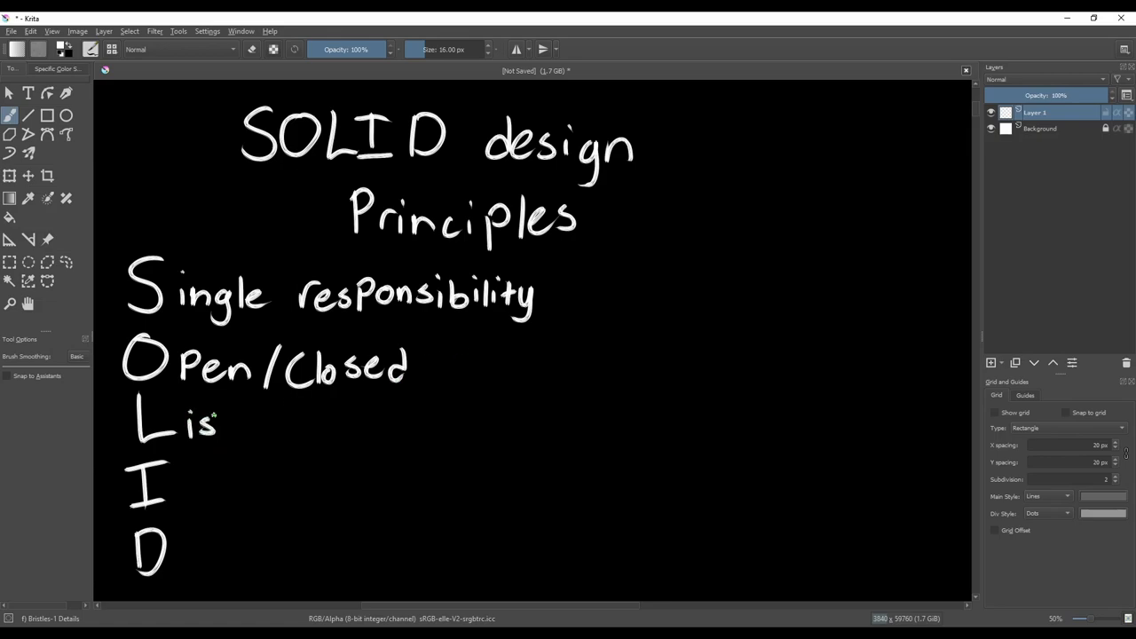
drag(216, 423, 435, 422)
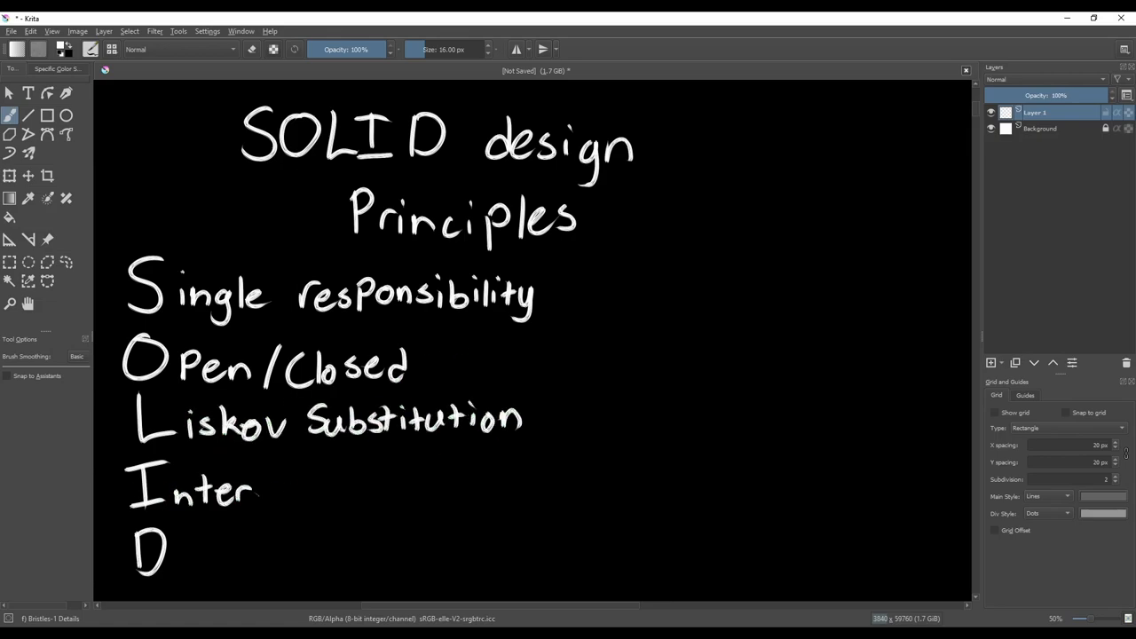
drag(257, 494, 488, 494)
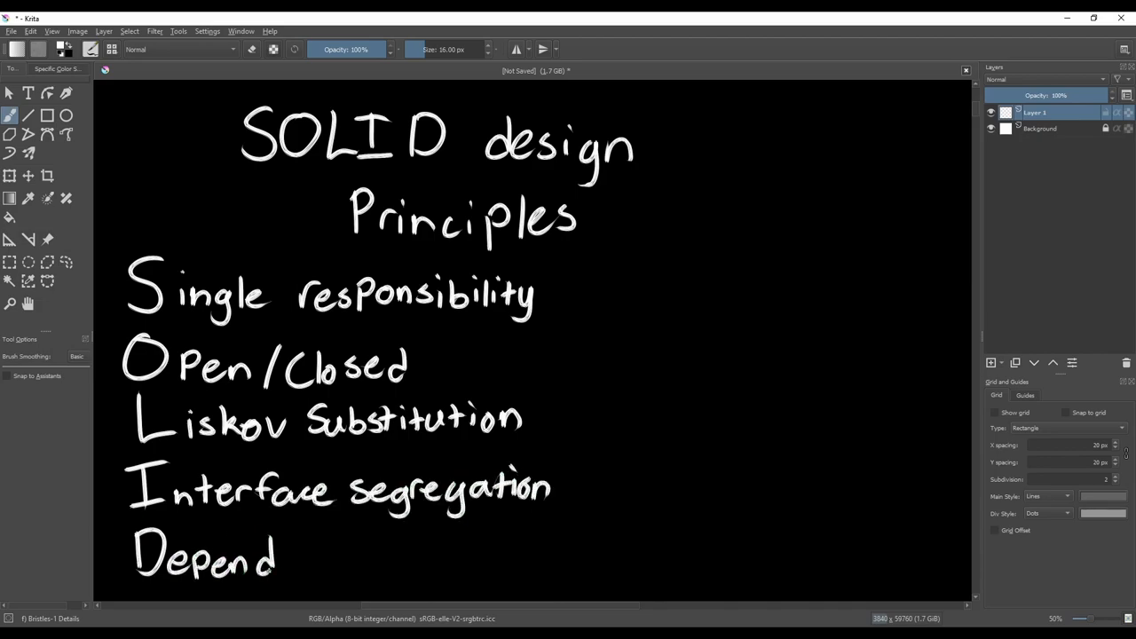
drag(275, 559, 577, 568)
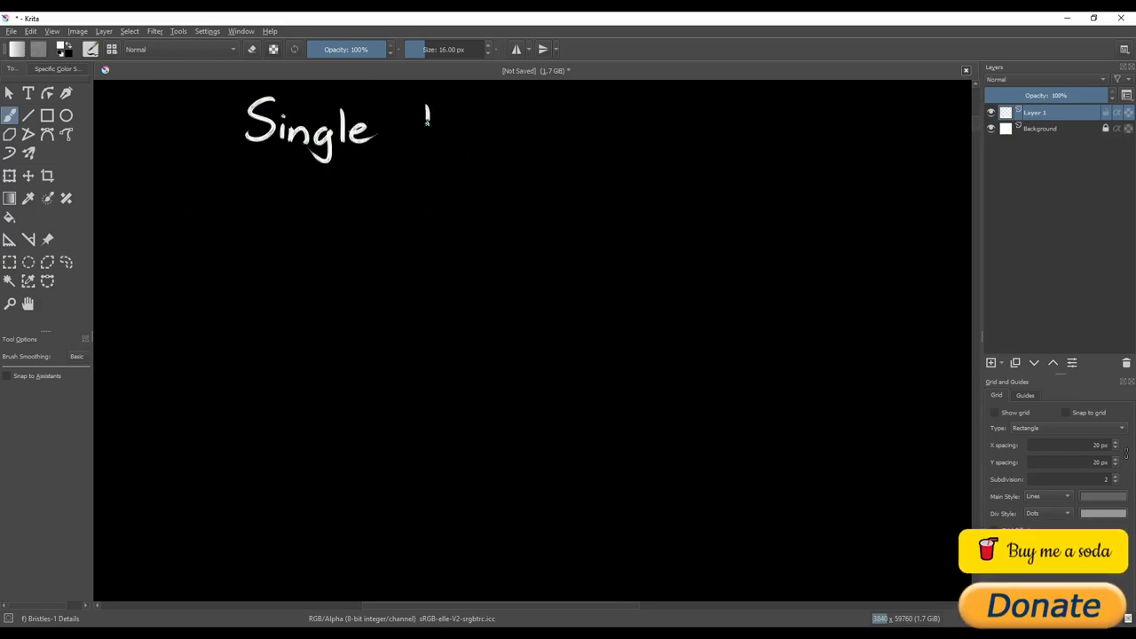
Handwrite the Single Responsibility Principle heading and 'Software module should have only 1 Job' beneath it
drag(426, 133, 625, 133)
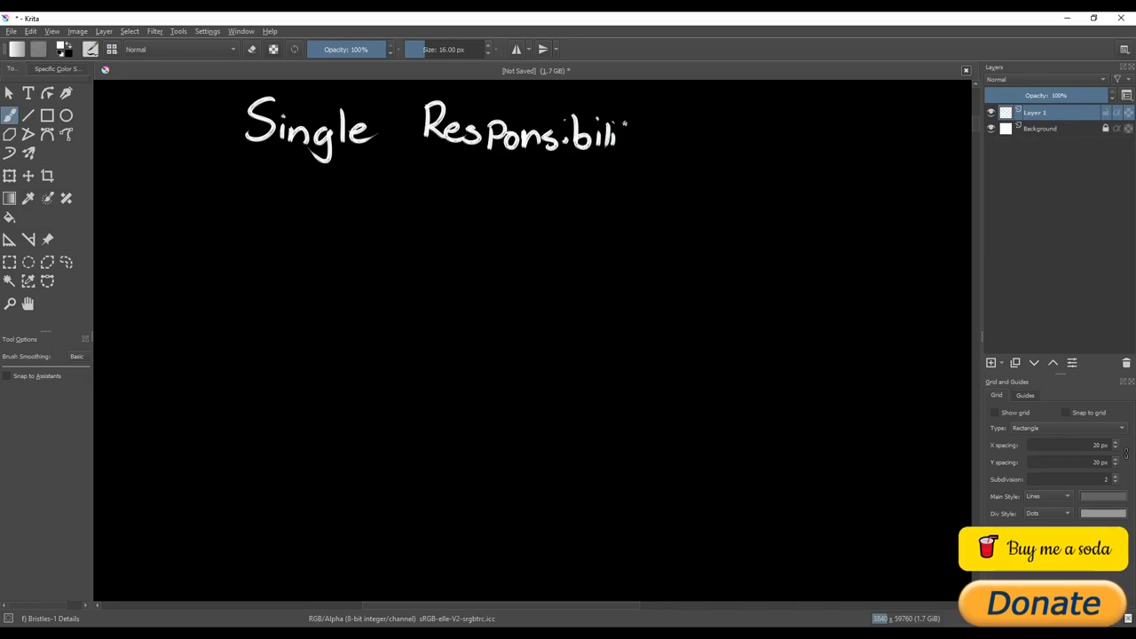
drag(622, 139, 795, 138)
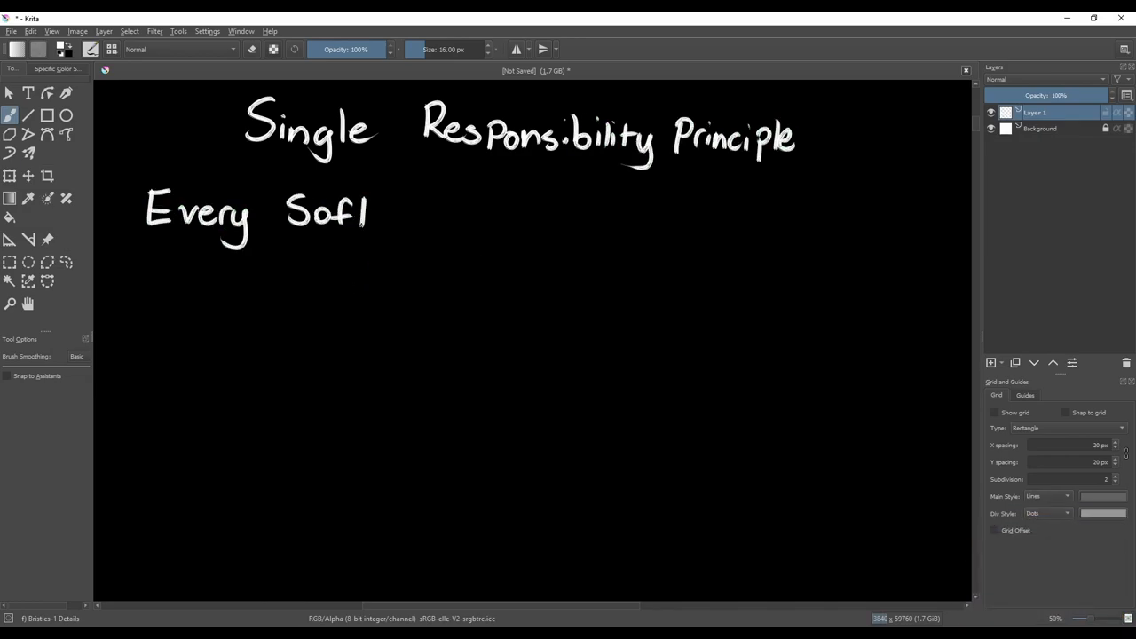
drag(364, 213, 693, 217)
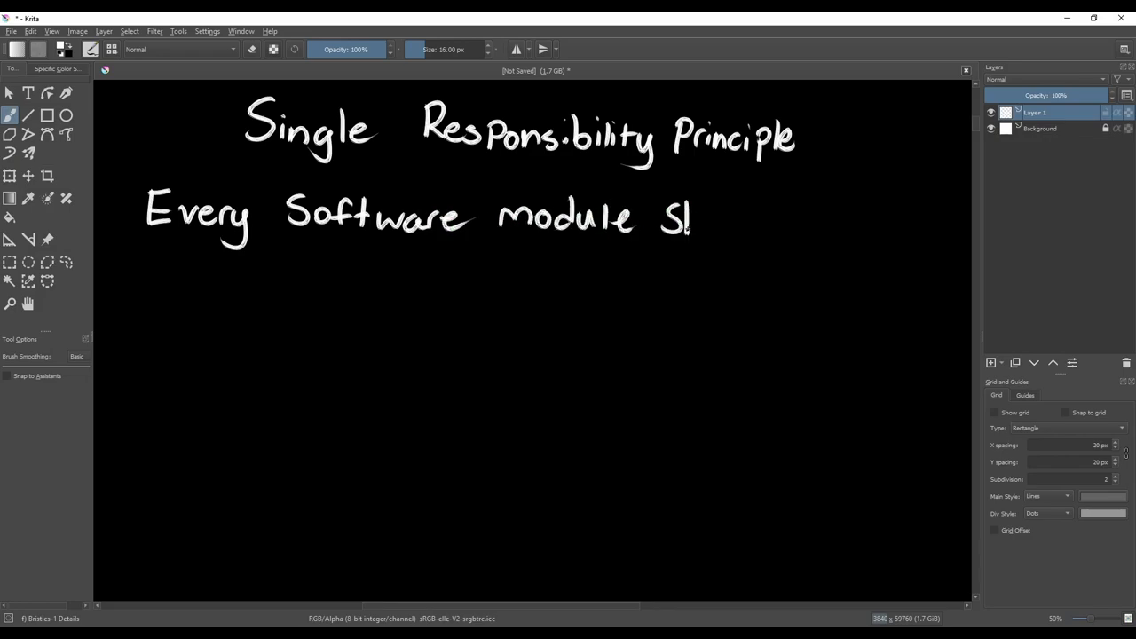
drag(660, 216, 177, 275)
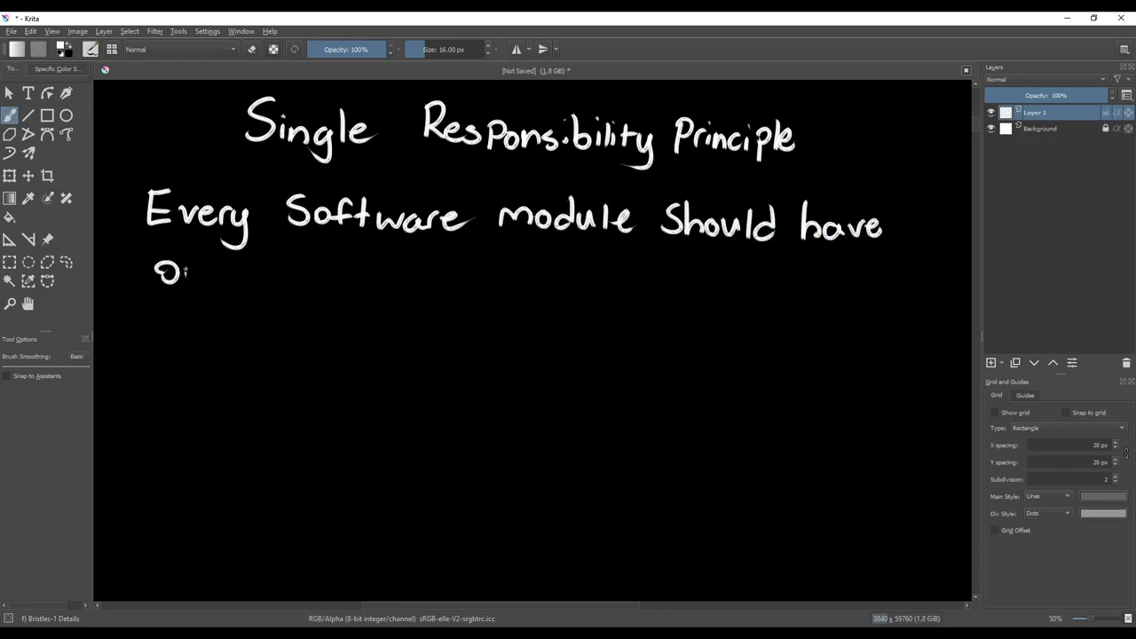
drag(156, 275, 412, 284)
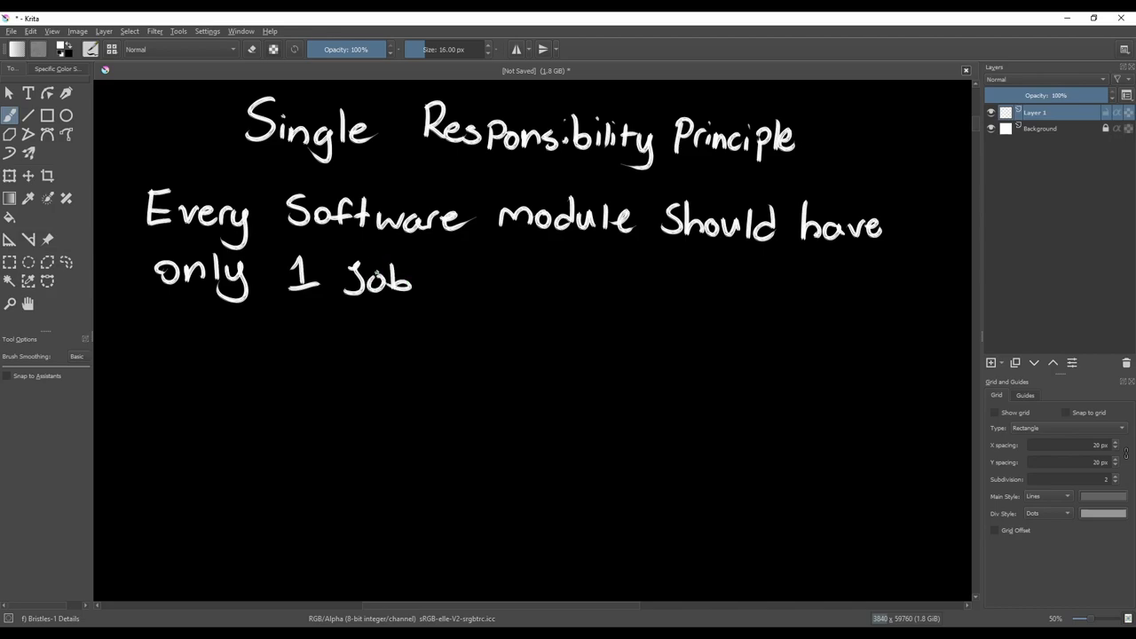
drag(426, 284, 595, 284)
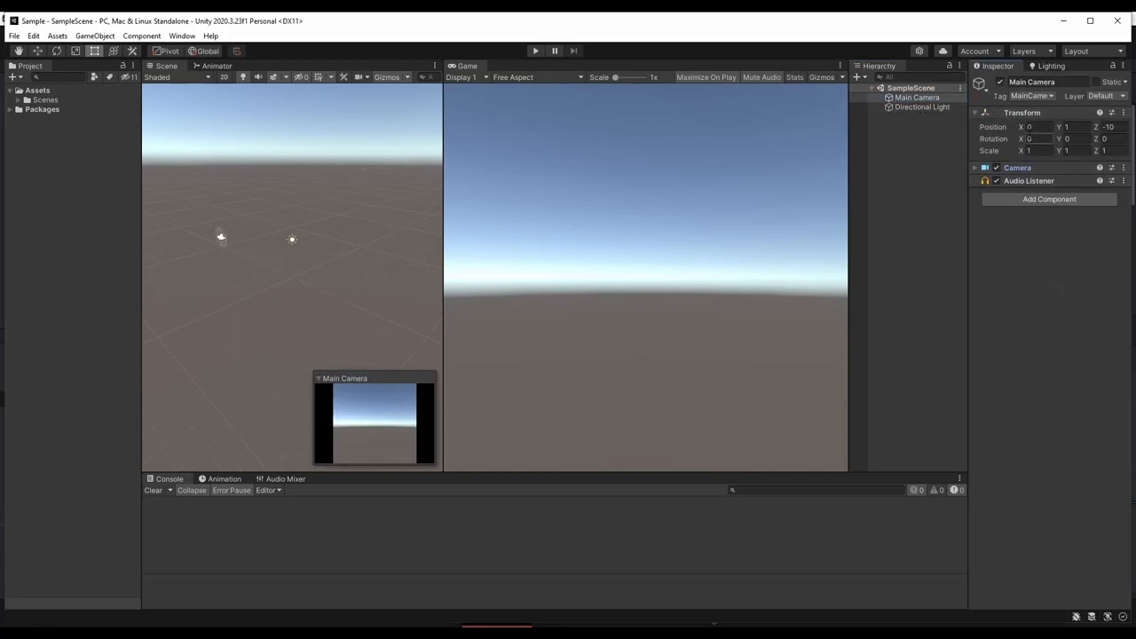
mouse_move(998, 128)
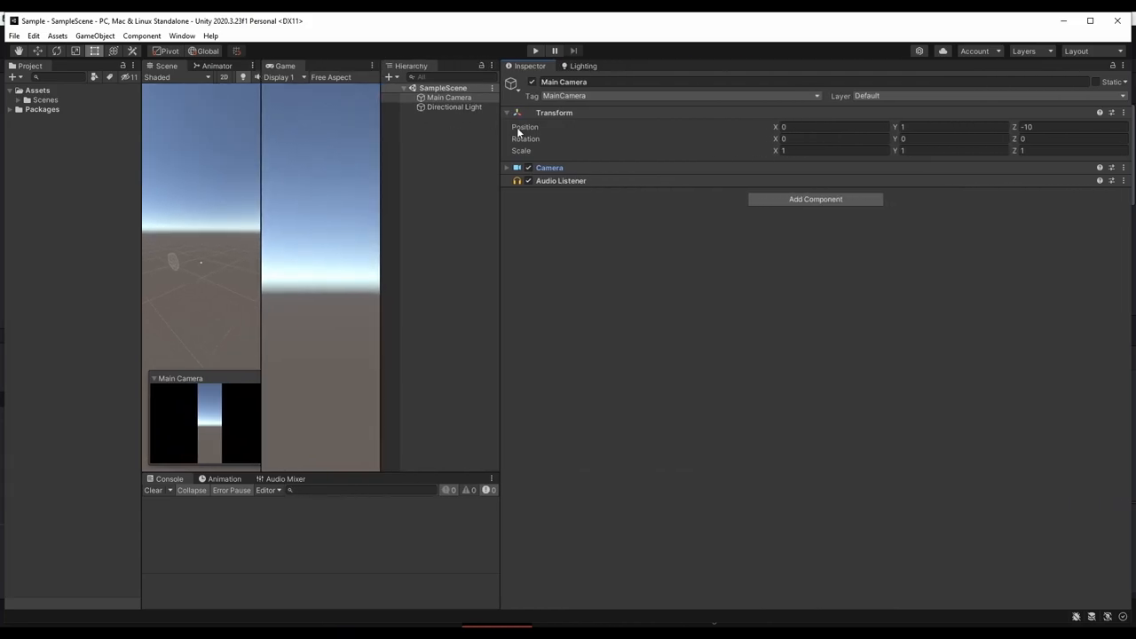
mouse_move(568, 139)
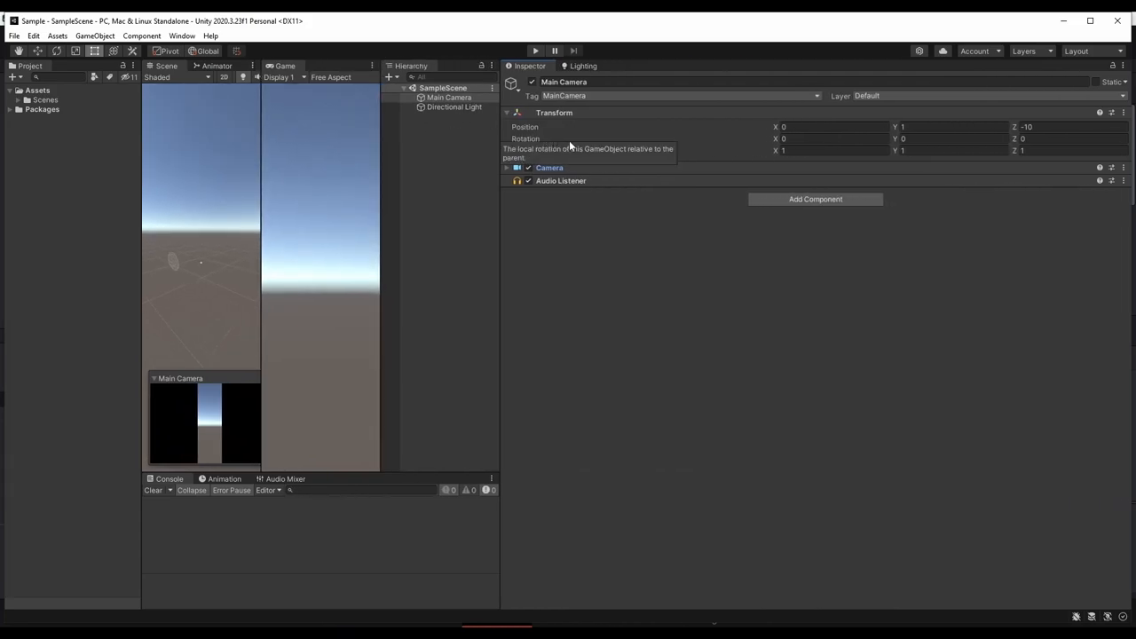
mouse_move(760, 261)
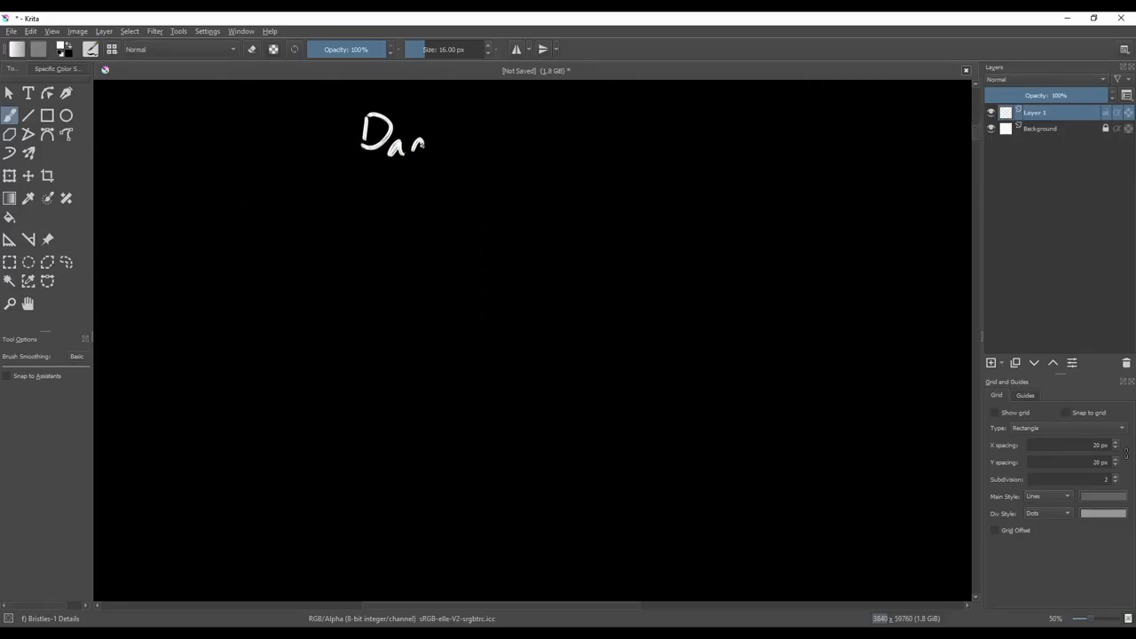
Handwrite the Damage Dealer class heading with DealDamage() and DisplayDamage() methods
drag(426, 142, 661, 142)
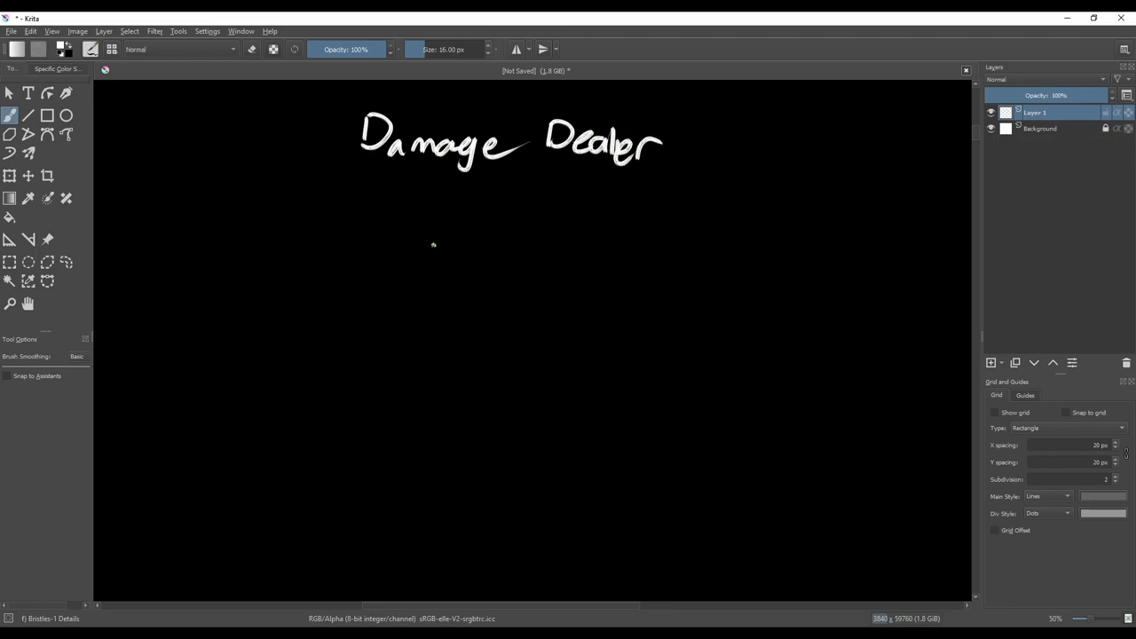
drag(376, 213, 476, 214)
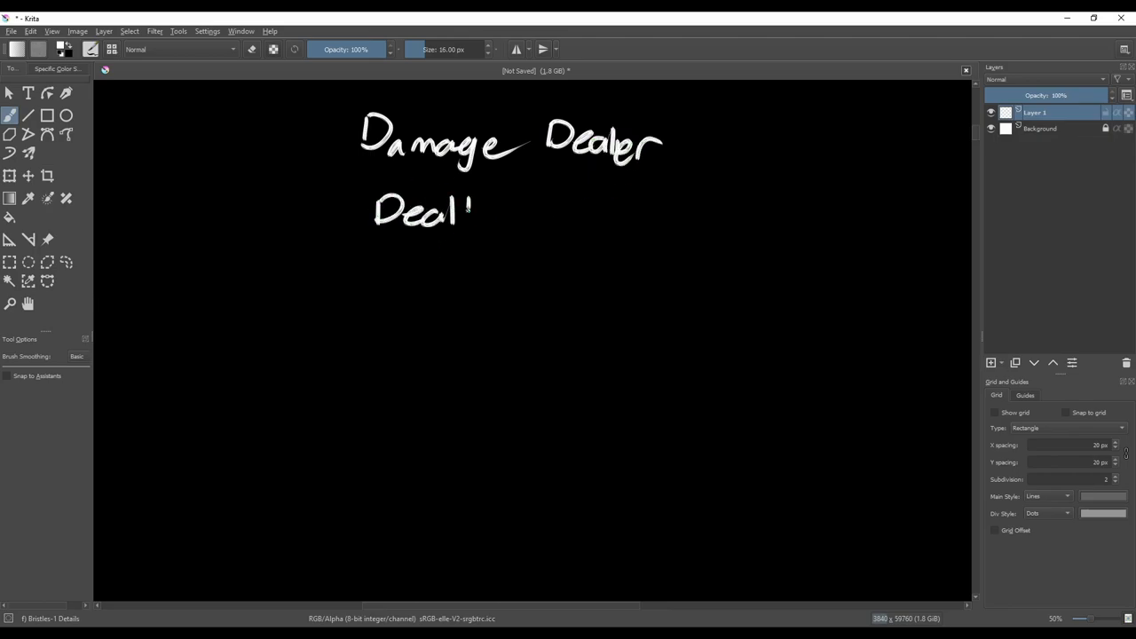
drag(479, 210, 639, 213)
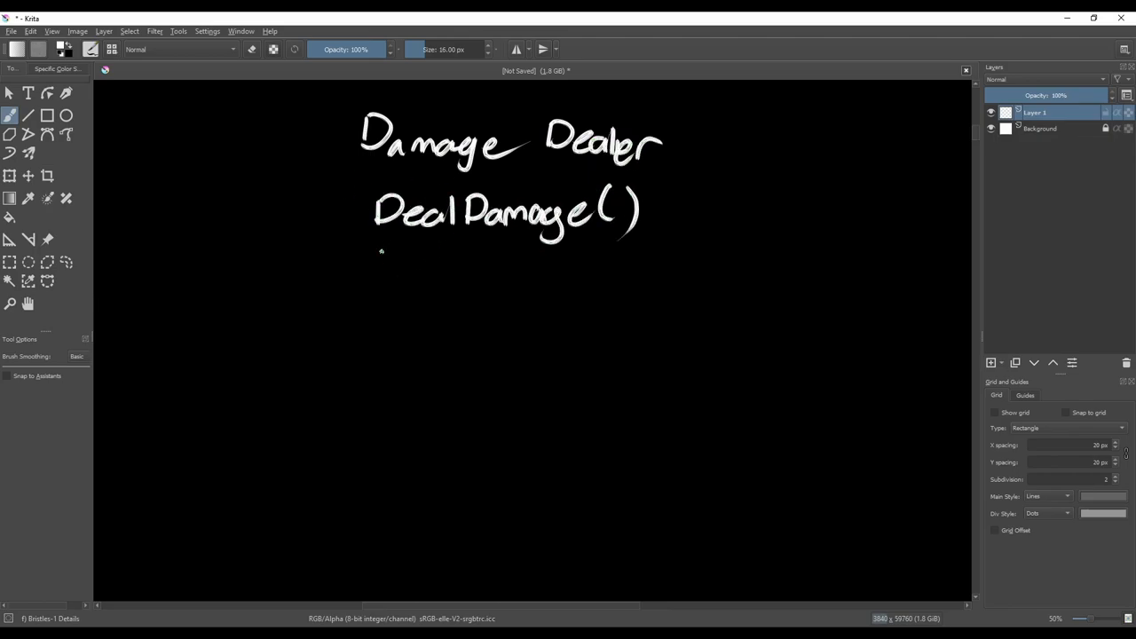
drag(376, 267, 577, 266)
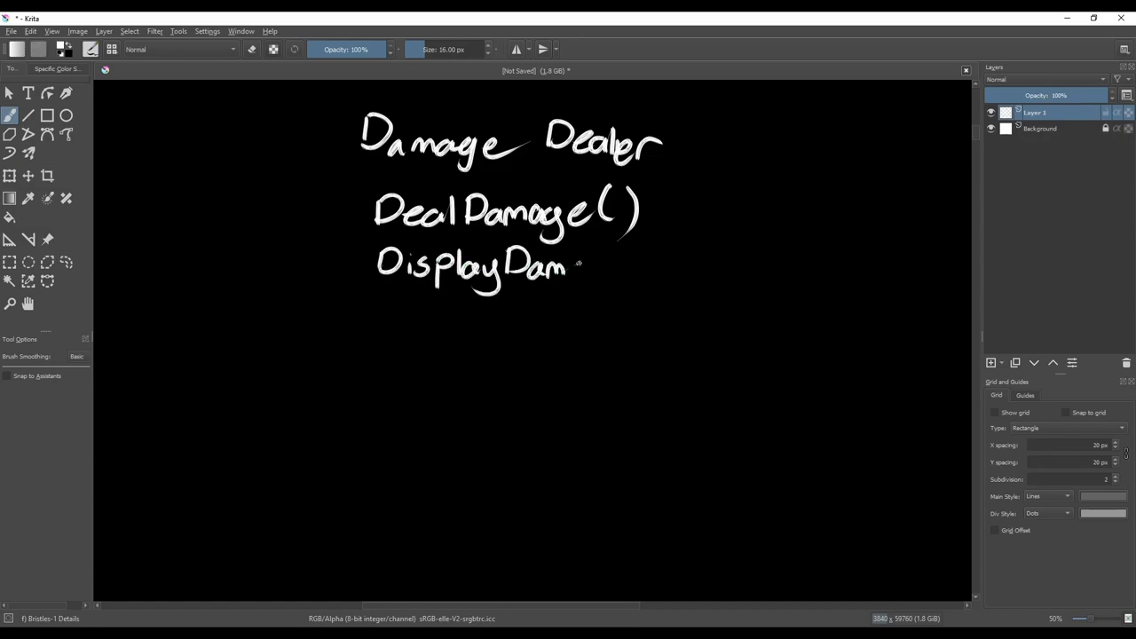
drag(577, 263, 661, 275)
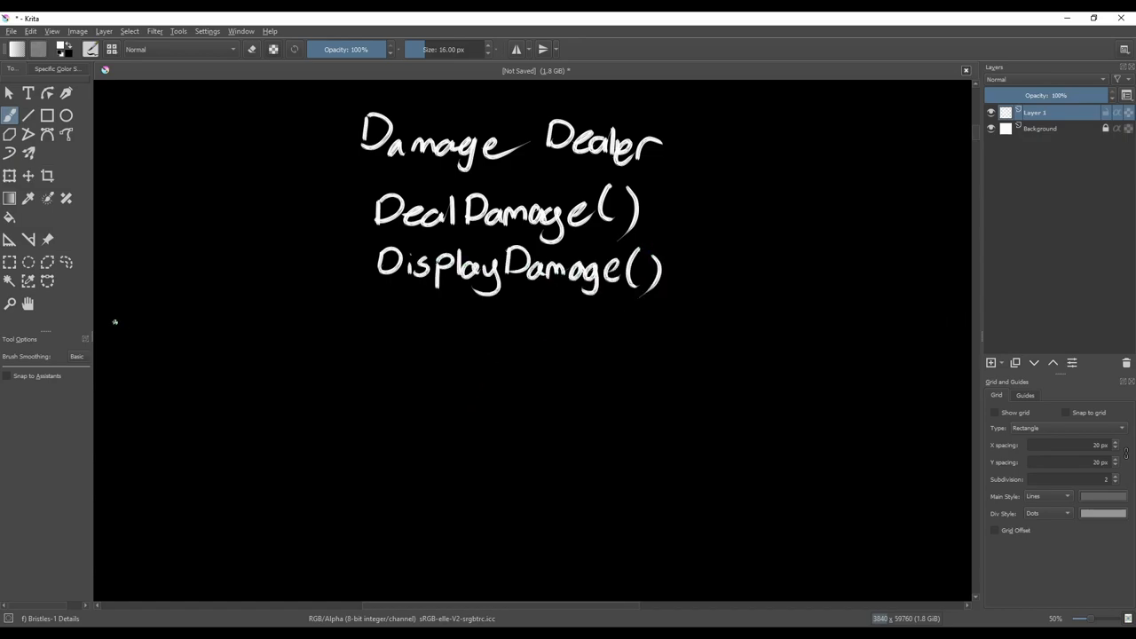
Write 'This class Handles dealing damage AND displaying how much damage', underlining the key words
drag(124, 334, 306, 334)
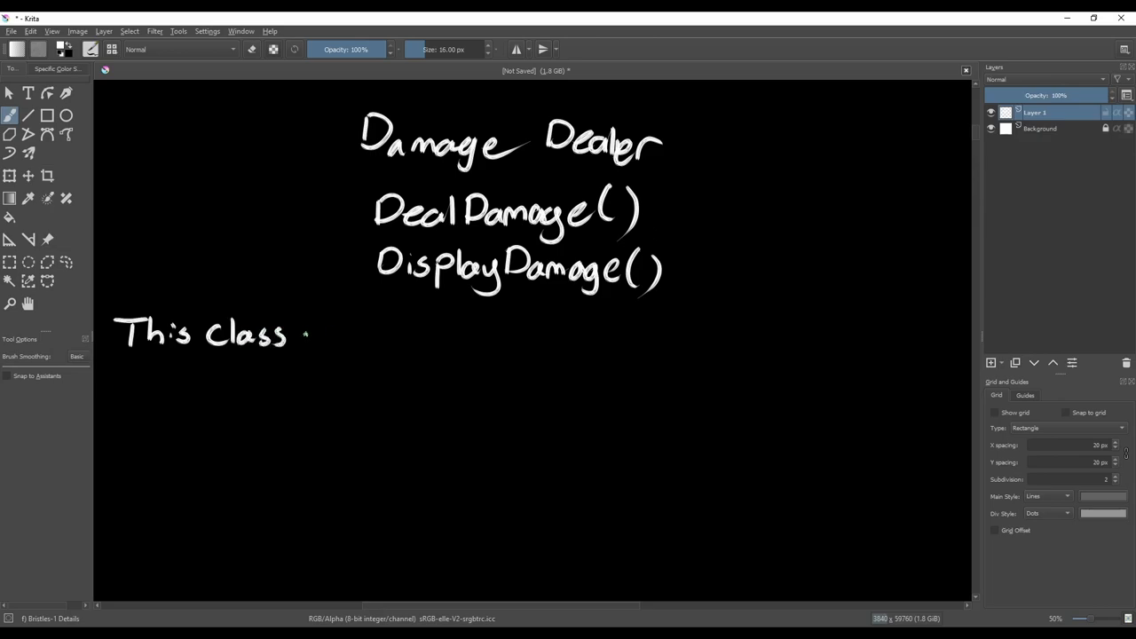
drag(320, 336, 422, 336)
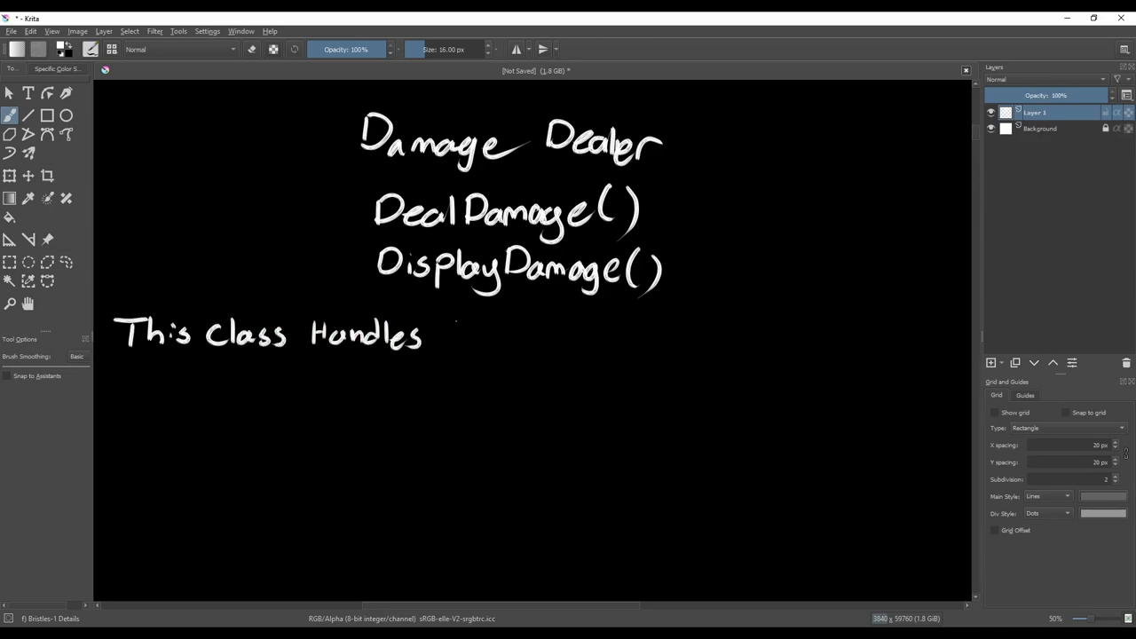
drag(435, 337, 639, 341)
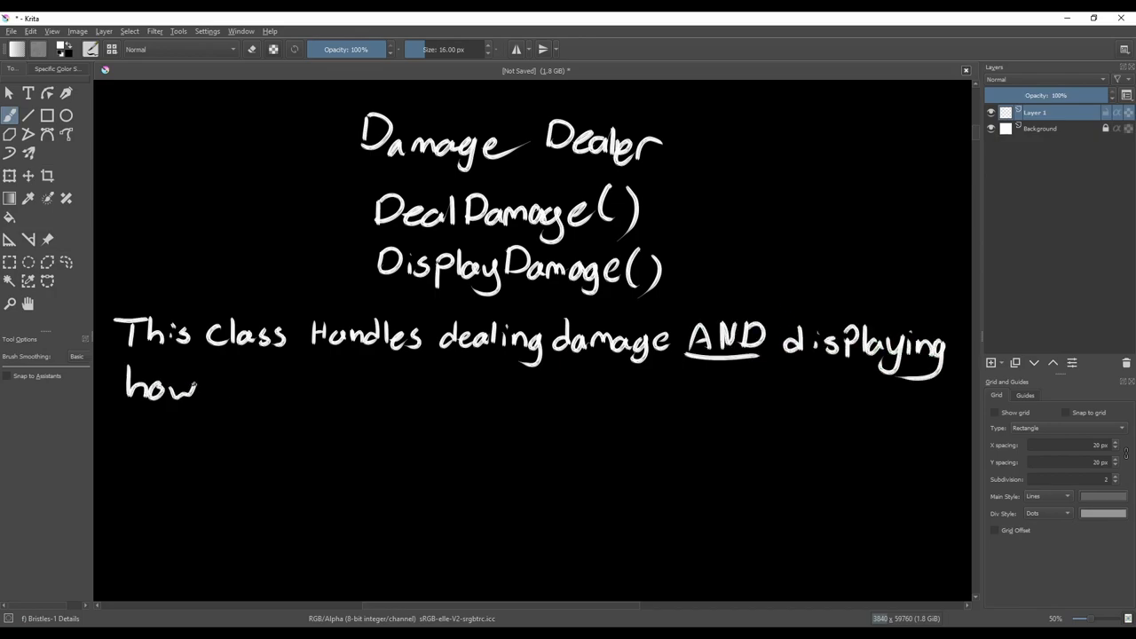
drag(222, 387, 507, 391)
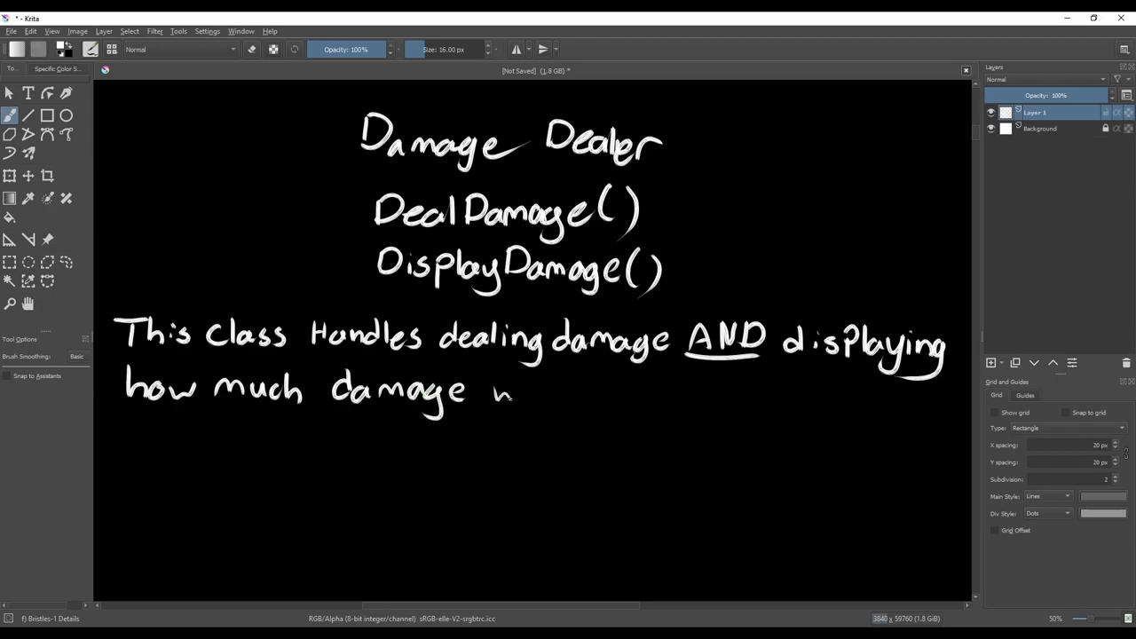
drag(511, 391, 688, 400)
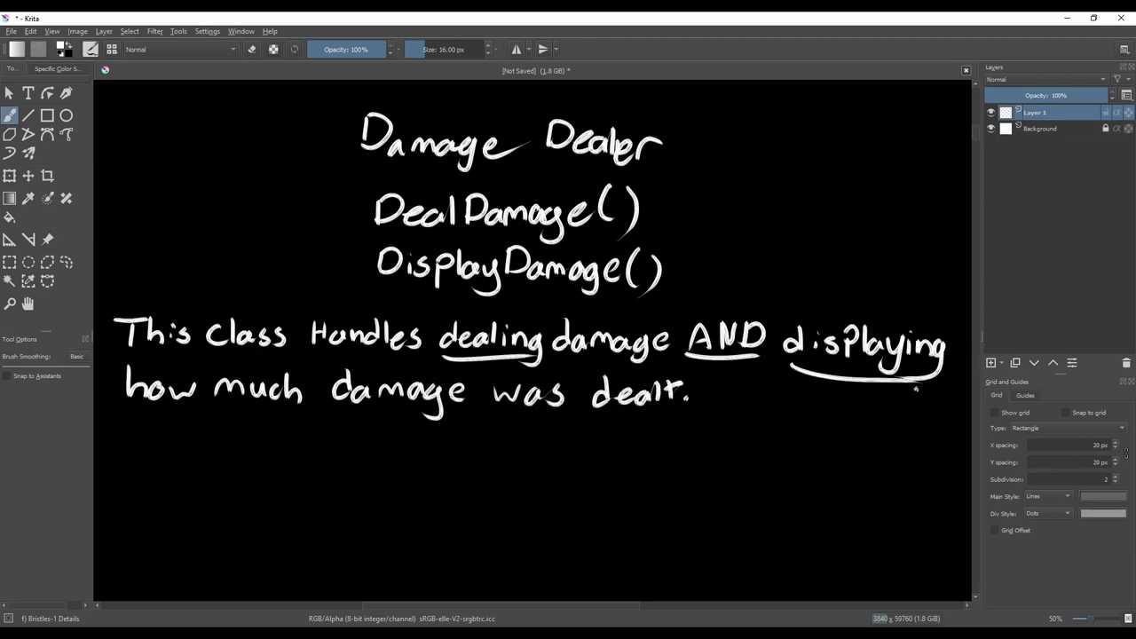
drag(316, 501, 373, 426)
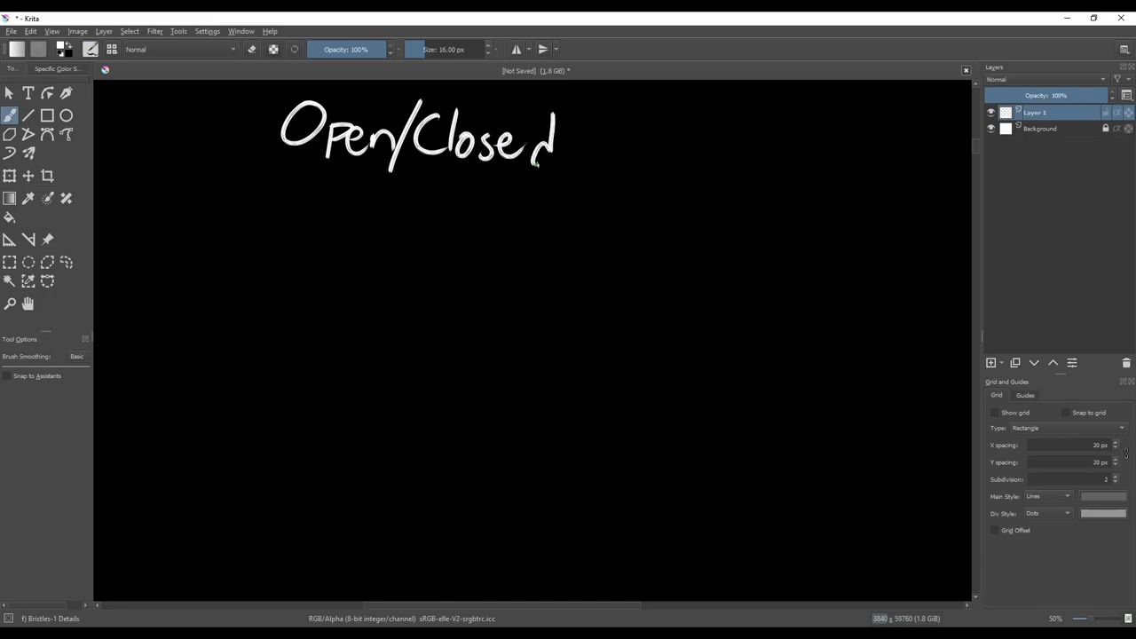
Complete the Open/Closed Principle heading and write 'Modules are open for extension, but Closed for modification'
drag(604, 116, 781, 169)
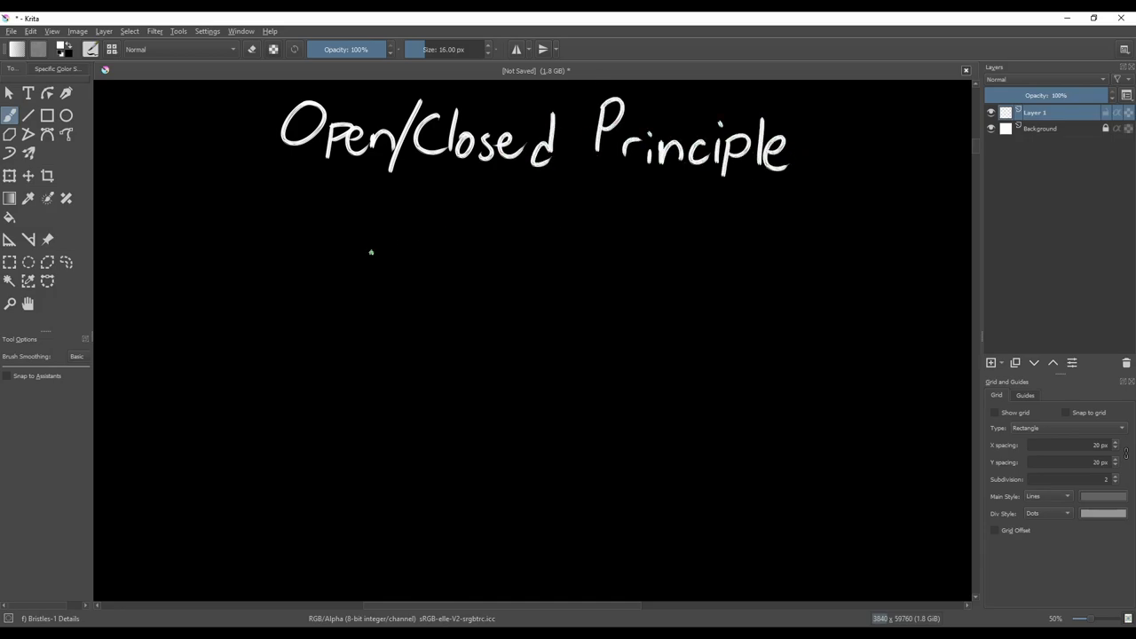
drag(128, 240, 316, 257)
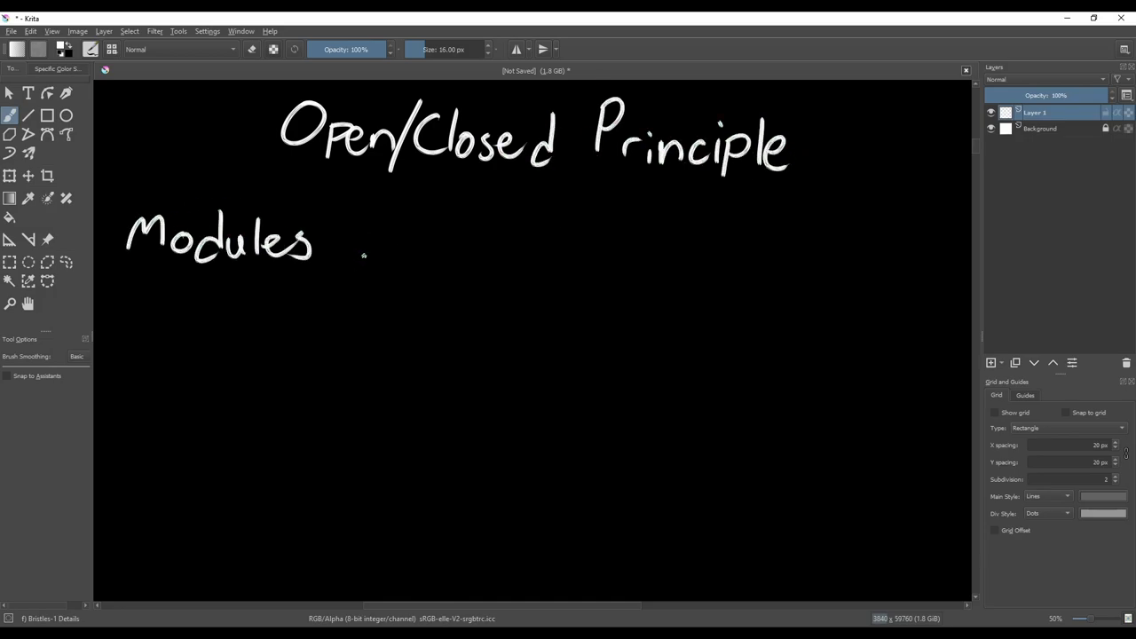
drag(337, 249, 621, 252)
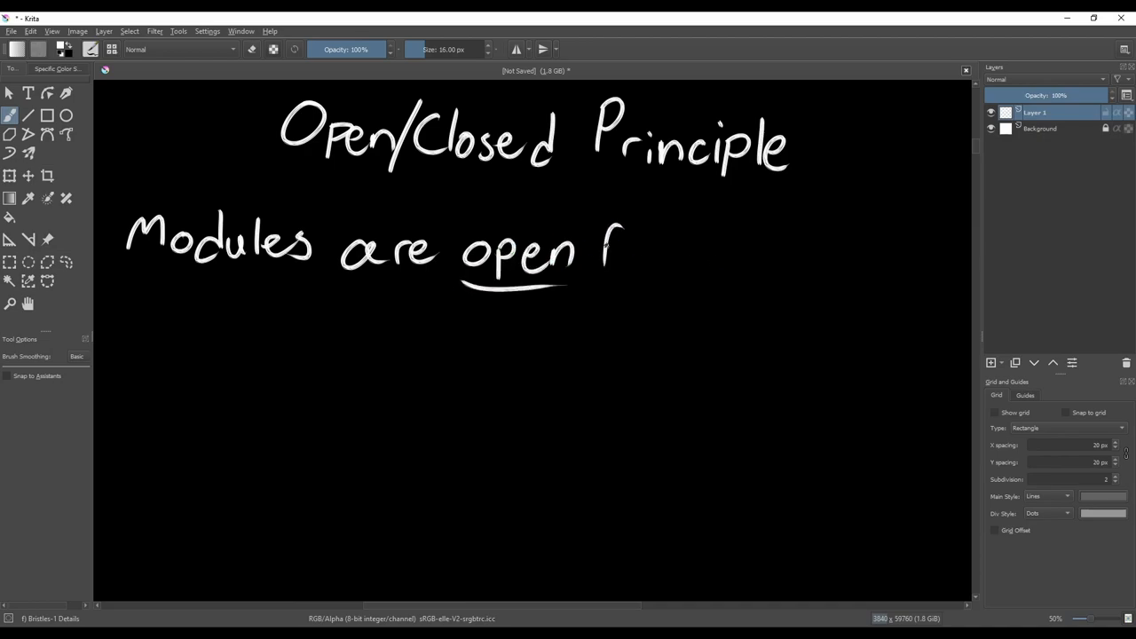
drag(612, 248, 896, 266)
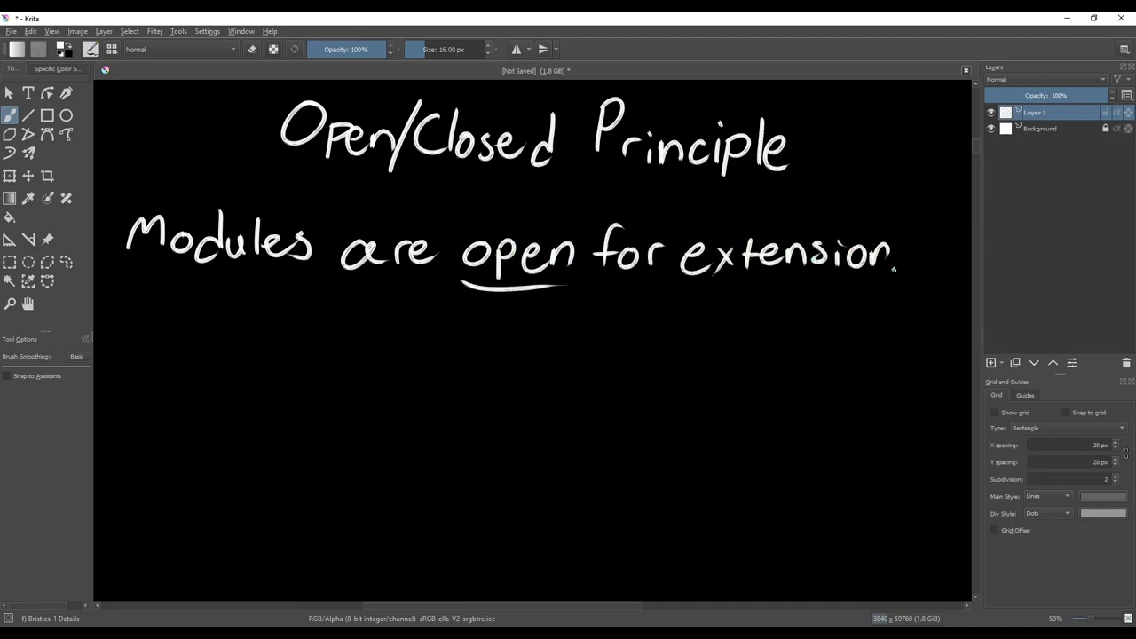
drag(128, 311, 234, 320)
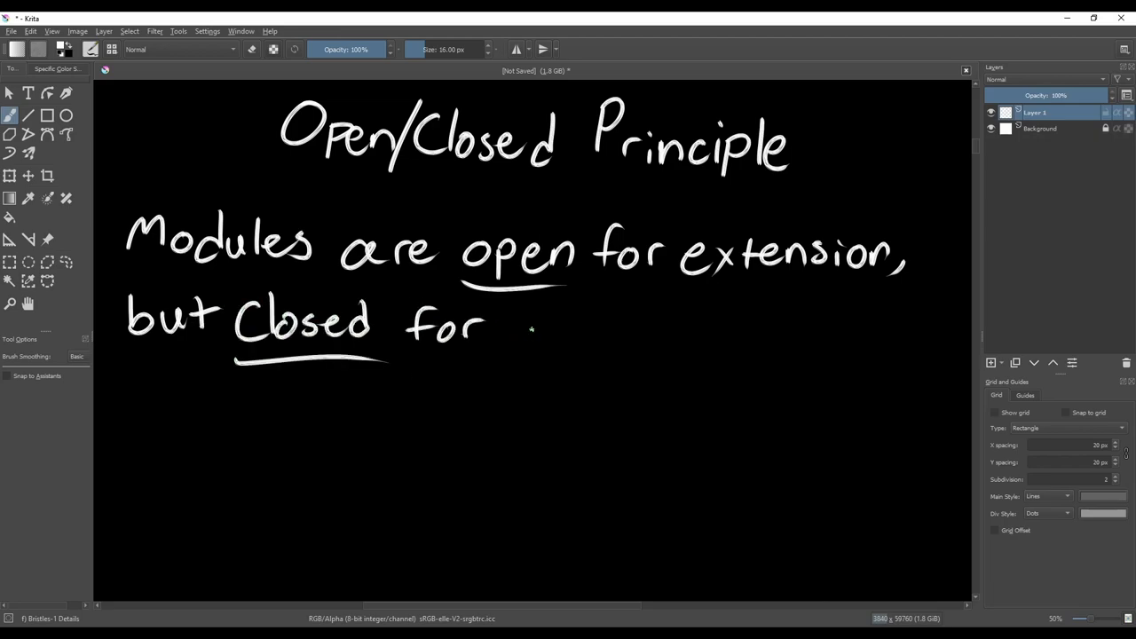
drag(524, 334, 772, 334)
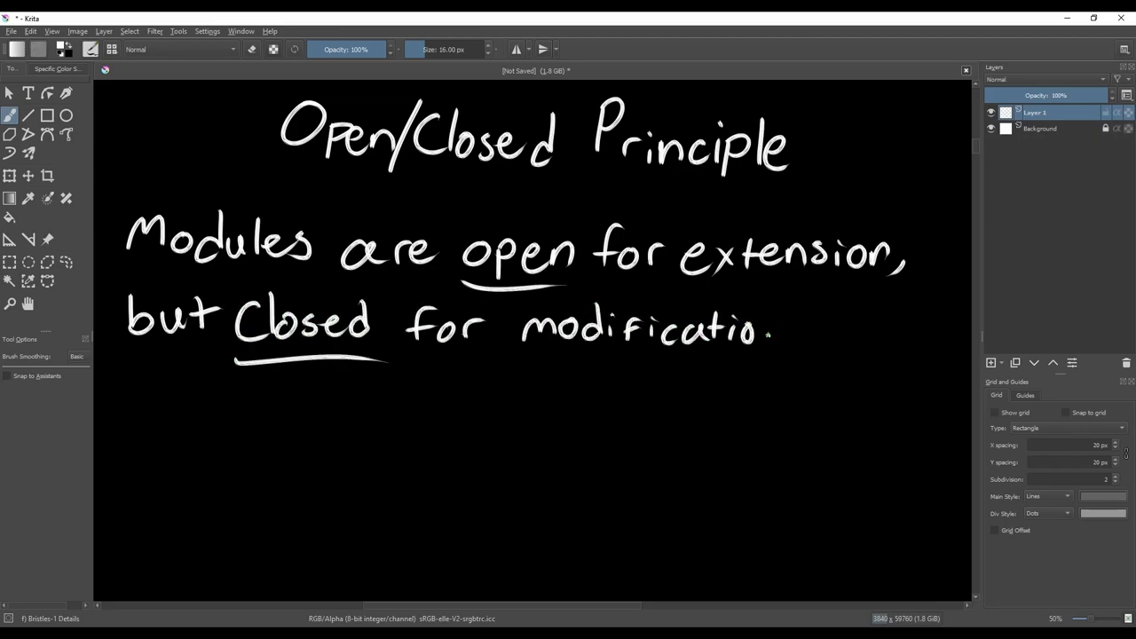
Circle and number the two halves, then draw the Original Code box, plus sign and New functionality label
drag(772, 334, 813, 334)
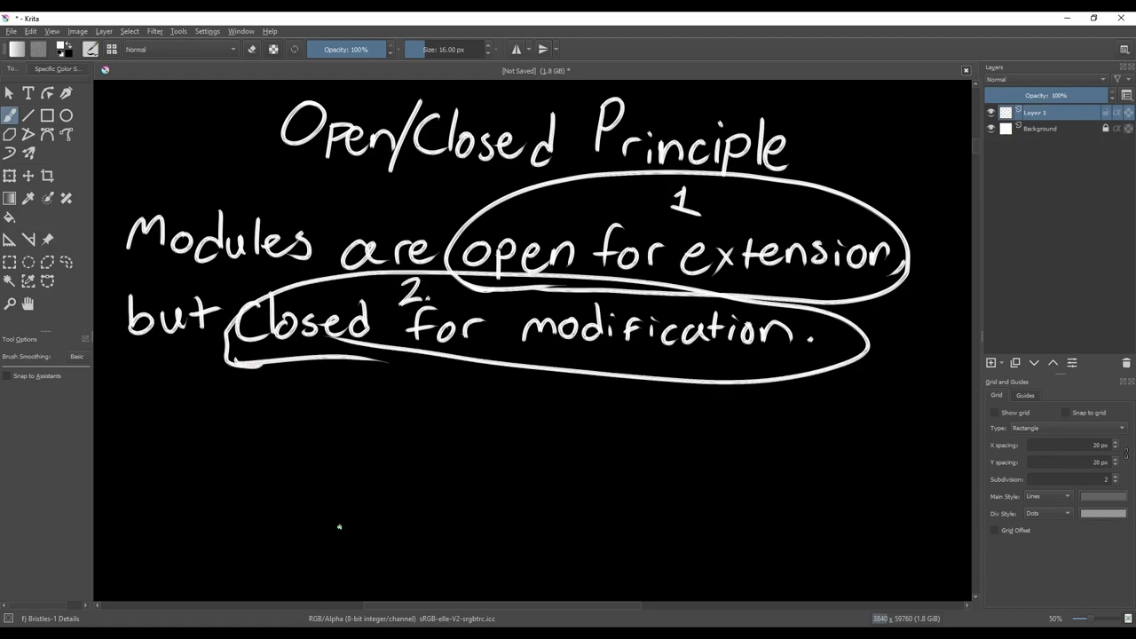
drag(235, 399, 328, 444)
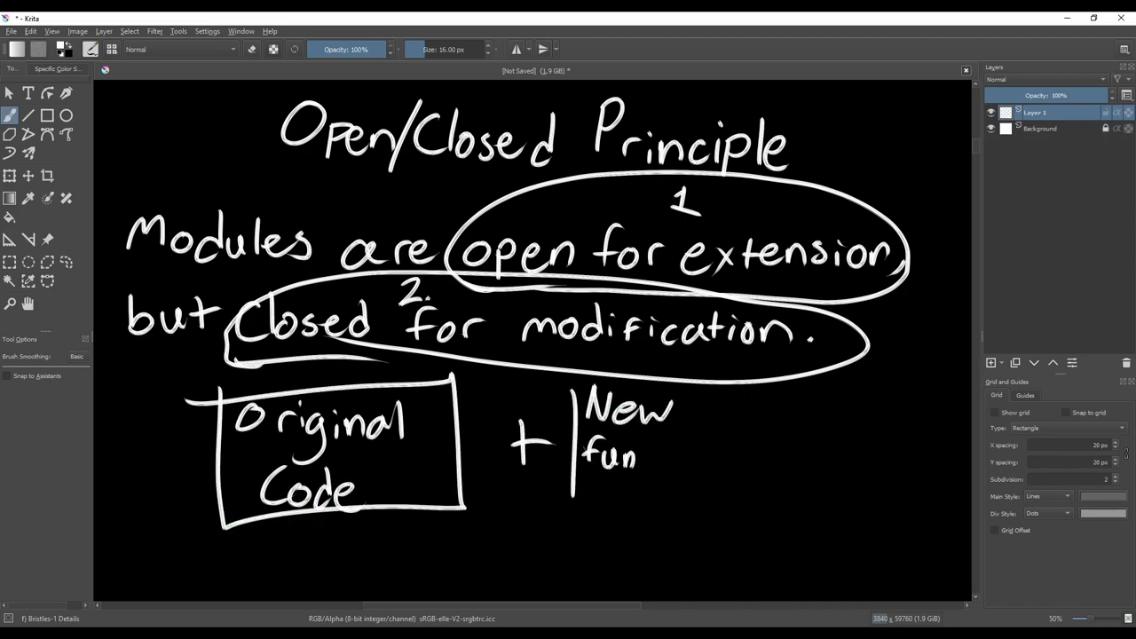
drag(639, 465, 795, 465)
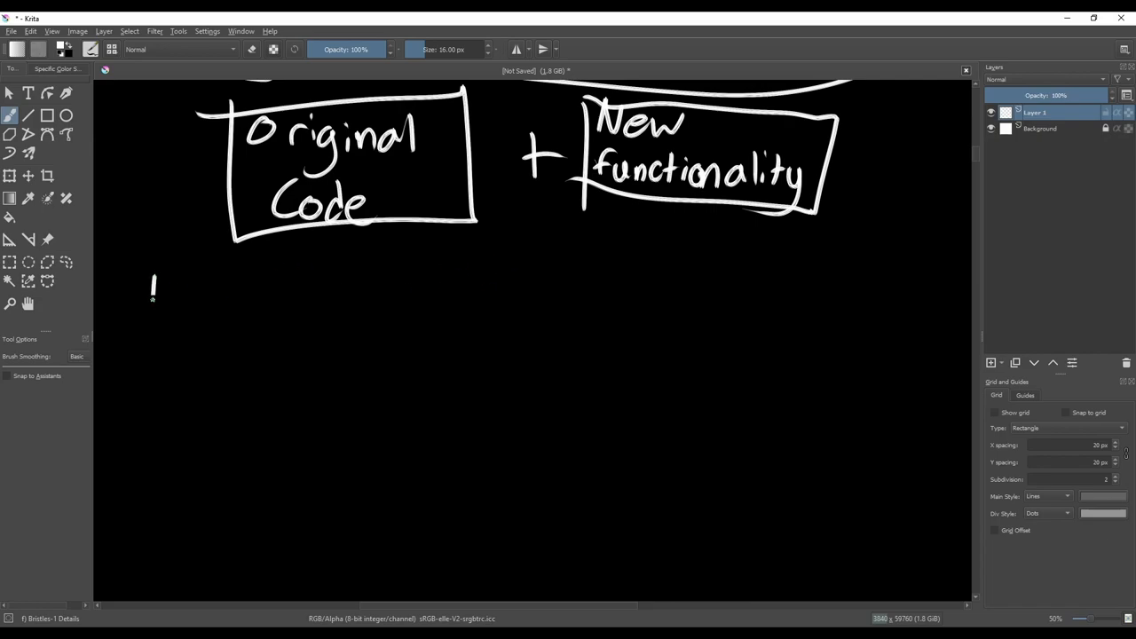
Handwrite 'Don't add new functionality into the existing Code.' below the diagram
drag(151, 302, 462, 305)
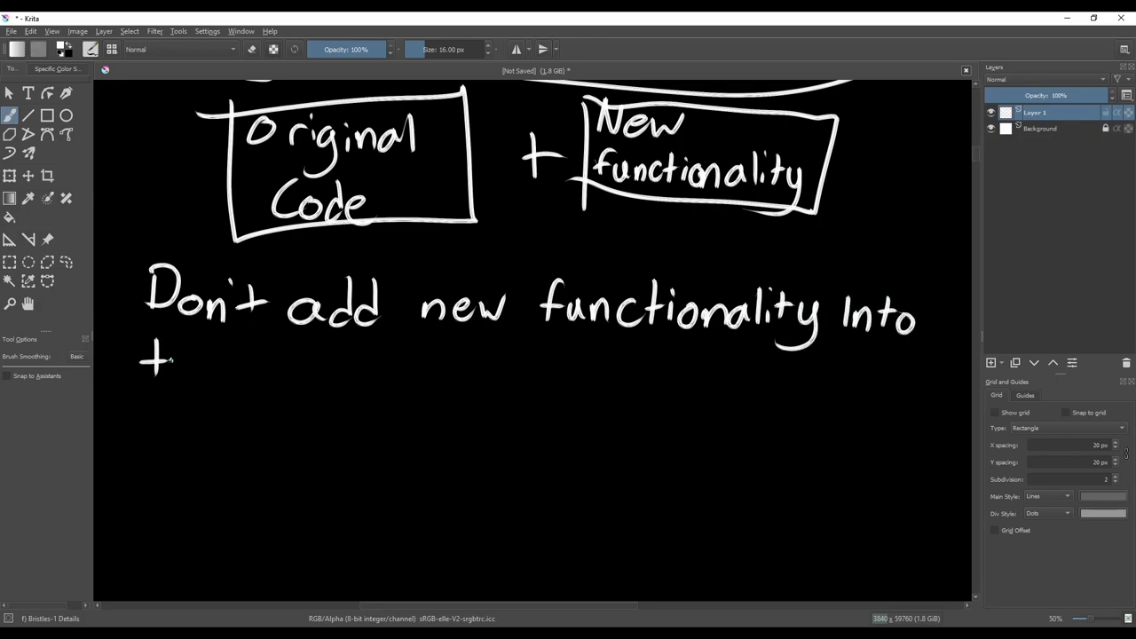
drag(142, 355, 493, 364)
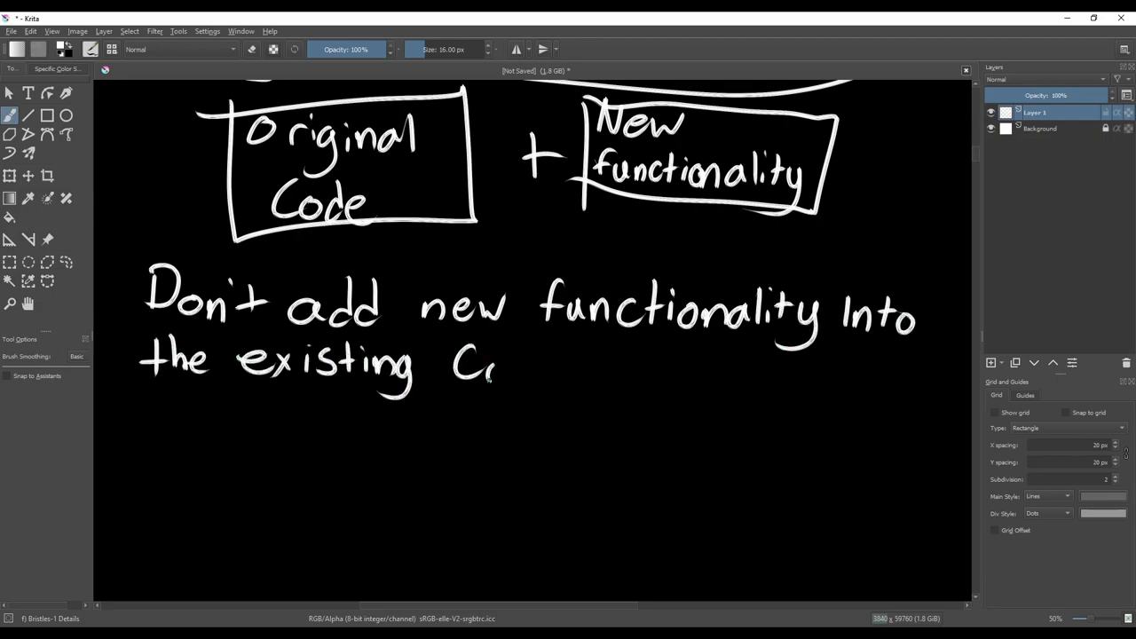
drag(498, 368, 577, 377)
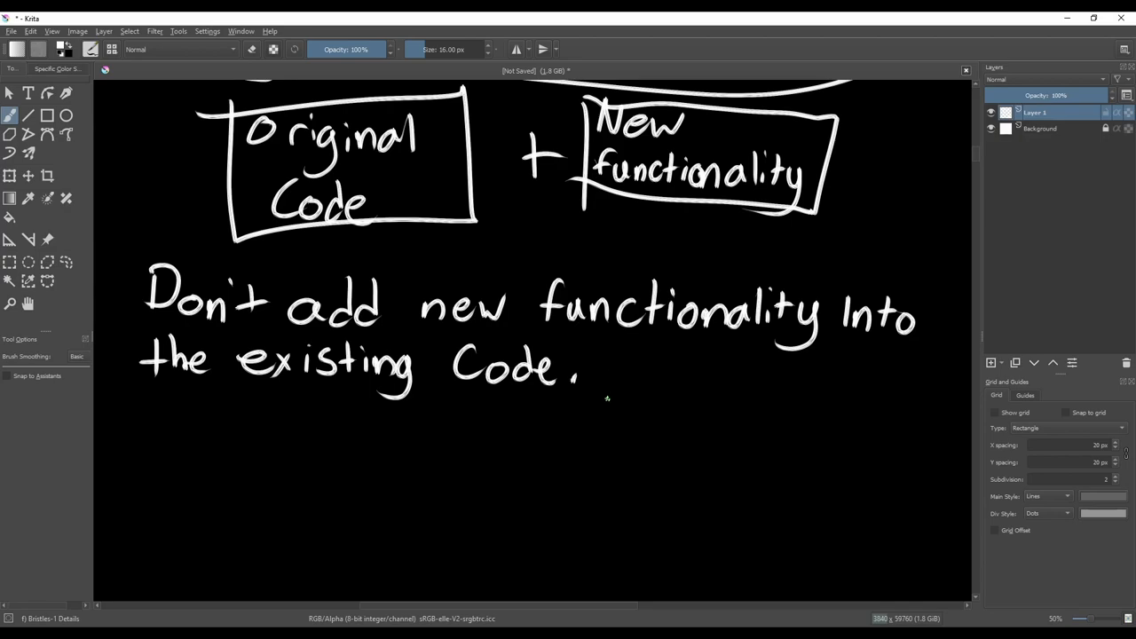
mouse_move(278, 397)
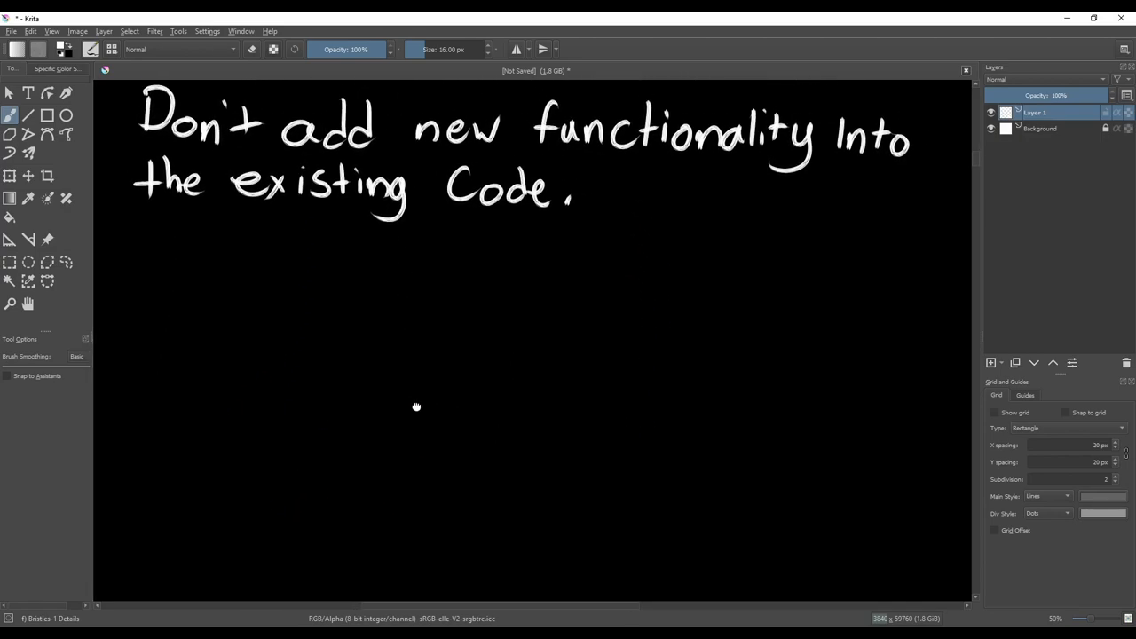
mouse_move(171, 284)
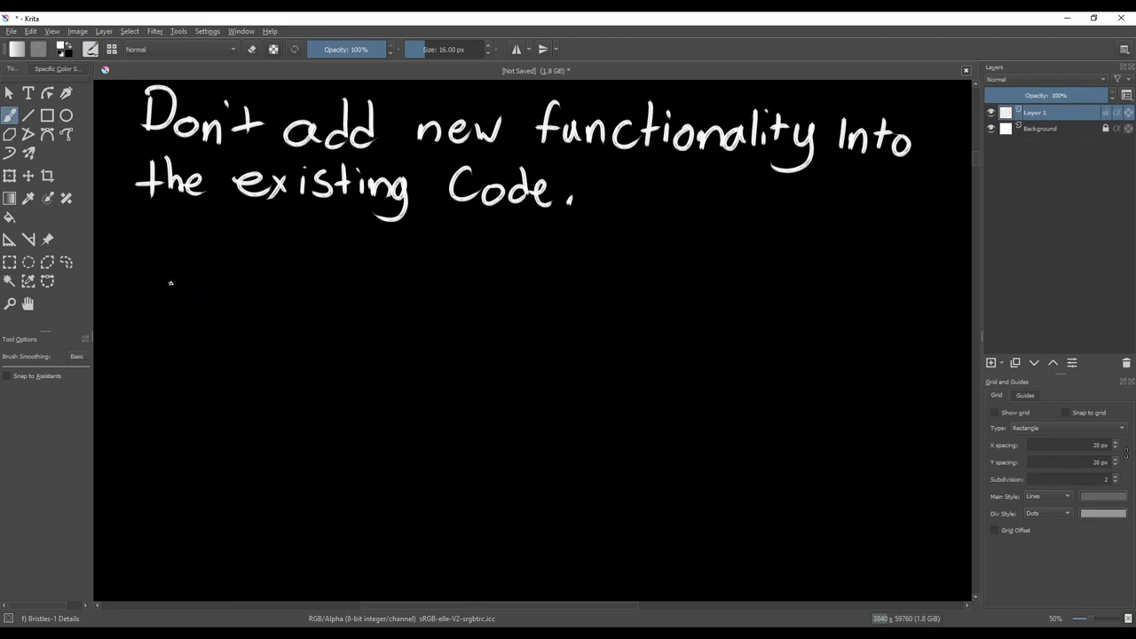
Handwrite Class Sword with damage, value, weight and Attack(), and Class Player whose Attack() calls sword.Attack
drag(116, 301, 391, 320)
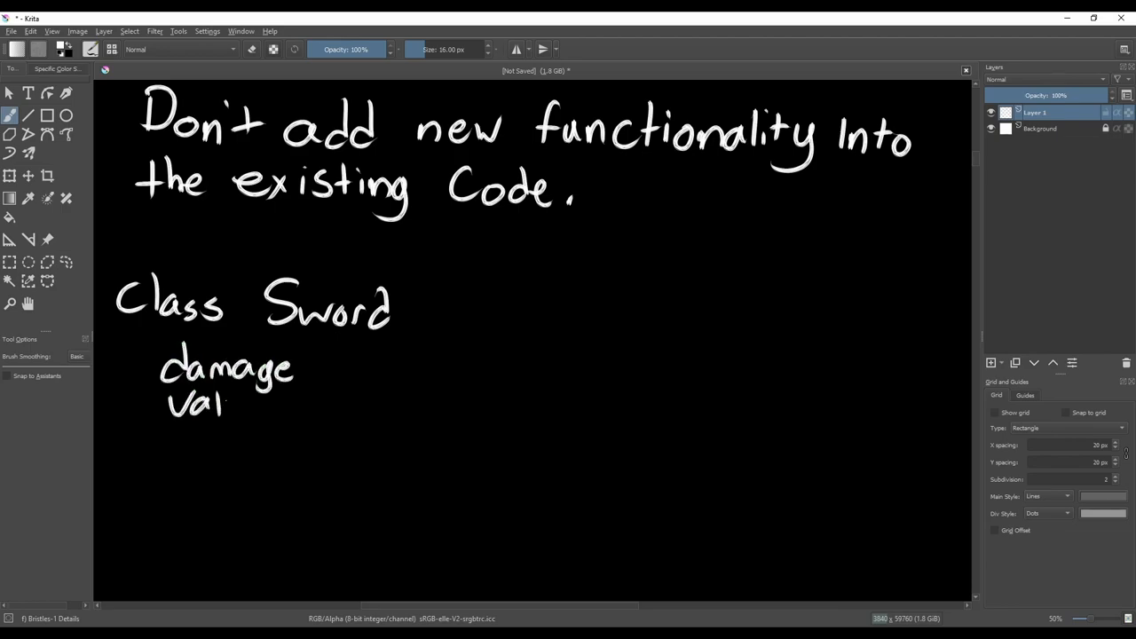
drag(163, 405, 270, 465)
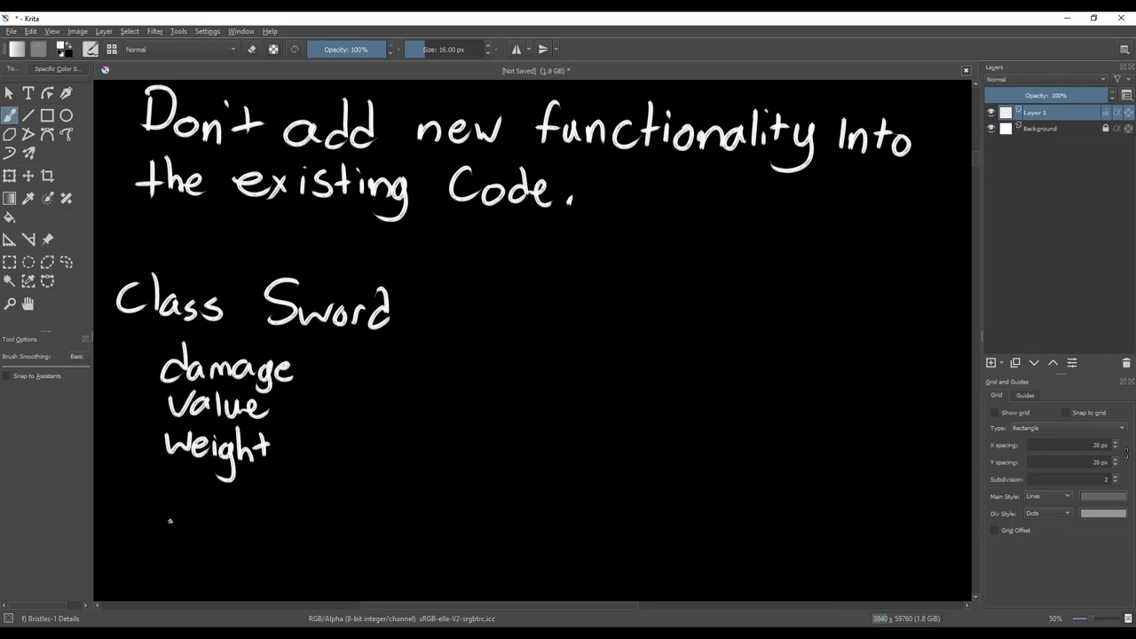
drag(163, 507, 320, 506)
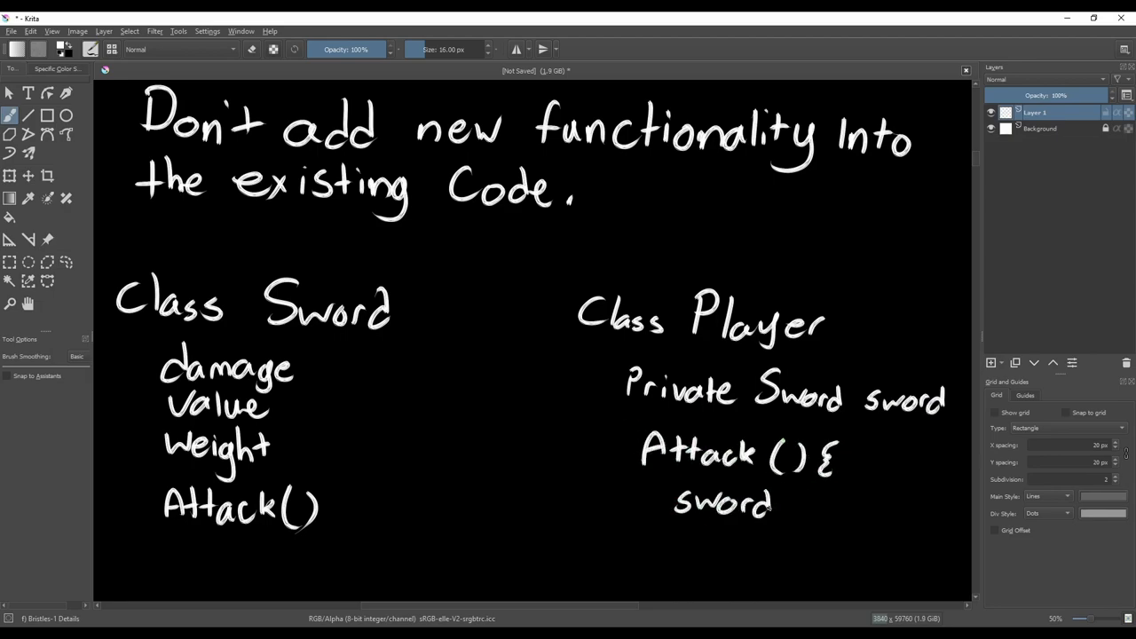
drag(778, 501, 902, 501)
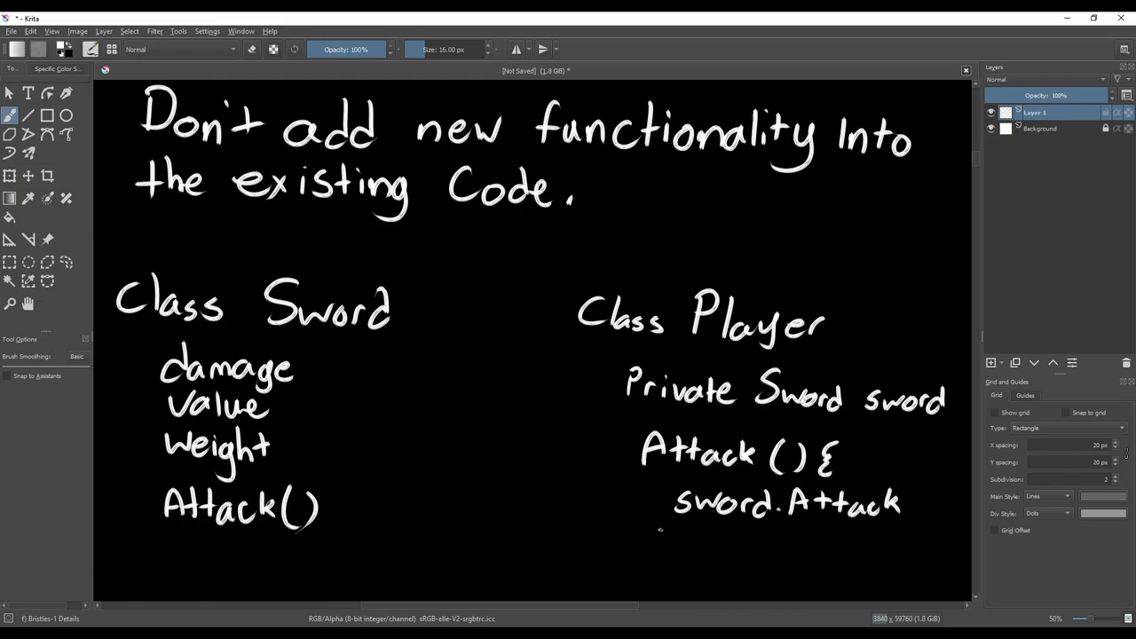
drag(657, 533, 671, 554)
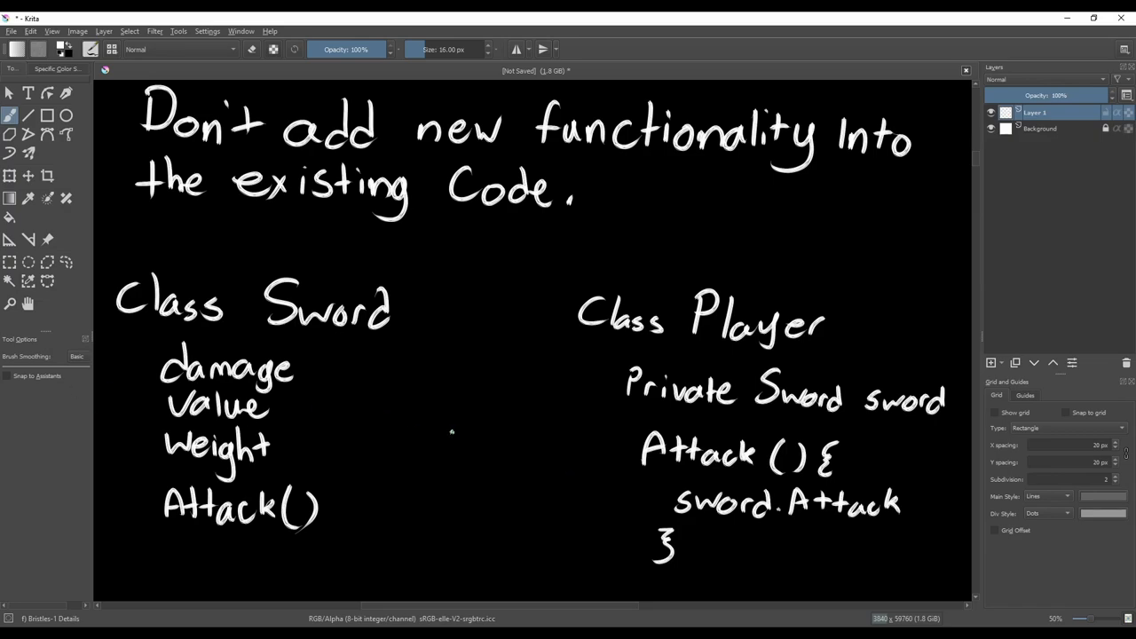
scroll(down, 3)
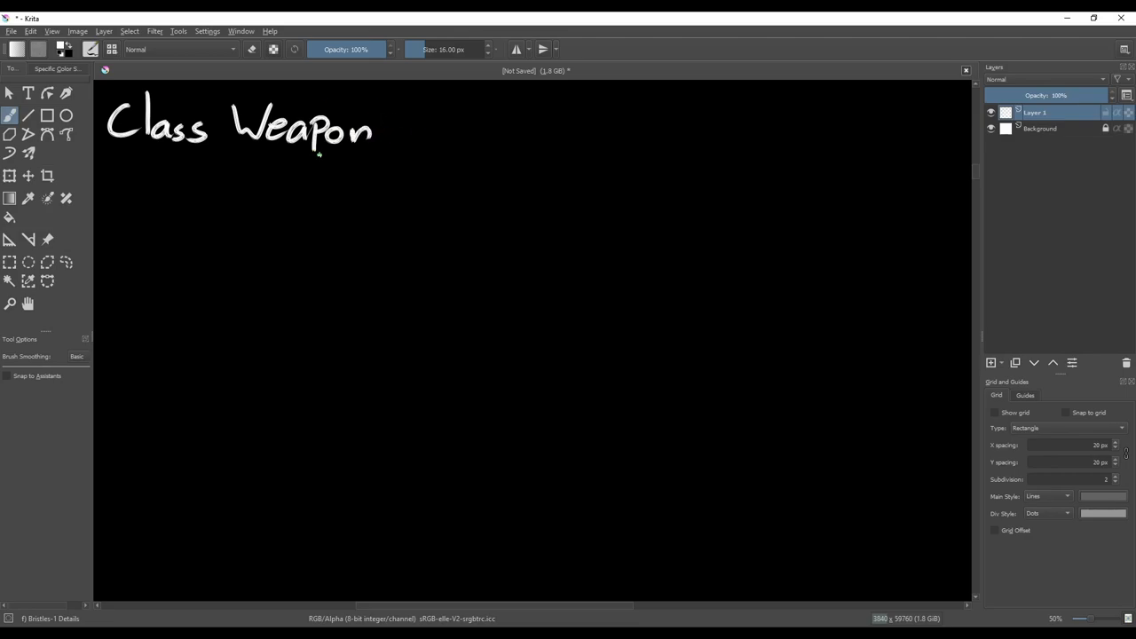
List damage, range and weight fields and Attack() under Class Weapon
drag(145, 178, 249, 186)
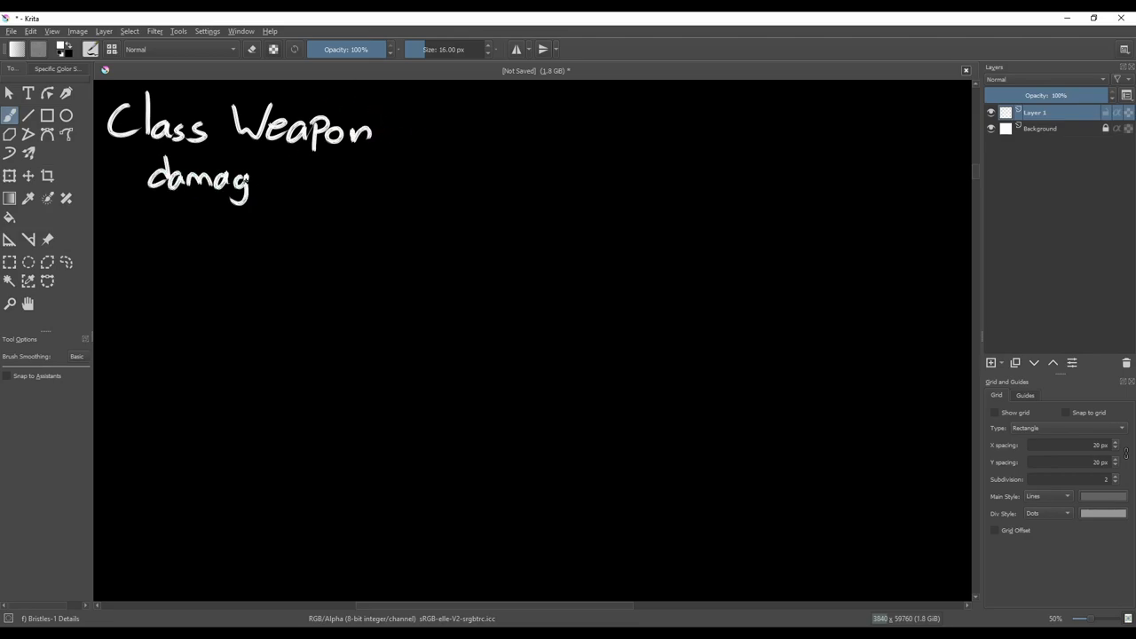
drag(156, 222, 257, 246)
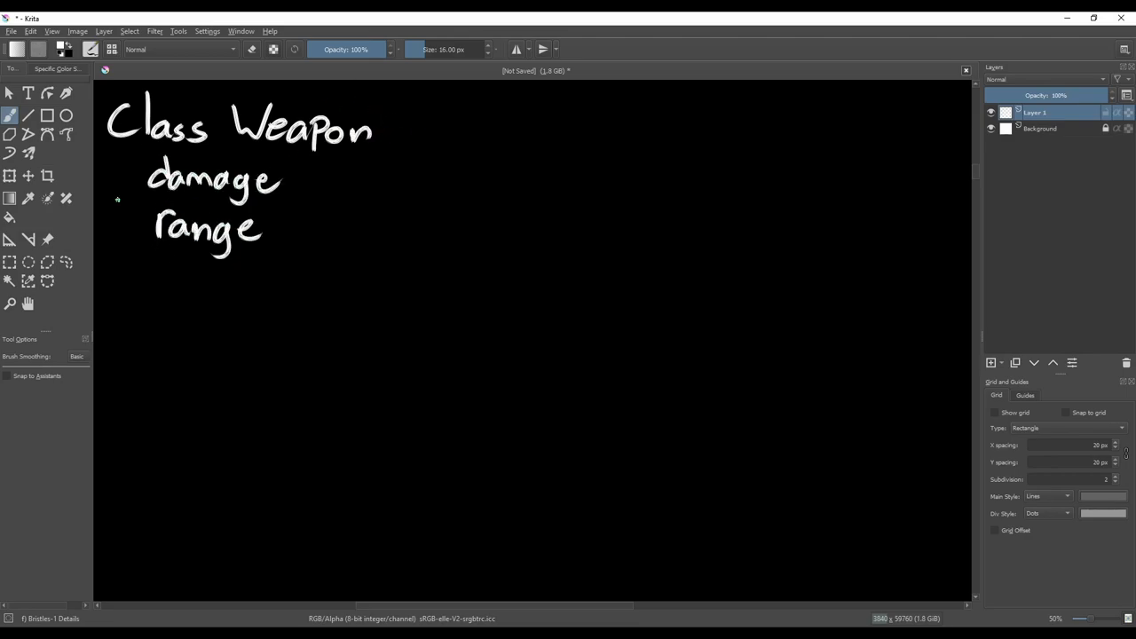
drag(156, 266, 199, 323)
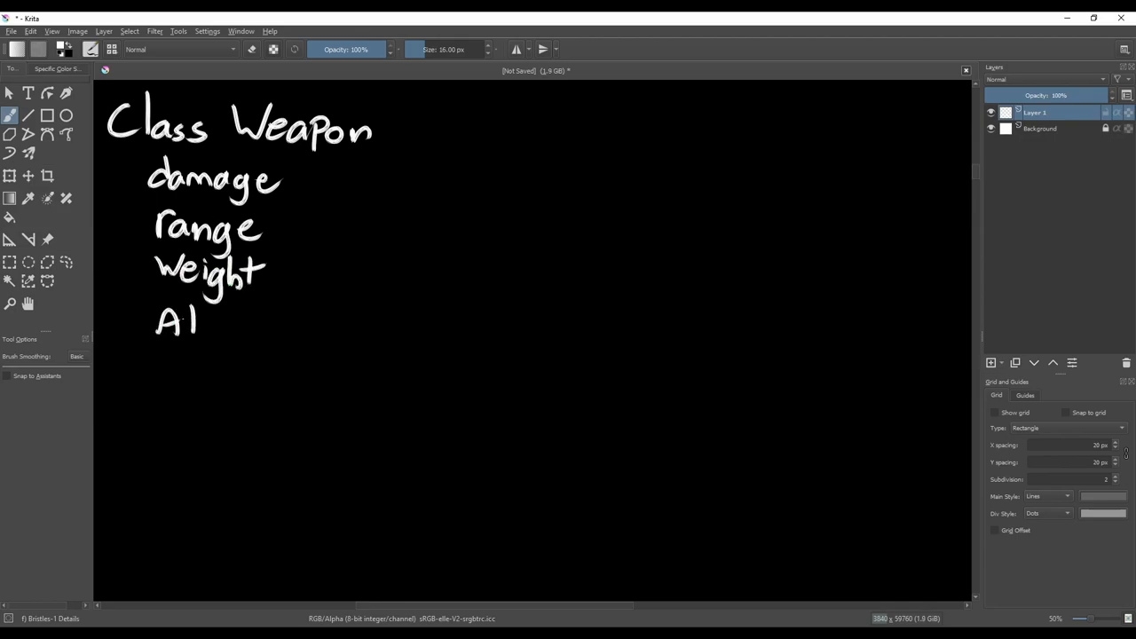
drag(199, 323, 316, 323)
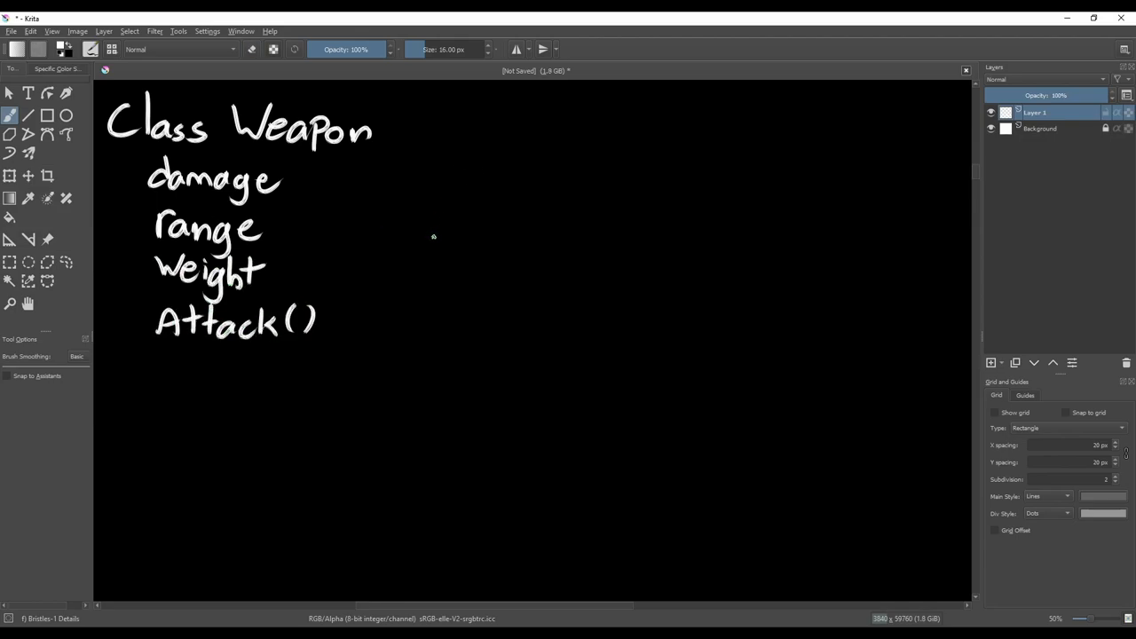
mouse_move(469, 142)
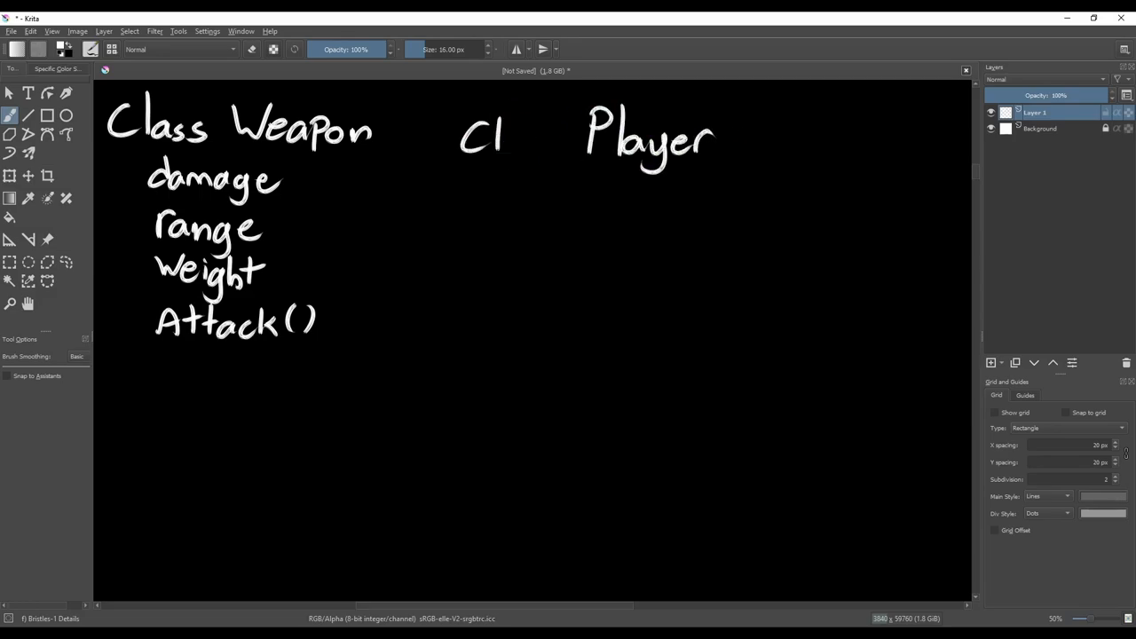
Write Class Player with 'Private Weapon weapon;' and 'weapon = new Sword()'
drag(461, 142, 533, 196)
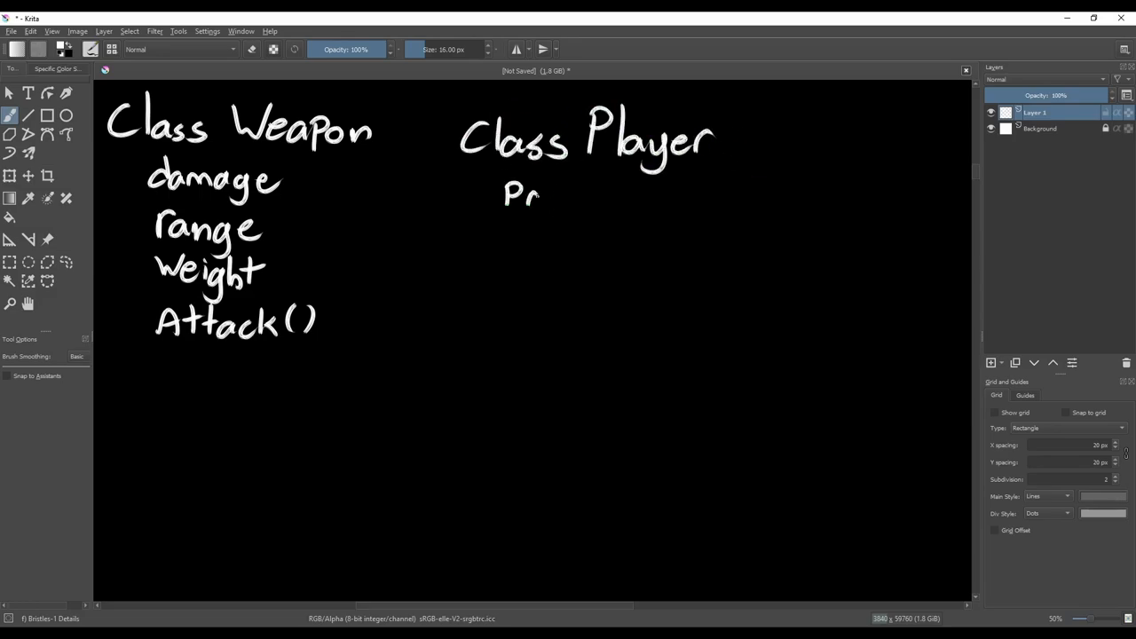
drag(518, 196, 760, 210)
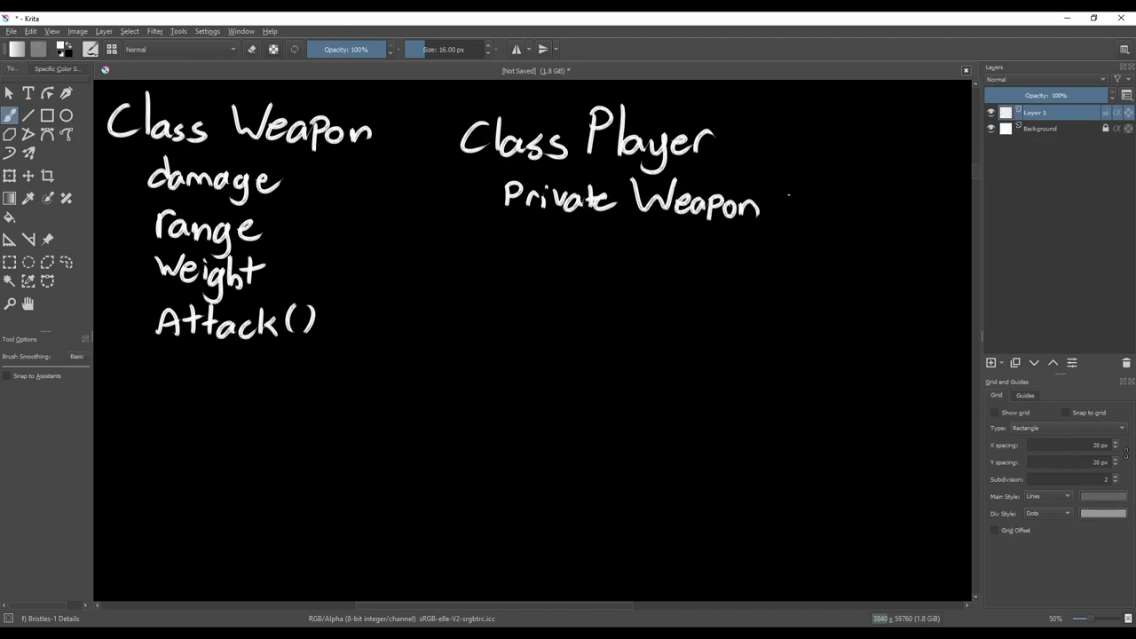
drag(790, 204, 905, 213)
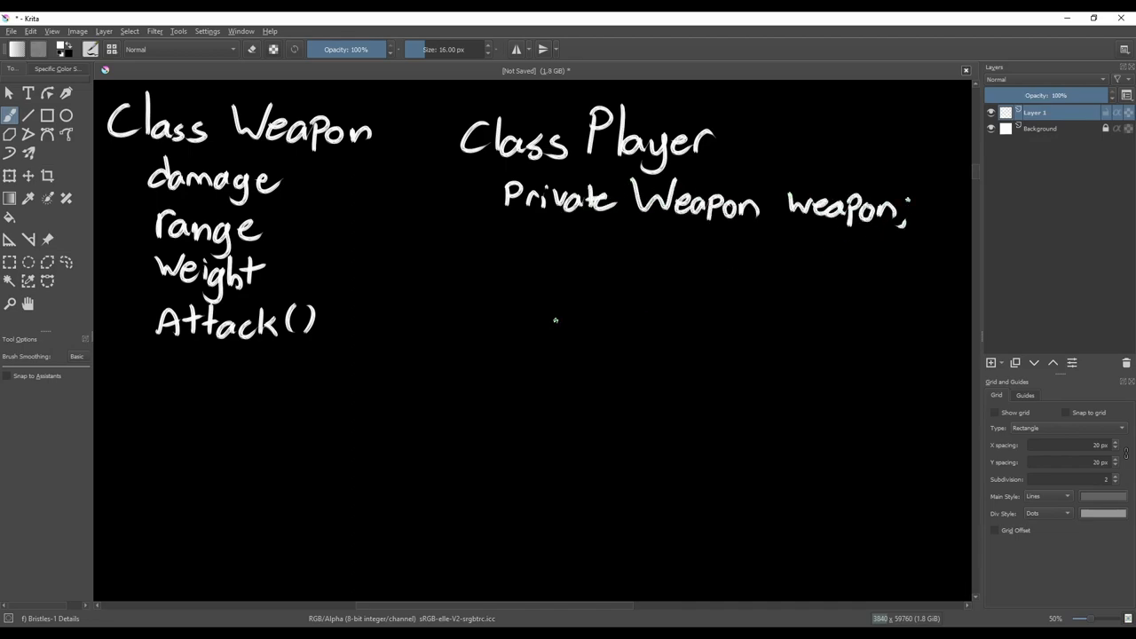
drag(515, 263, 719, 266)
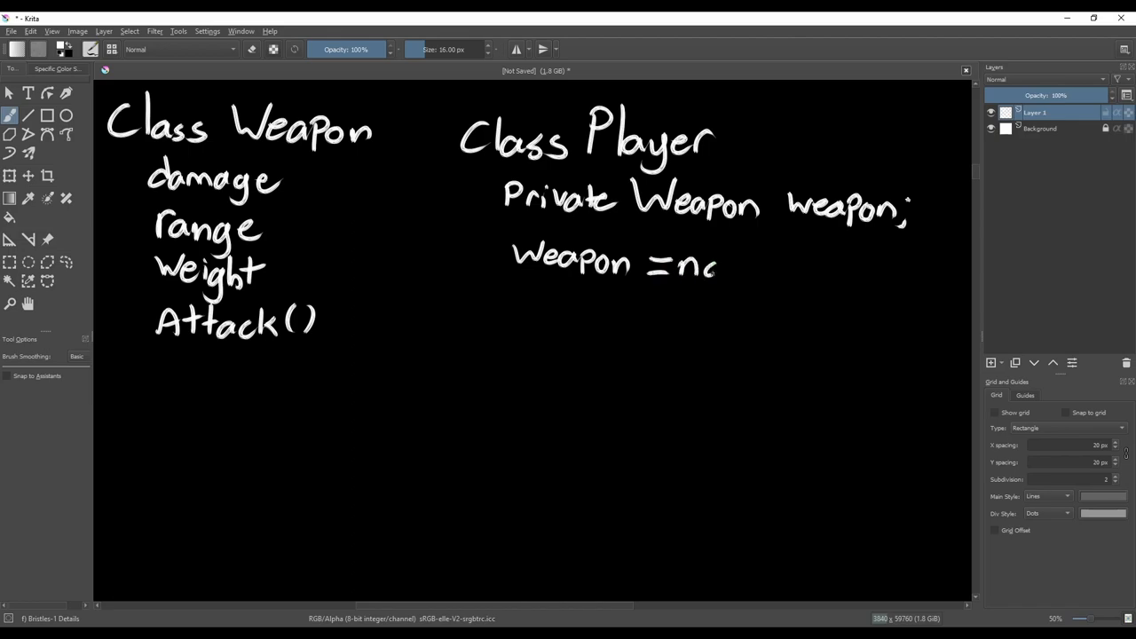
drag(719, 266, 914, 276)
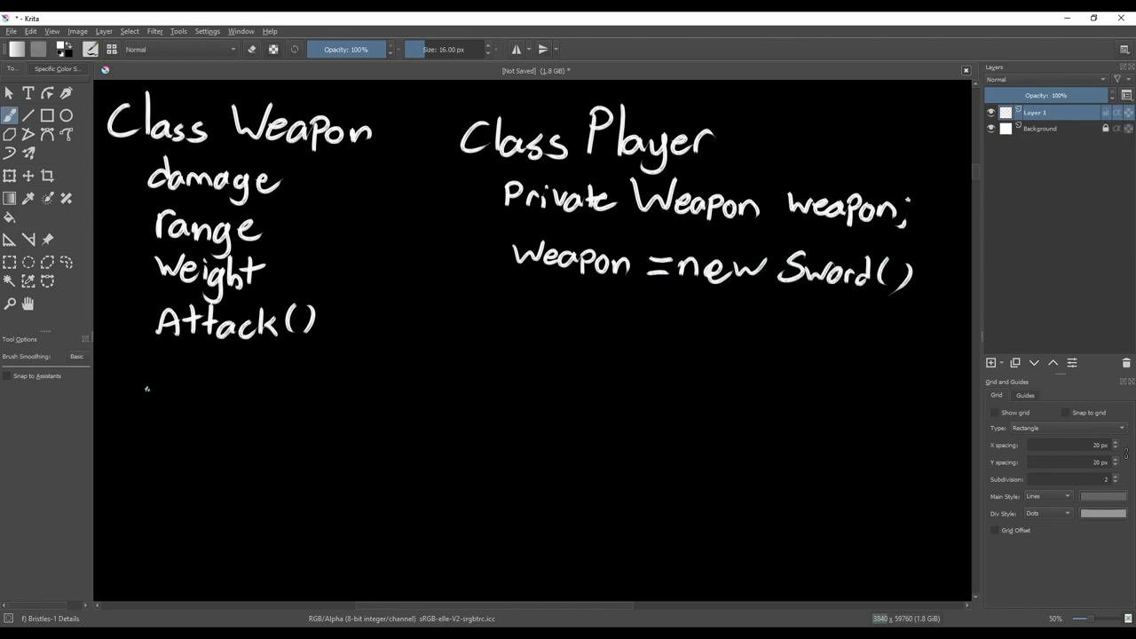
Add 'Class Sword : weapon' and start Player's Attack() with the weapon.Attack call
drag(115, 408, 316, 435)
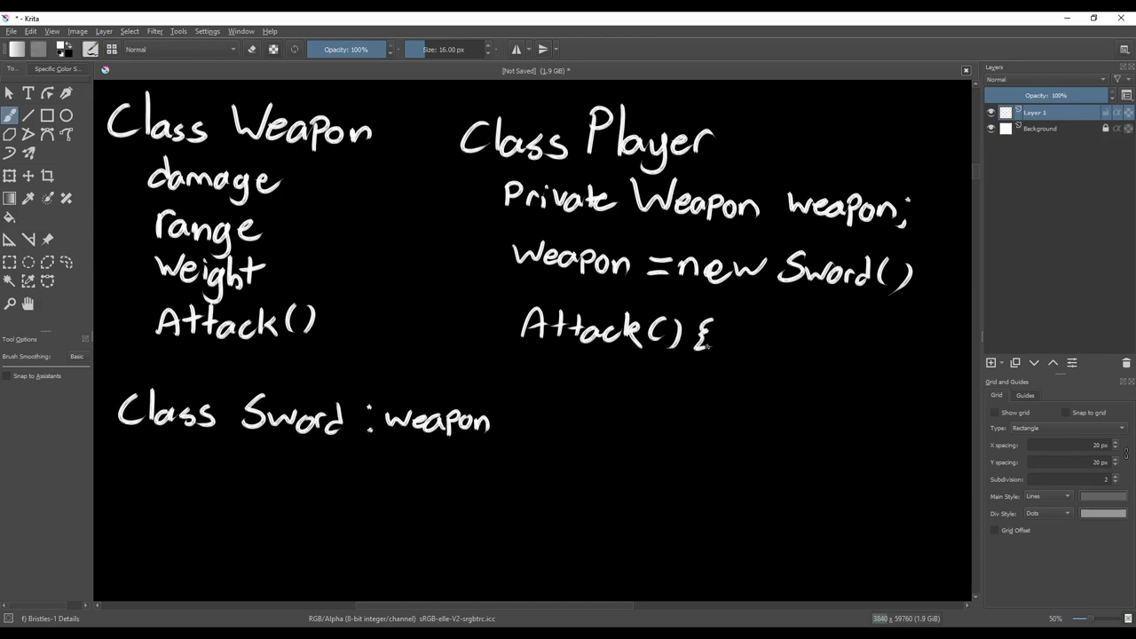
drag(568, 373, 714, 373)
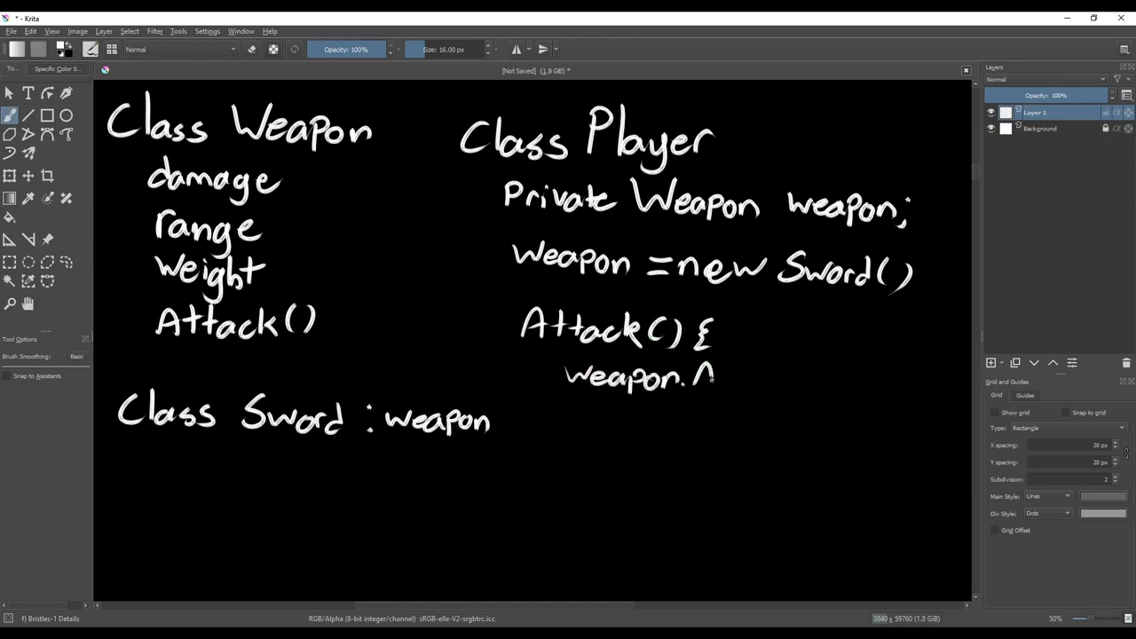
drag(710, 376, 826, 382)
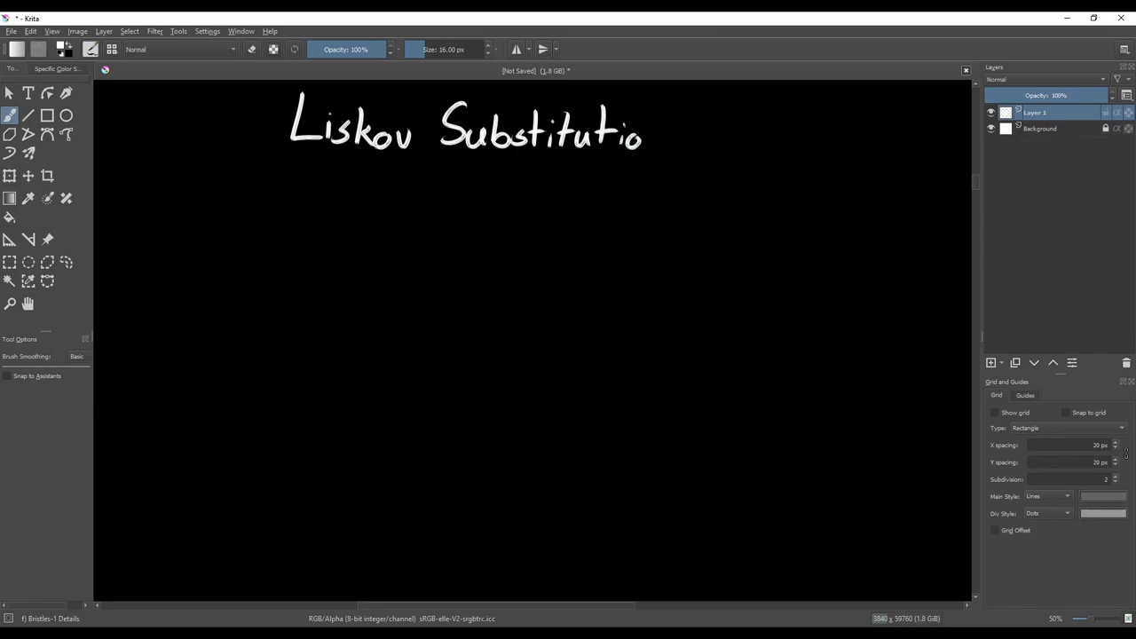
Write the Liskov Substitution Principle title, its derived-class substitution definition, and begin Class Weapon
drag(657, 115, 817, 142)
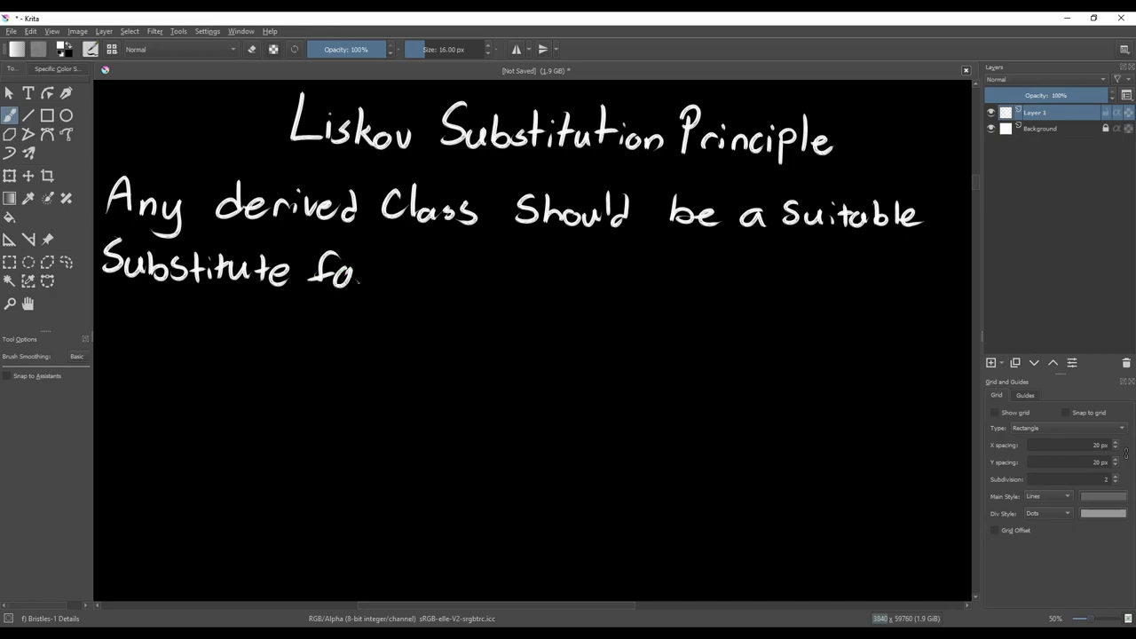
drag(364, 270, 603, 275)
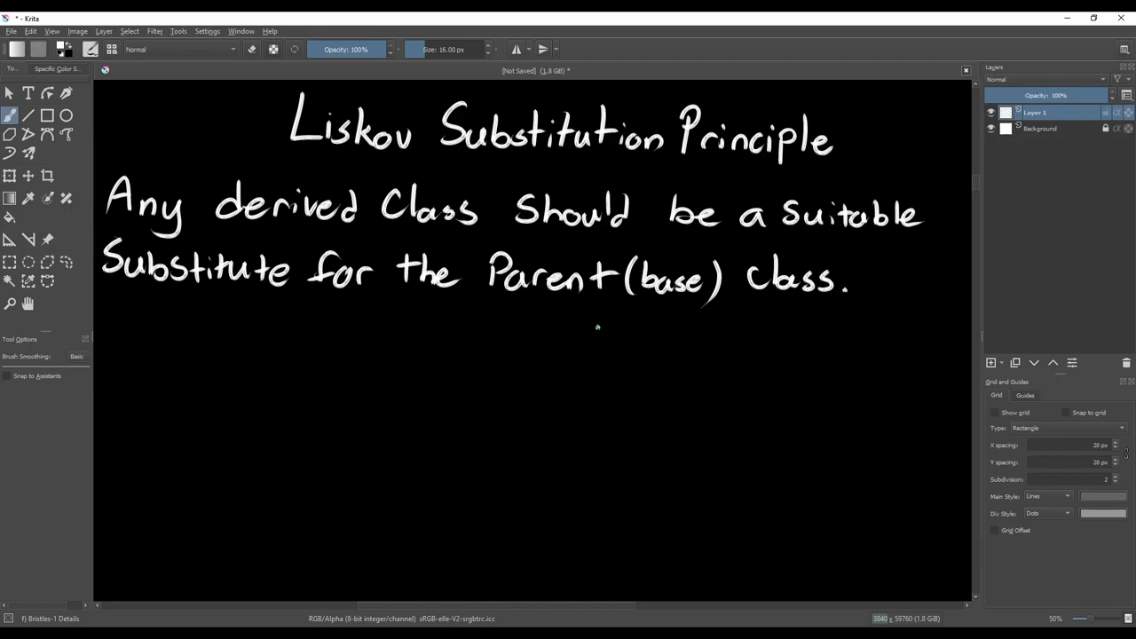
drag(97, 320, 163, 346)
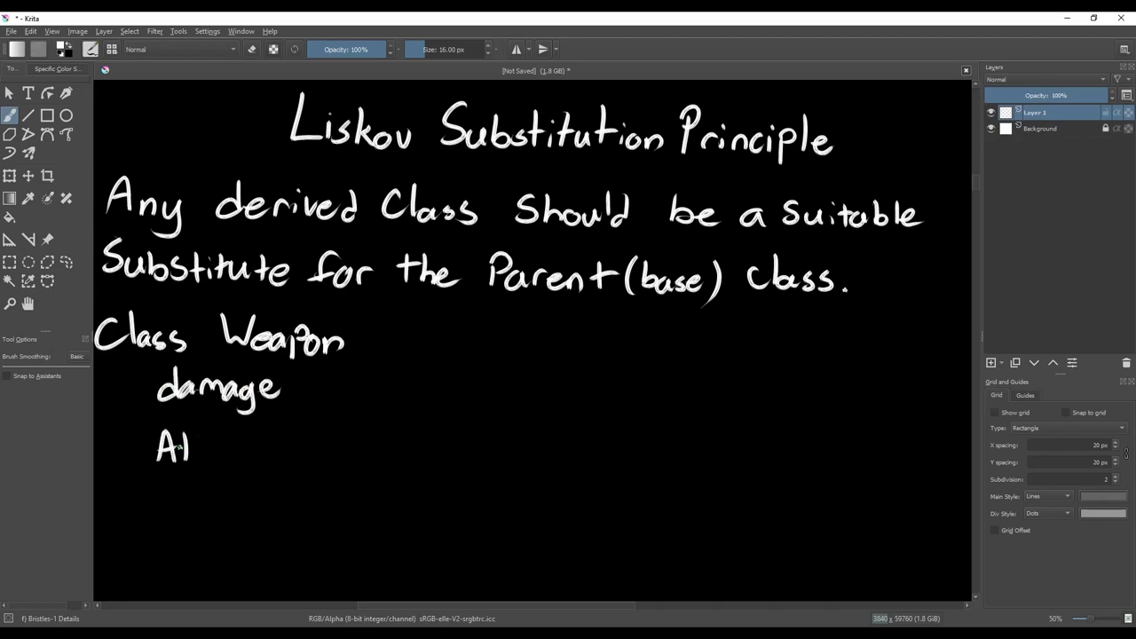
Write Attack() under Class Weapon and the 'Class Sword : weapon' heading beside it
drag(186, 448, 298, 447)
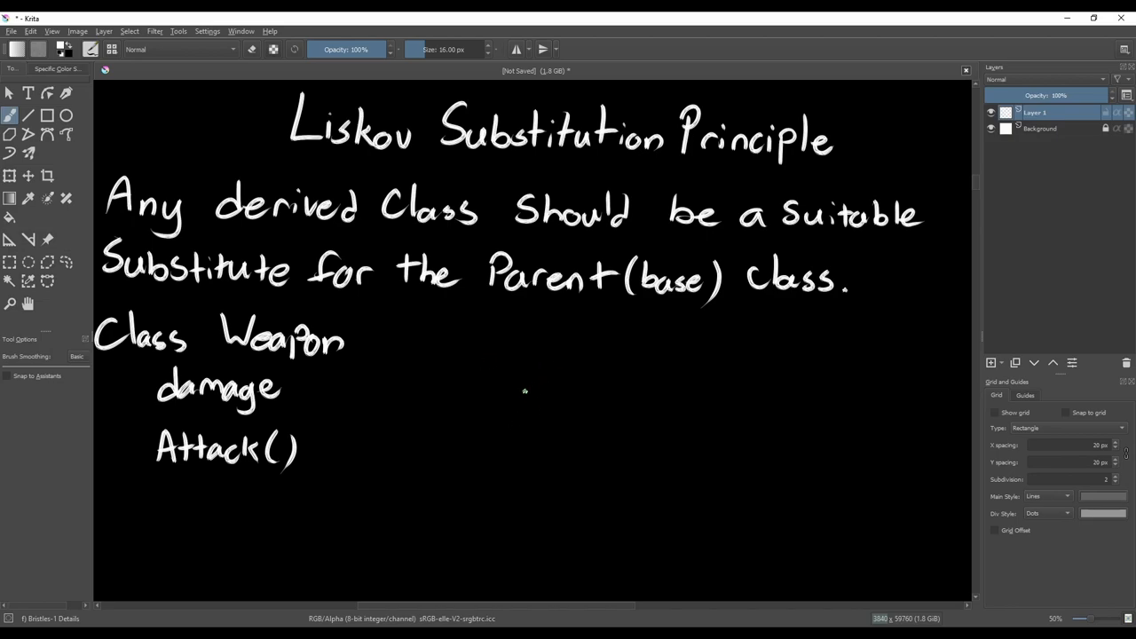
drag(500, 355, 710, 355)
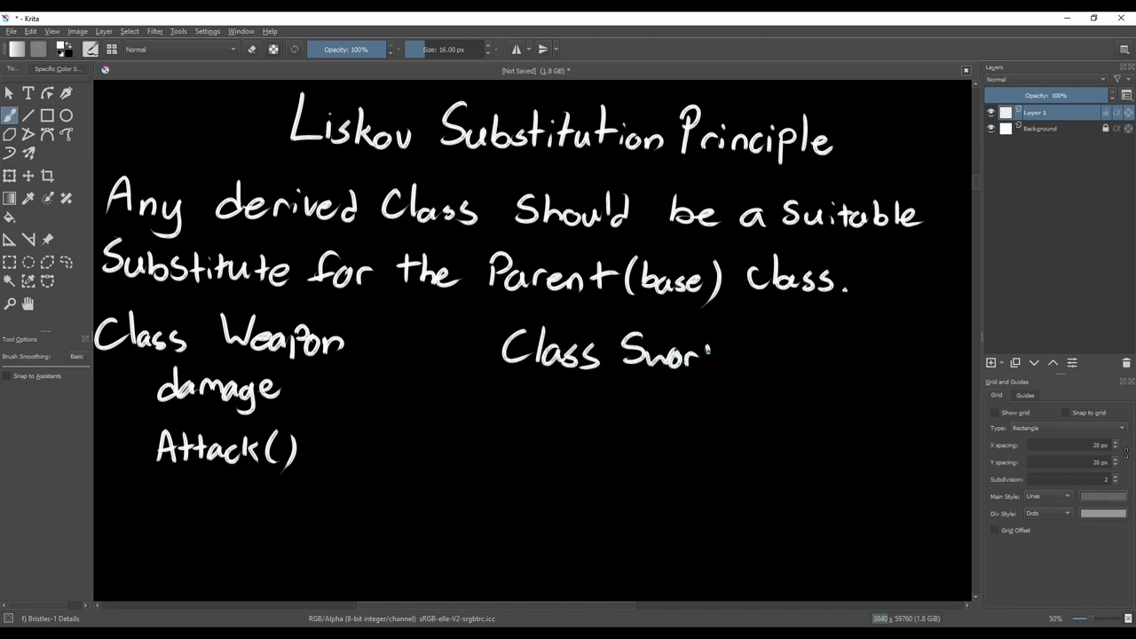
drag(710, 351, 795, 355)
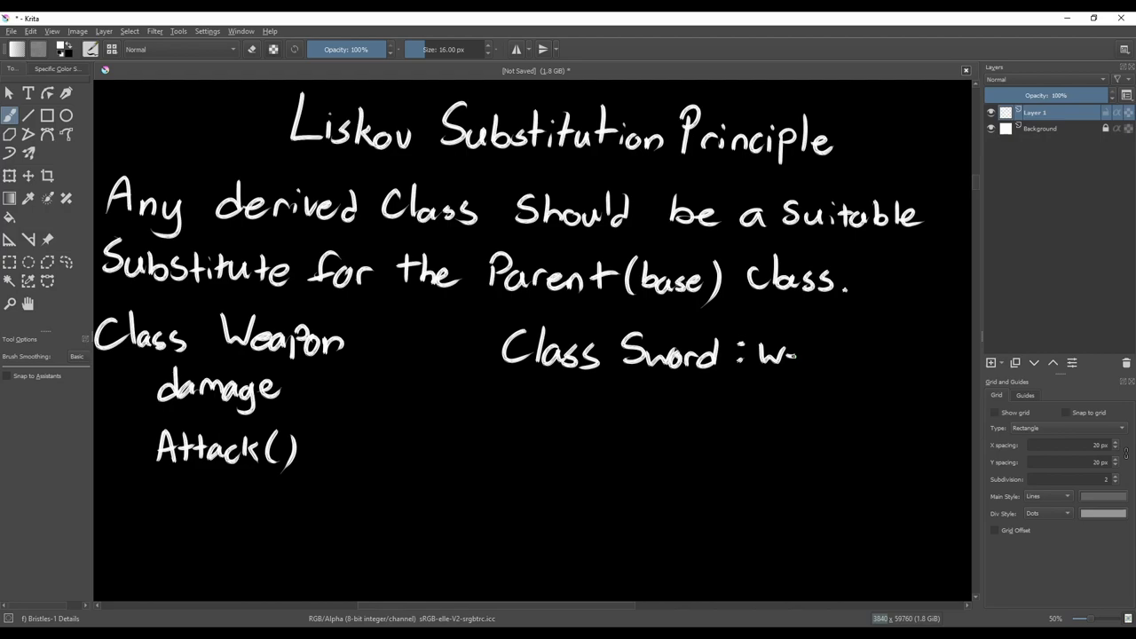
drag(797, 353, 873, 364)
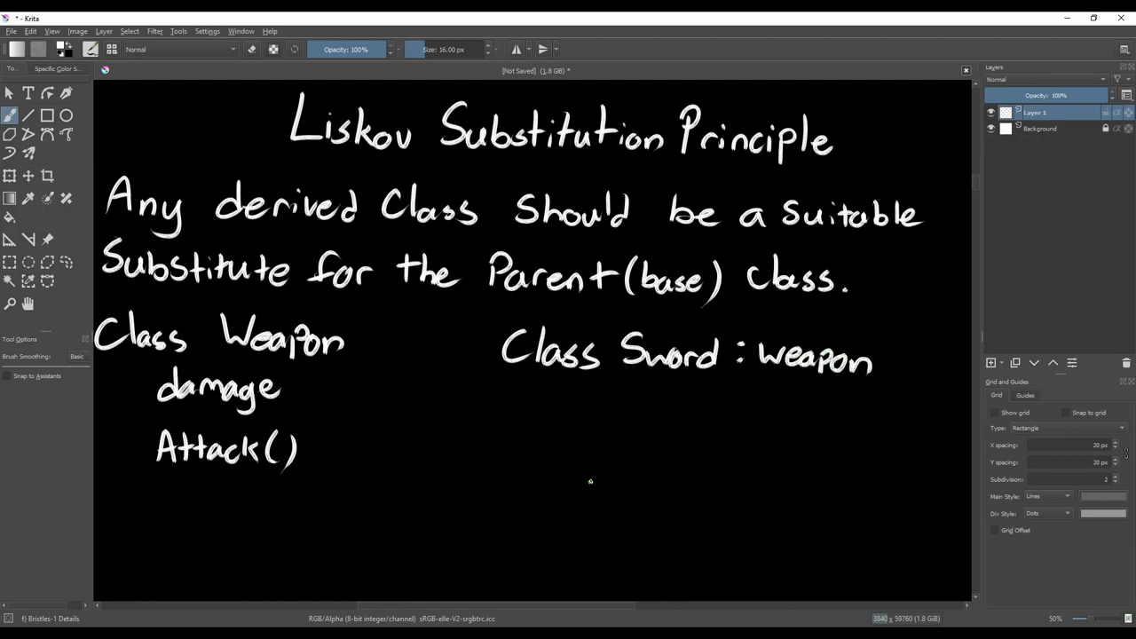
mouse_move(529, 419)
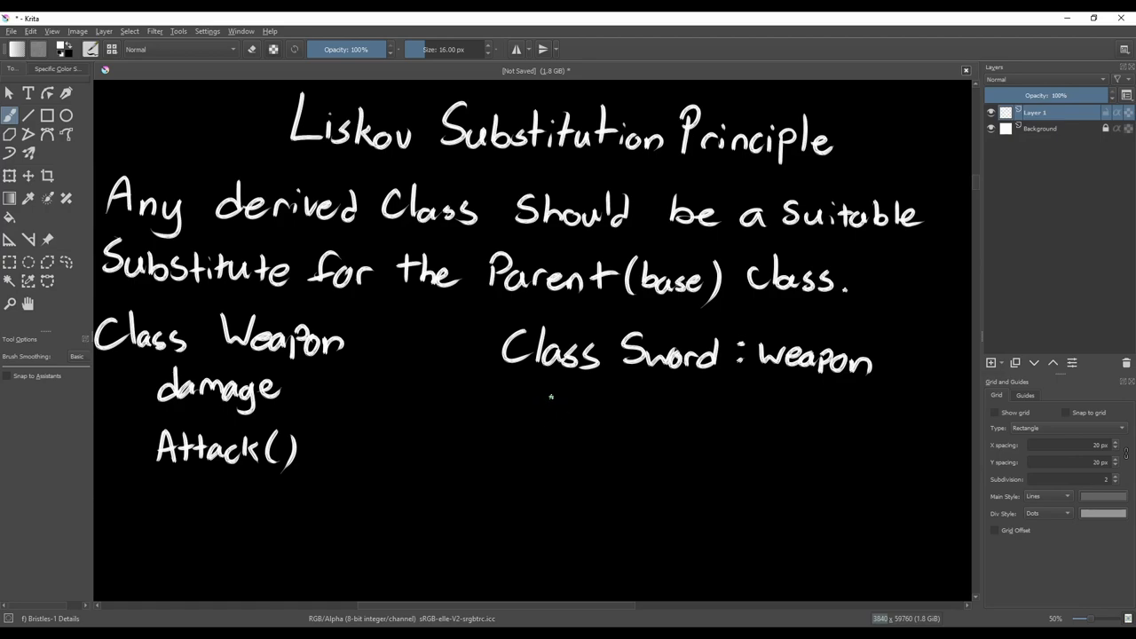
Write override Attack() { If(Combo) damage += 1, then start the else branch
drag(524, 412, 701, 412)
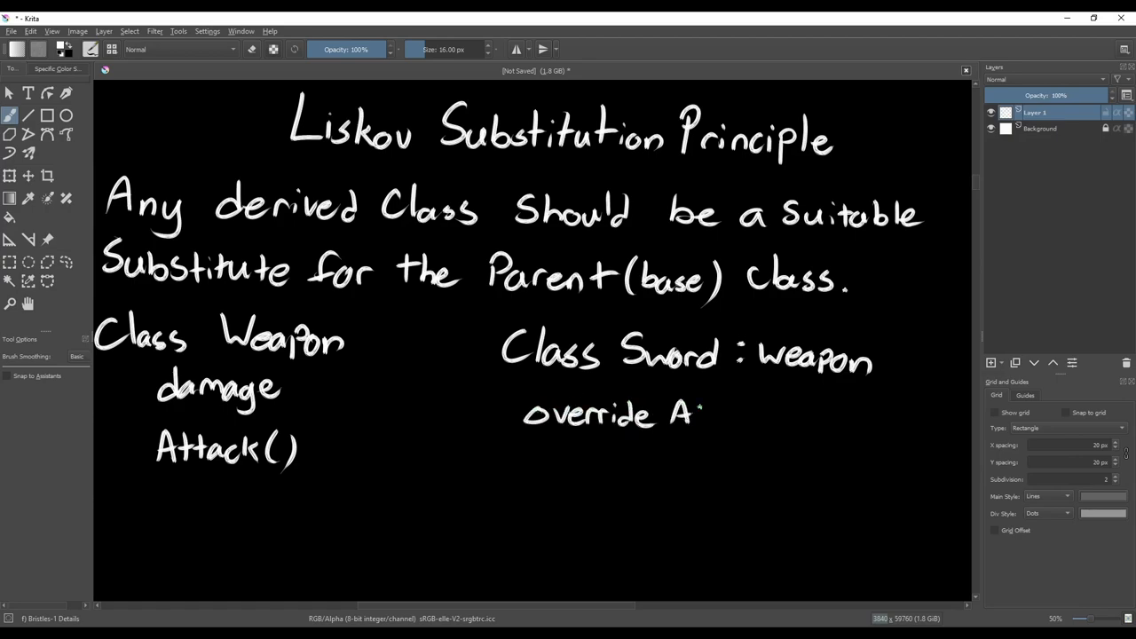
drag(701, 412, 820, 423)
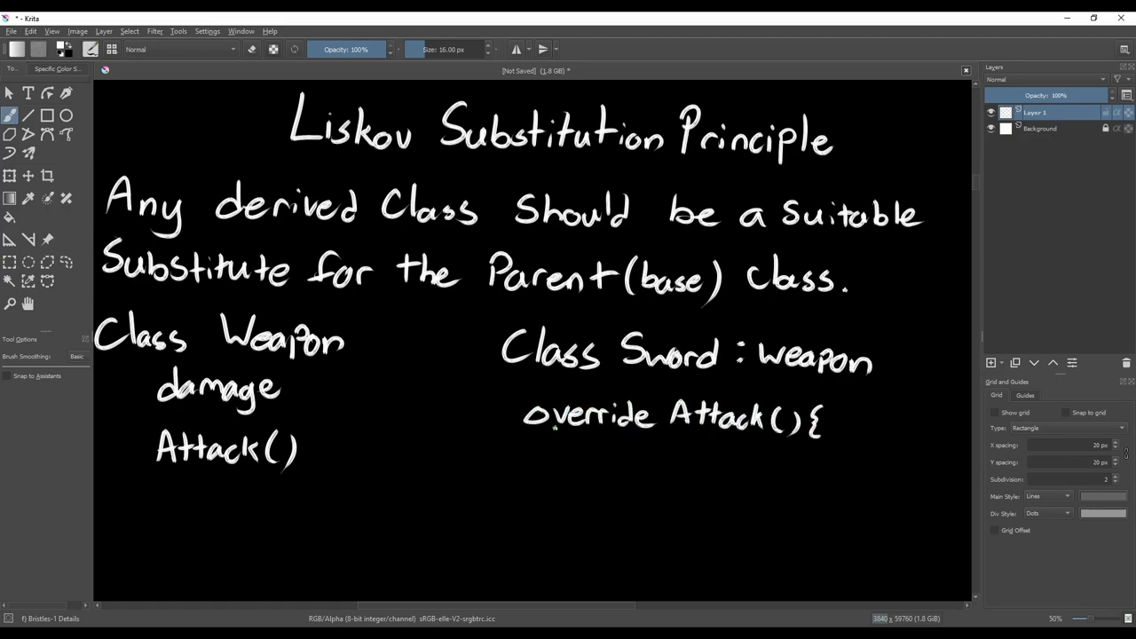
drag(572, 462, 728, 462)
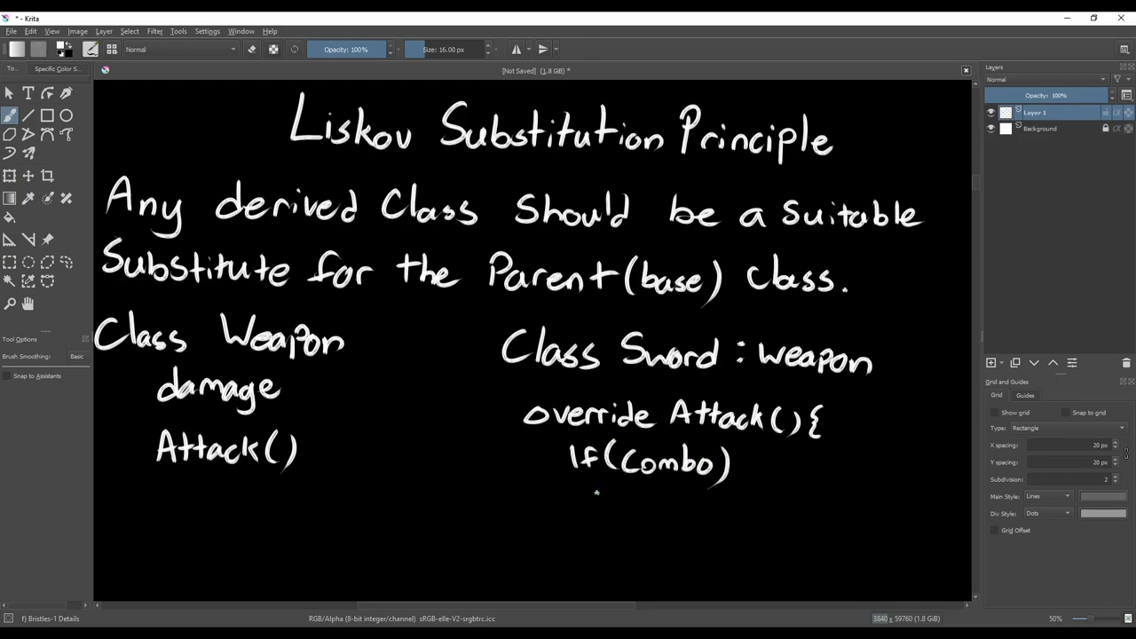
drag(613, 512, 781, 512)
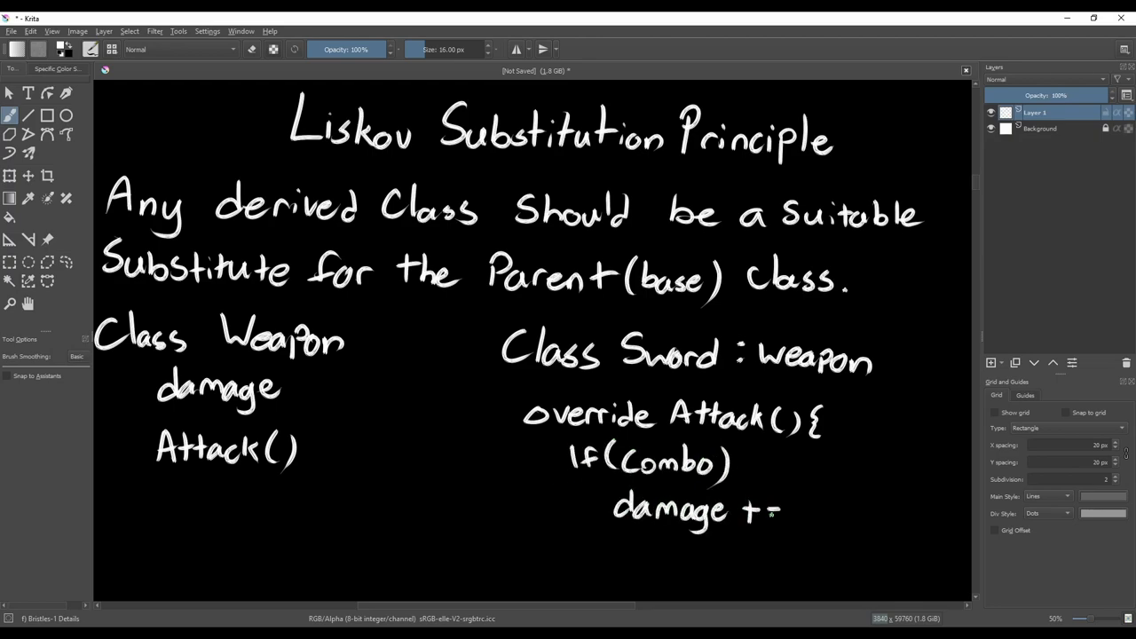
drag(781, 511, 586, 547)
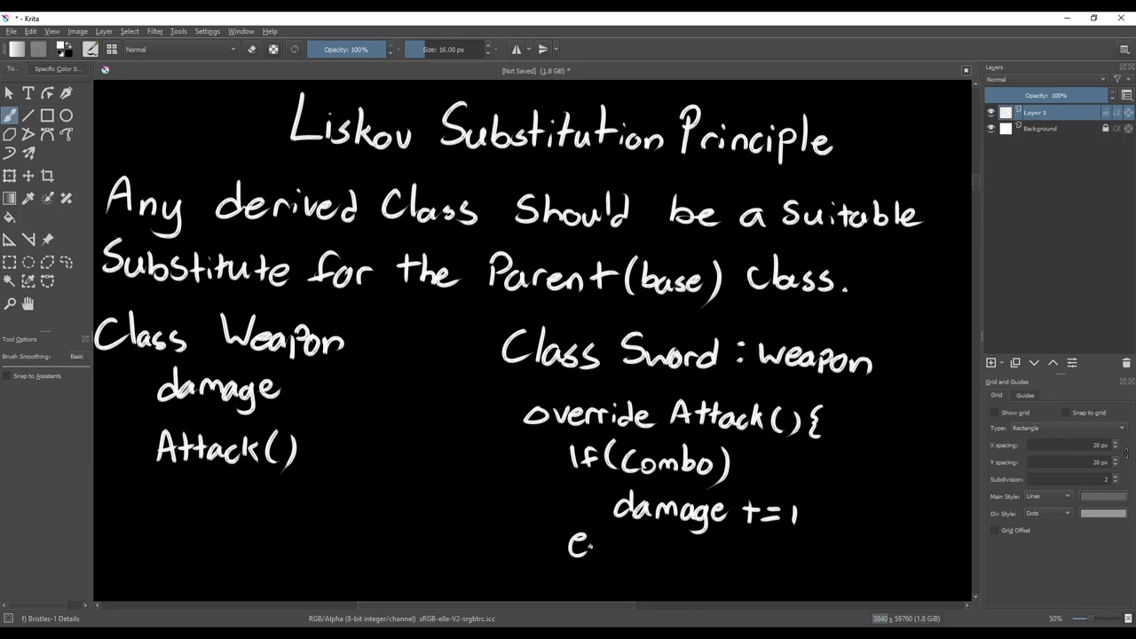
drag(568, 547, 736, 583)
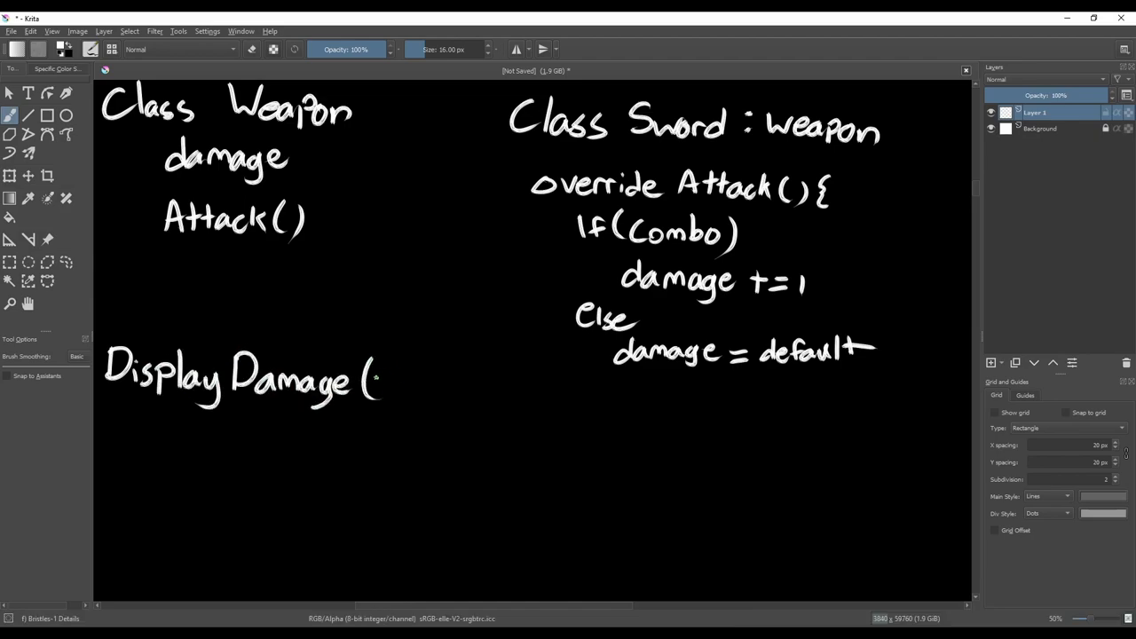
Finish handwriting DisplayDamage(weapon) below Class Weapon and continue beneath it
drag(391, 377, 488, 391)
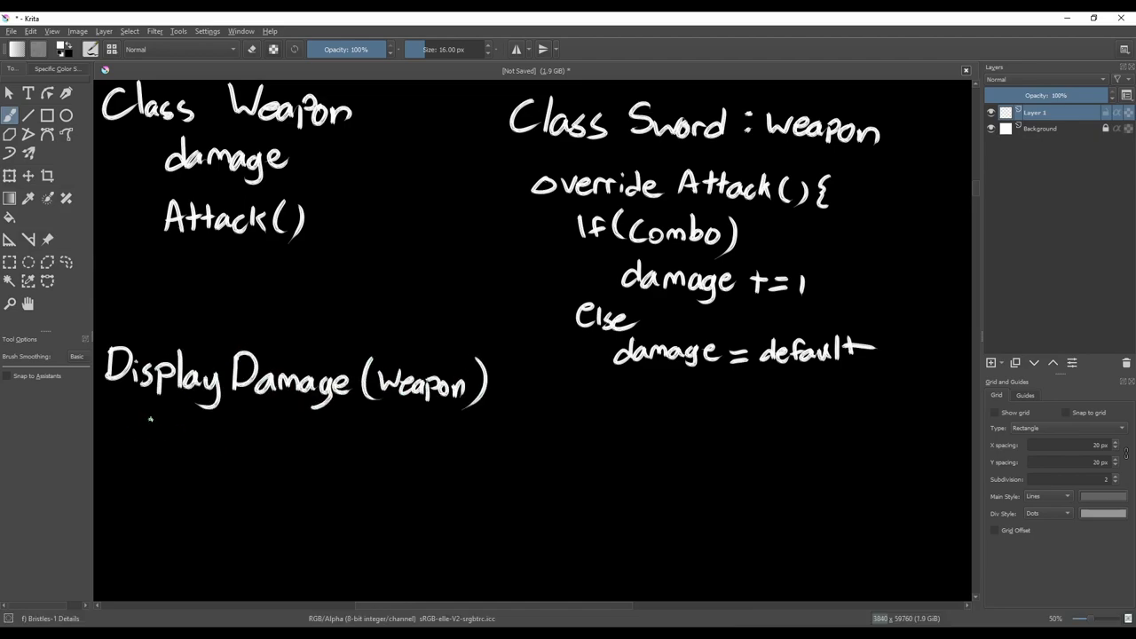
drag(116, 408, 228, 465)
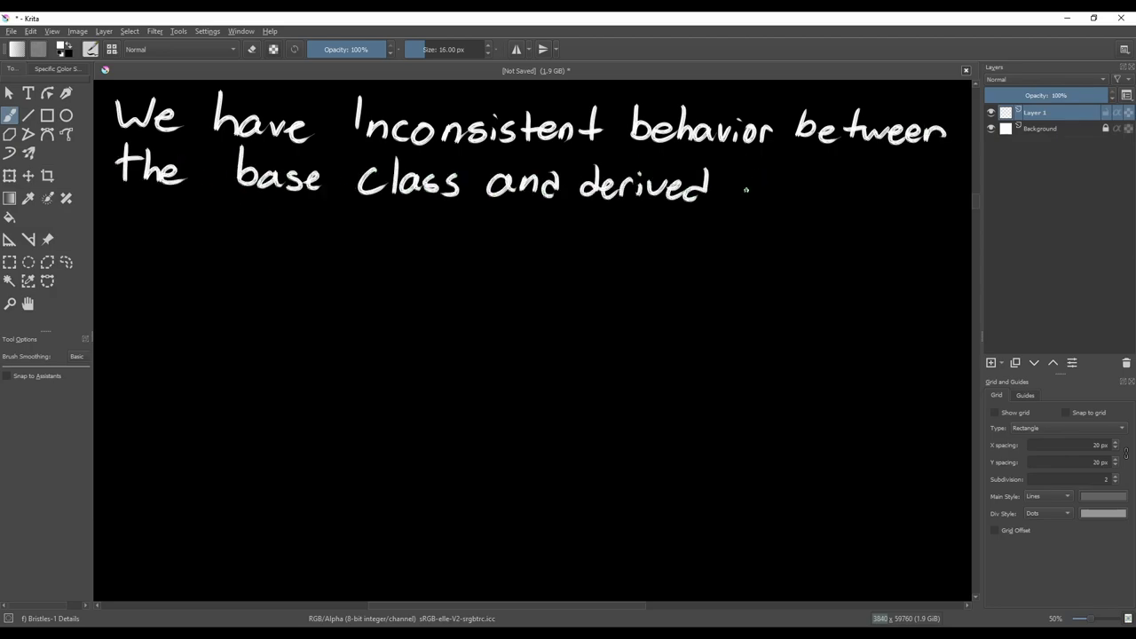
Finish the handwritten note about inconsistent behaviour between base and derived class
drag(742, 196, 849, 199)
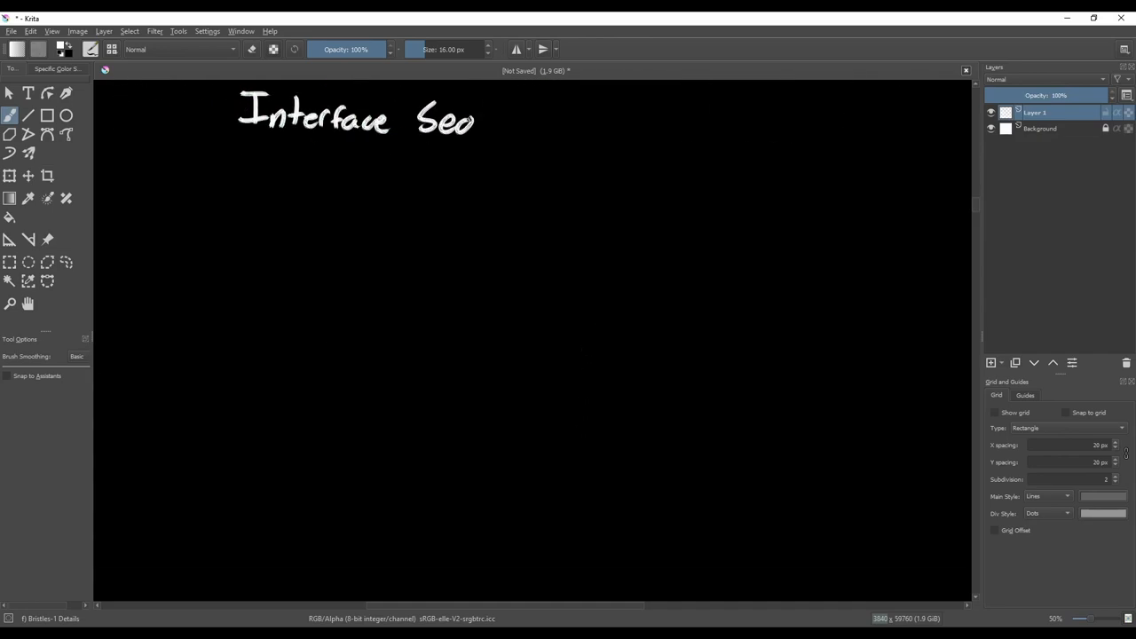
Handwrite the 'Interface Segregation Principle' title and begin 'A Client Shouldn't be forced to Implement an'
drag(476, 120, 671, 120)
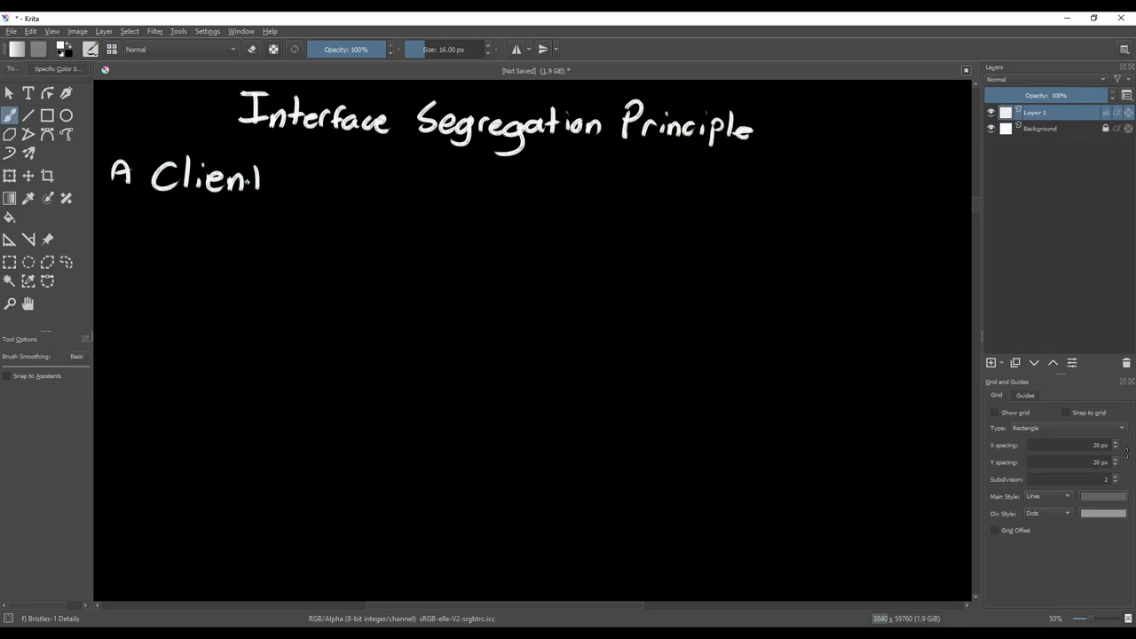
drag(284, 186, 577, 196)
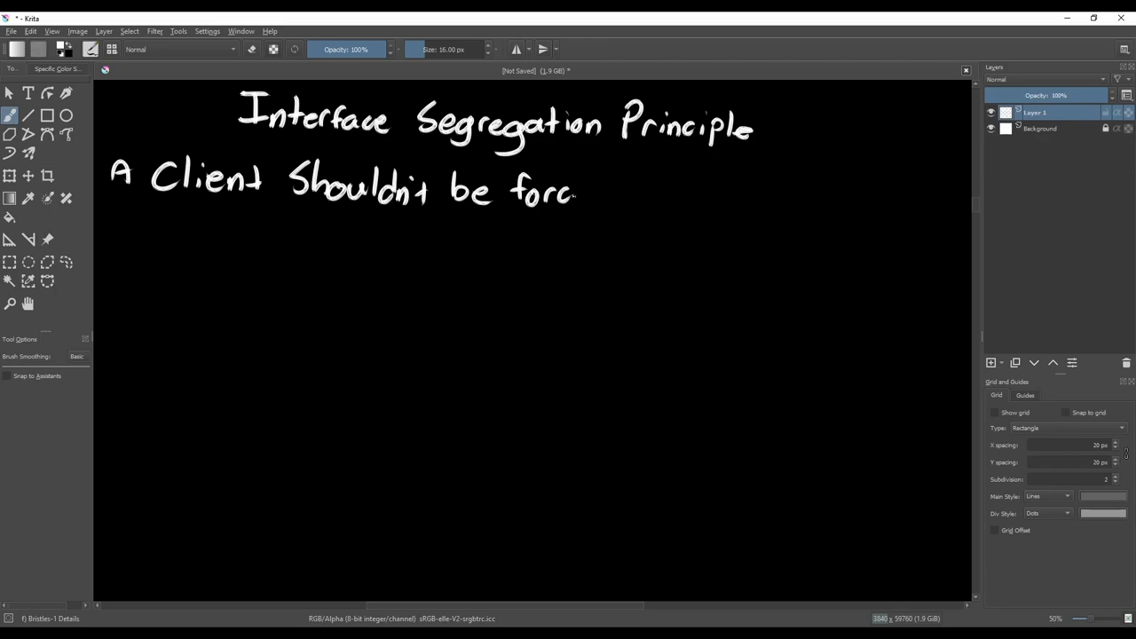
drag(578, 192, 884, 193)
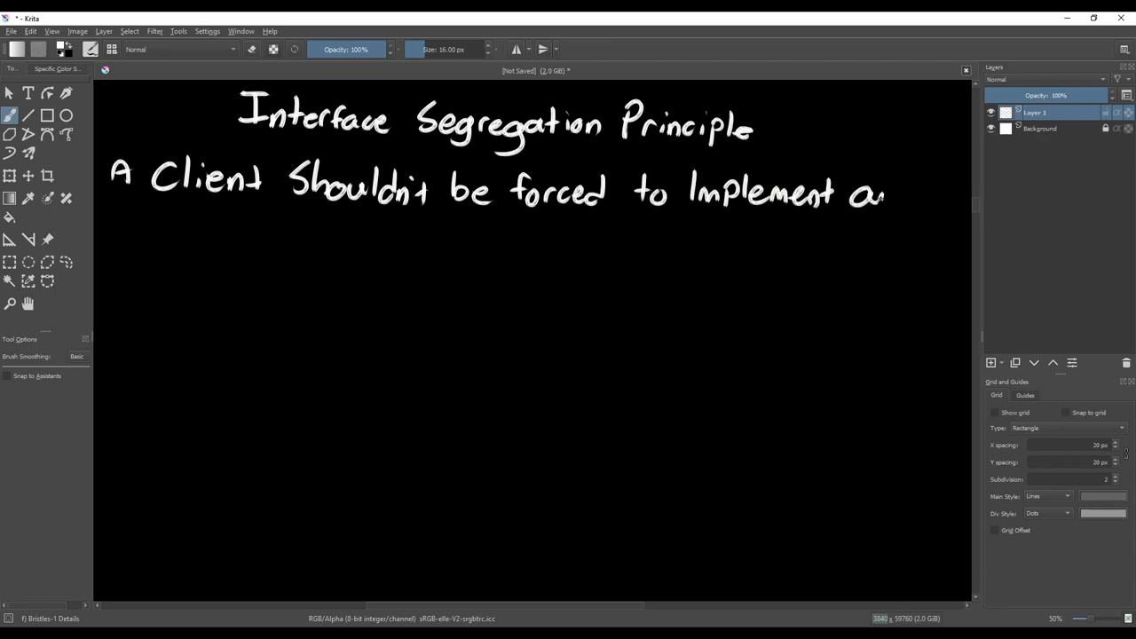
Complete the definition: 'Interface with functionality that it doesn't use'
drag(115, 227, 333, 230)
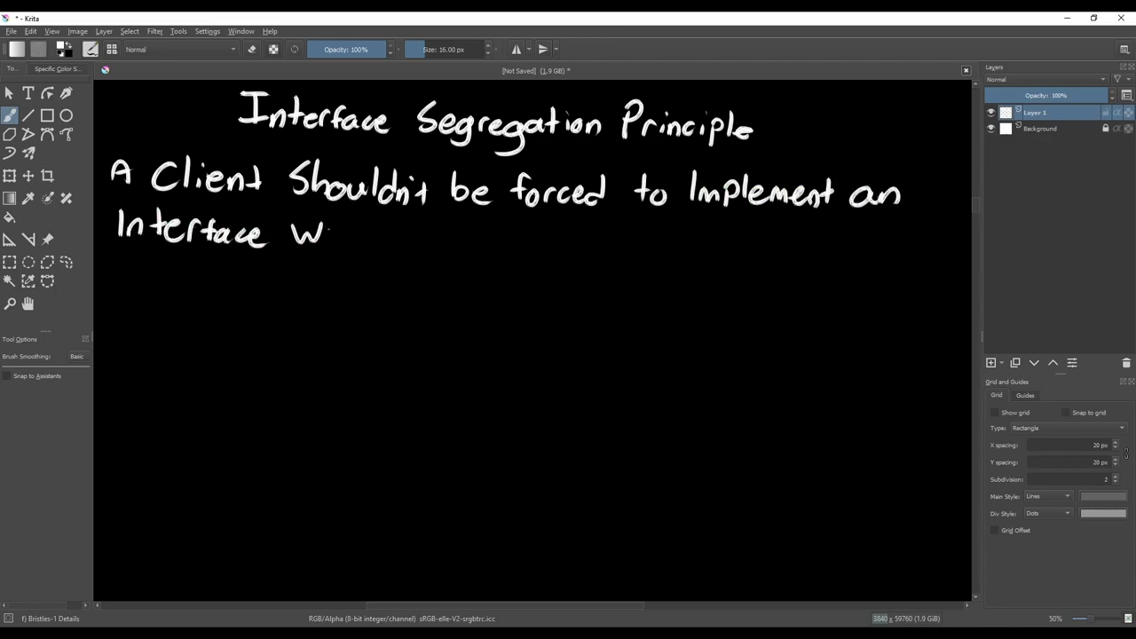
drag(334, 234, 541, 240)
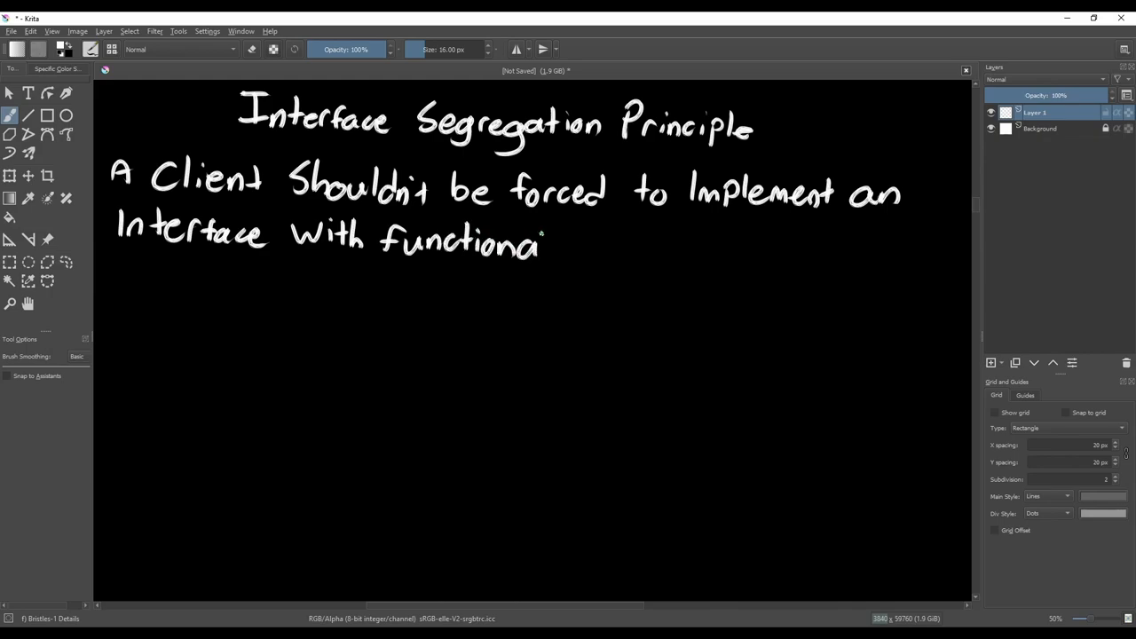
drag(547, 245, 772, 252)
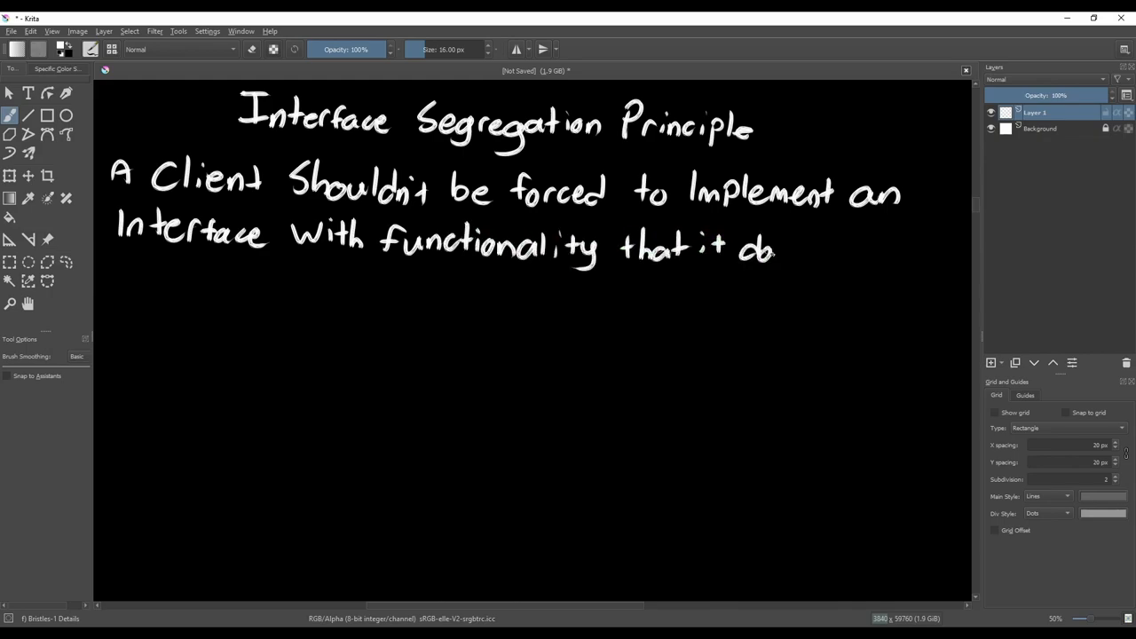
drag(772, 252, 923, 253)
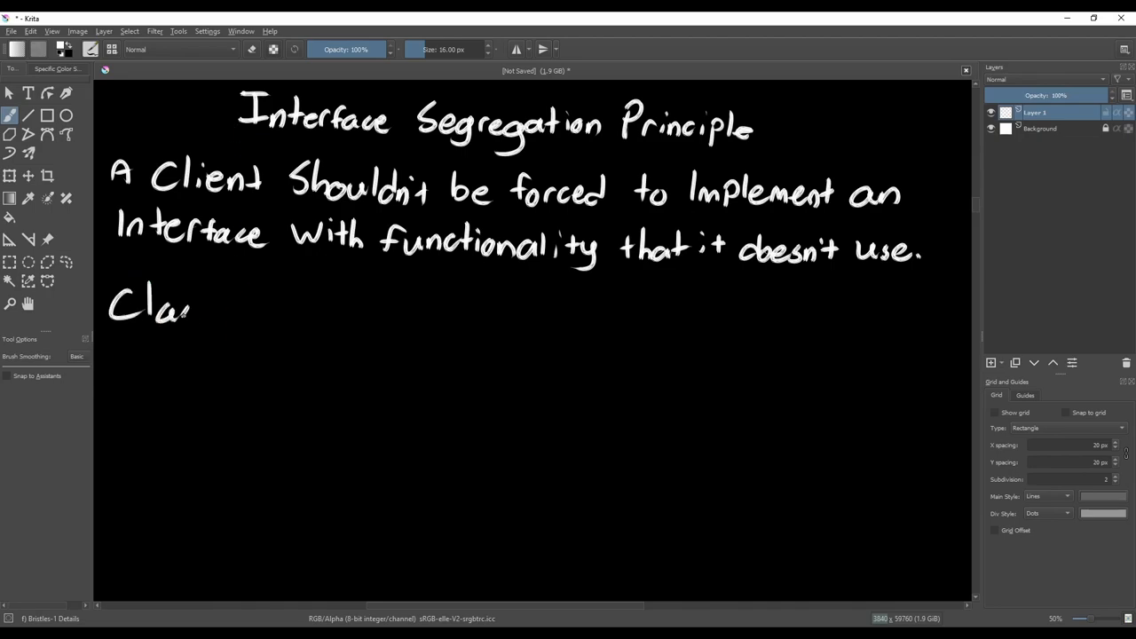
Handwrite 'Class Weapon' with members damage, Weight, Value and Attack()
drag(178, 311, 356, 320)
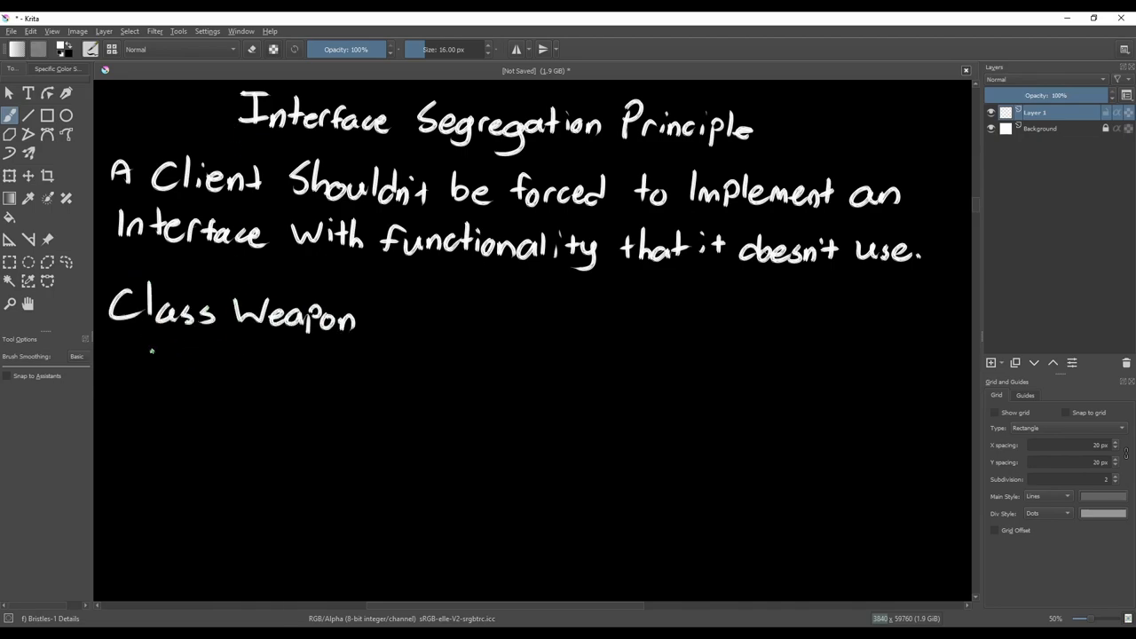
drag(146, 341, 213, 399)
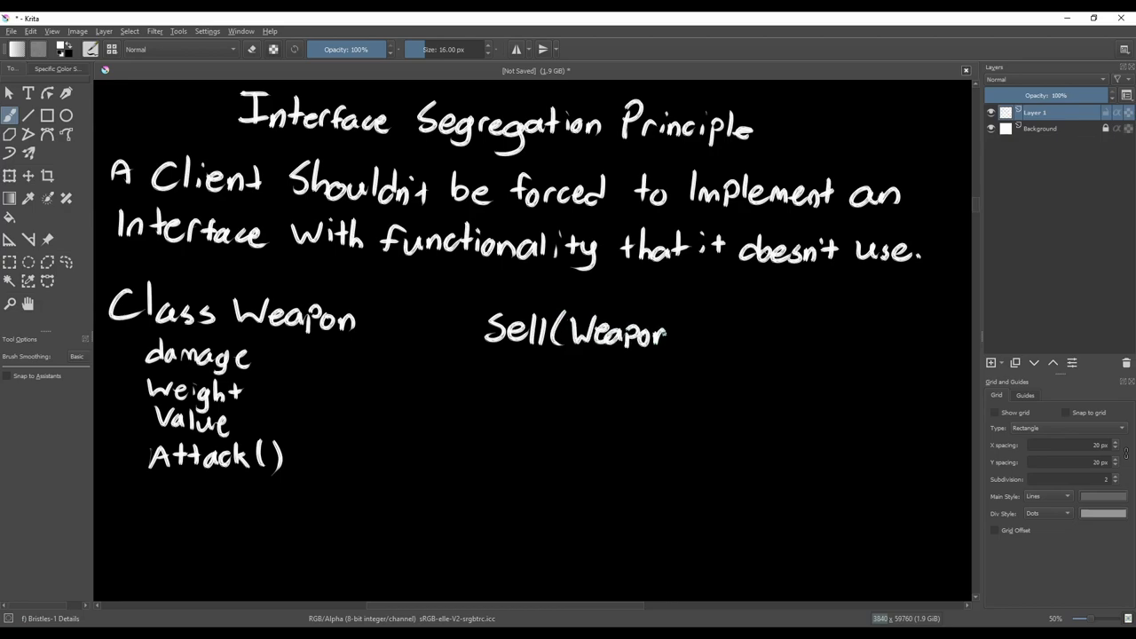
Write the Sell(Weapon) method with 'Wallet += weapon.Value;' beside the class
drag(542, 382, 582, 391)
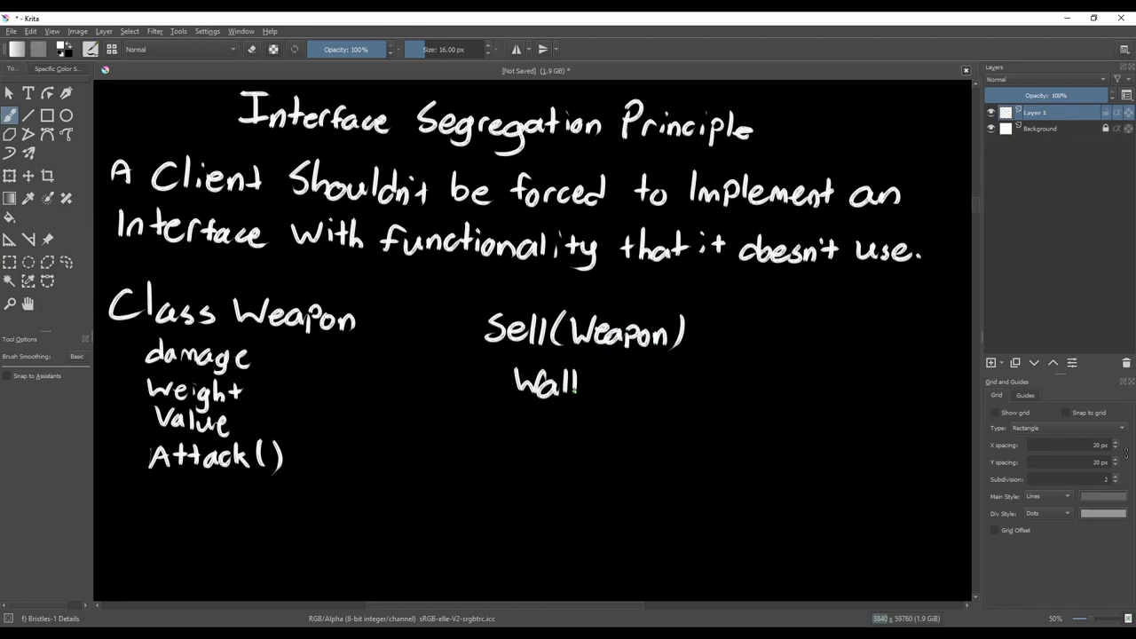
drag(583, 382, 706, 387)
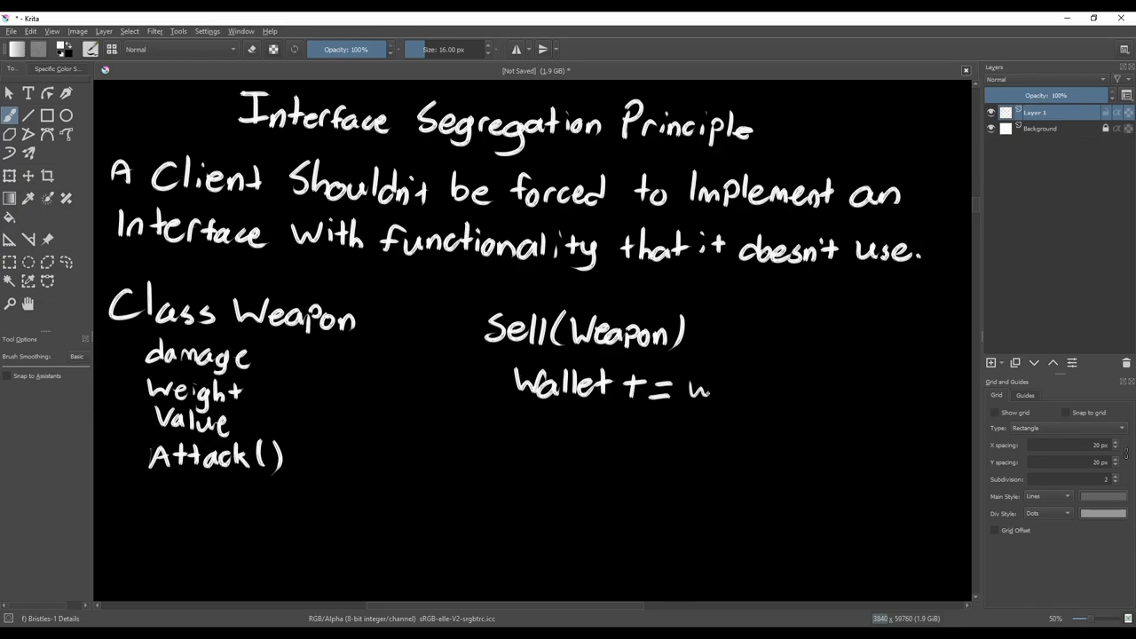
drag(710, 387, 879, 405)
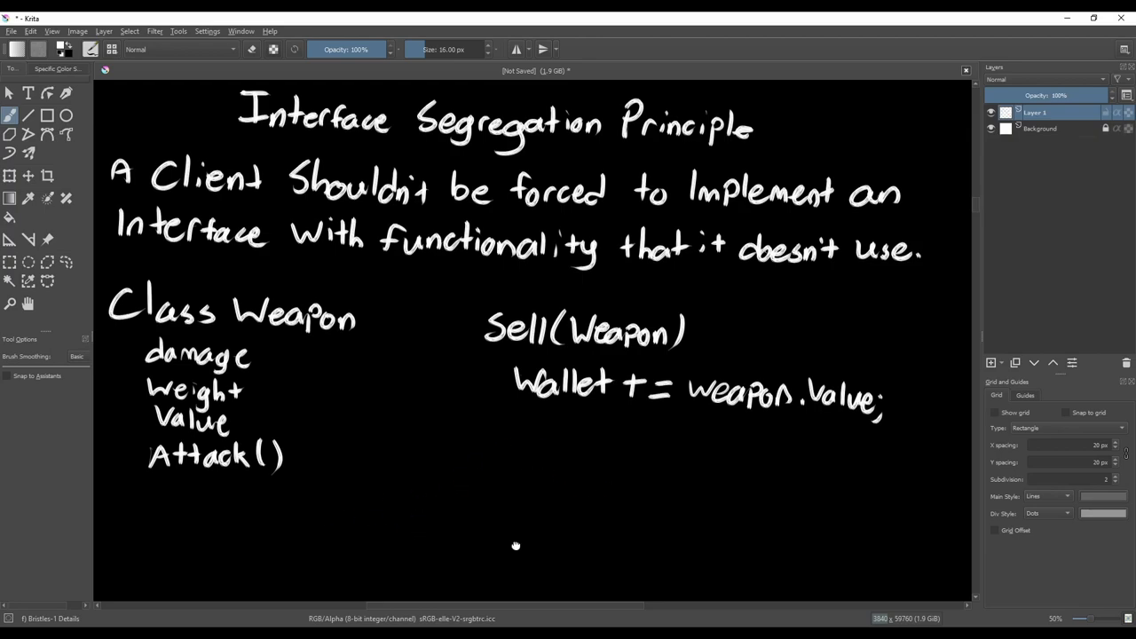
Cross out Class to mark Weapon an interface and add Class Spoon inheriting it with its members
scroll(down, 3)
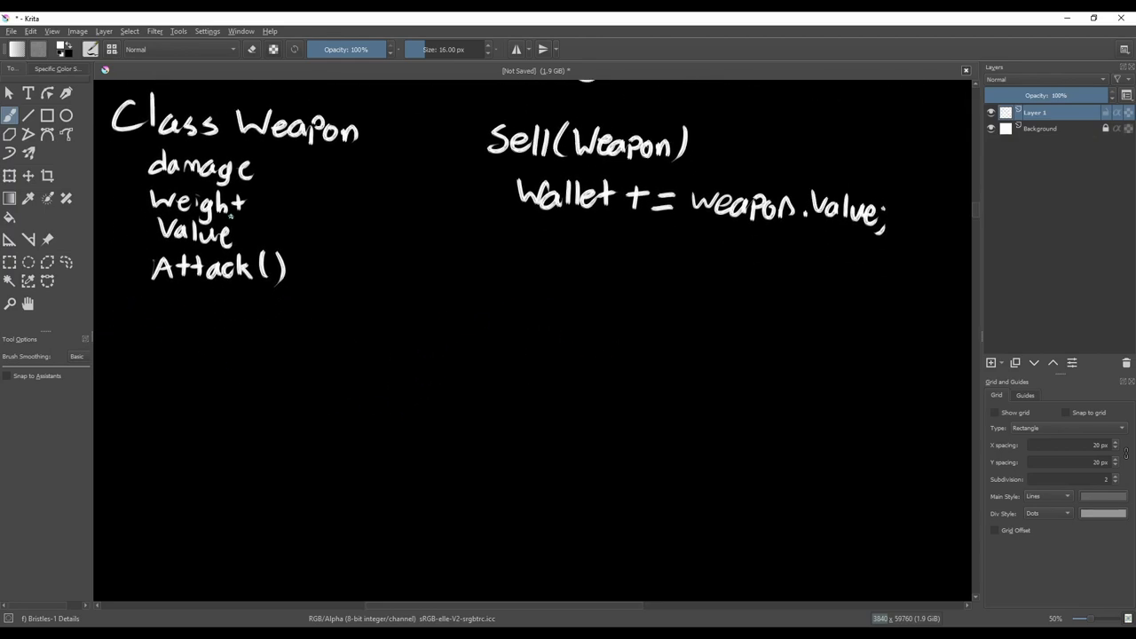
drag(115, 124, 213, 133)
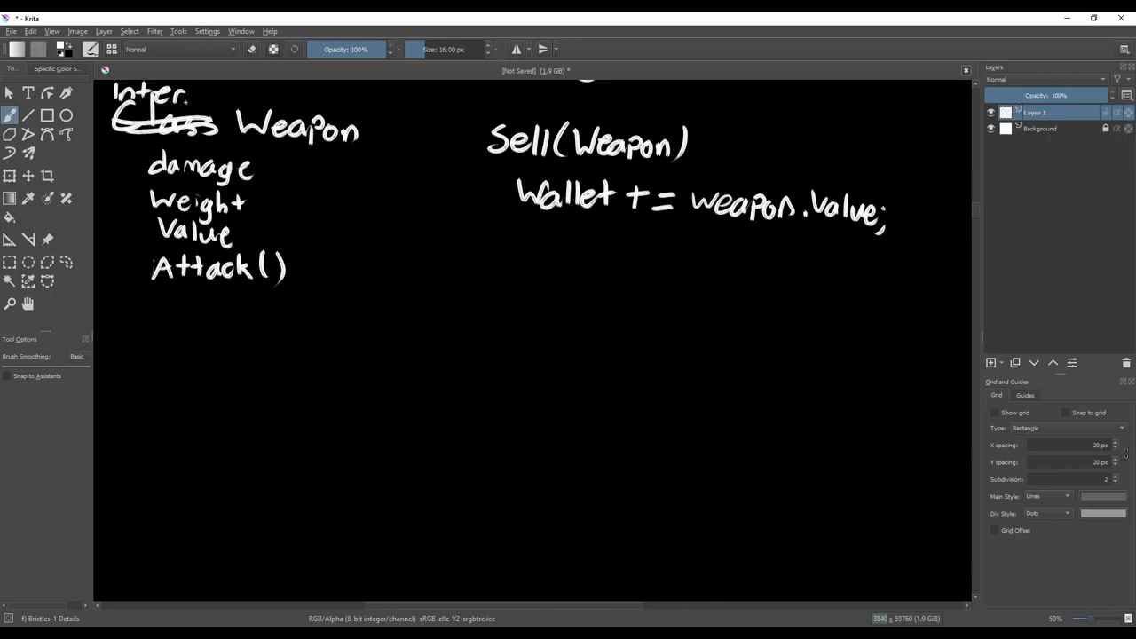
drag(107, 364, 199, 364)
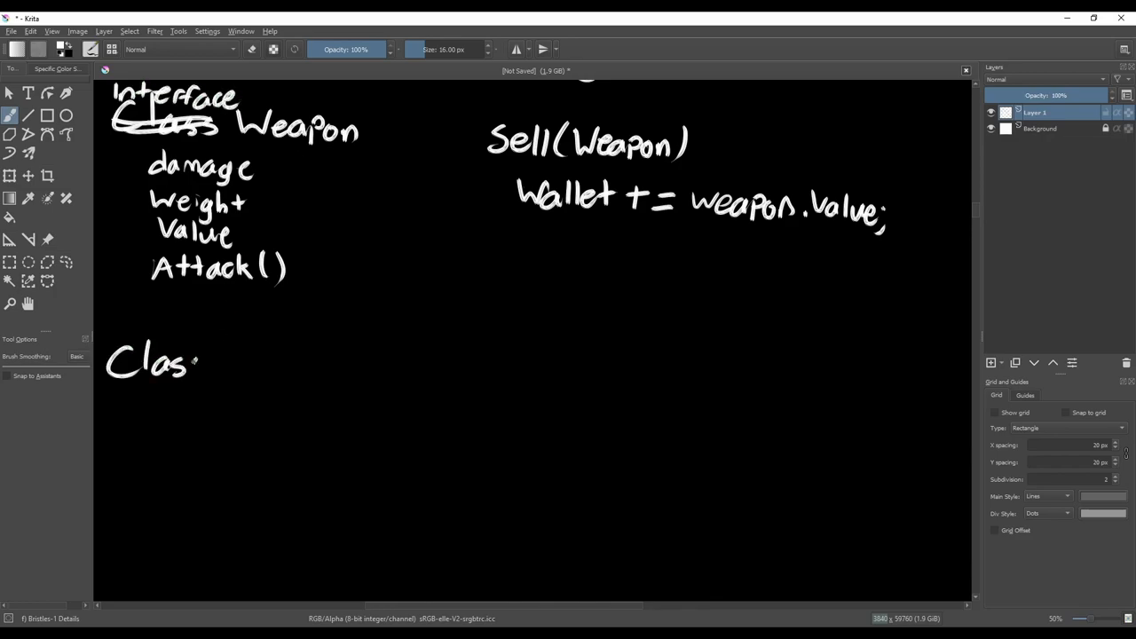
drag(204, 364, 338, 373)
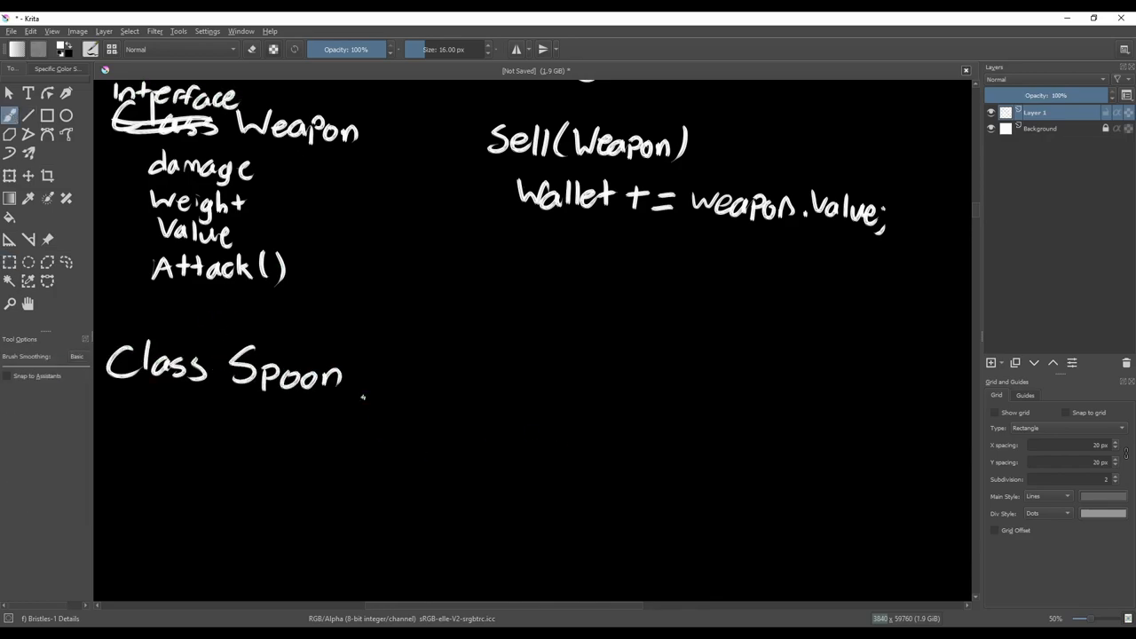
drag(364, 373, 465, 394)
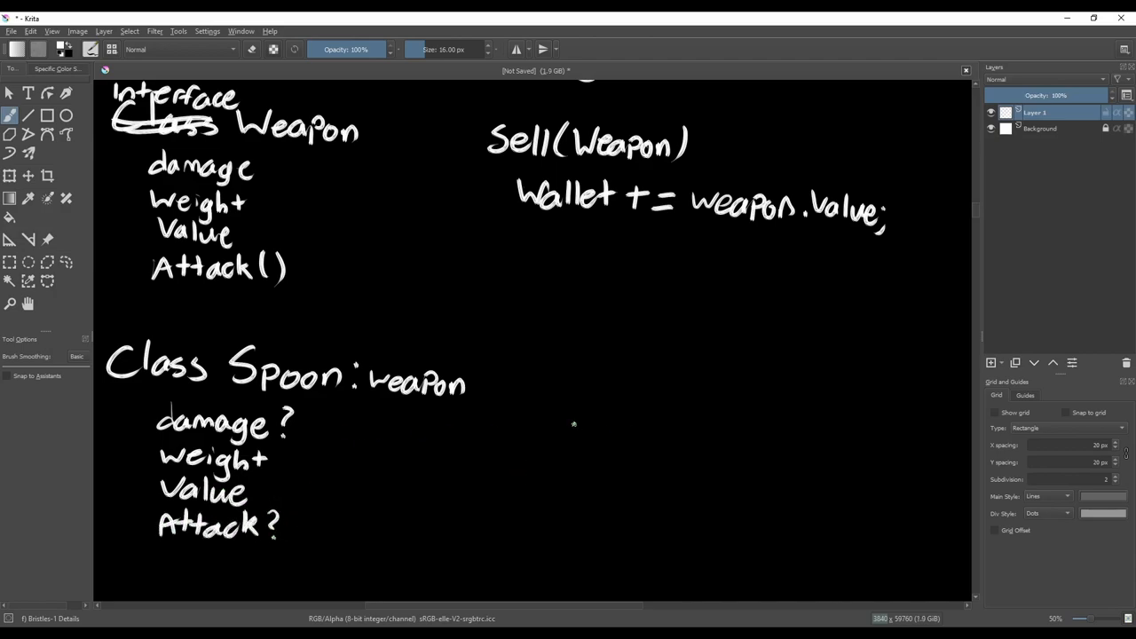
Link Spoon to Sell and write Interface Item with Weight and Value members
drag(408, 372, 488, 222)
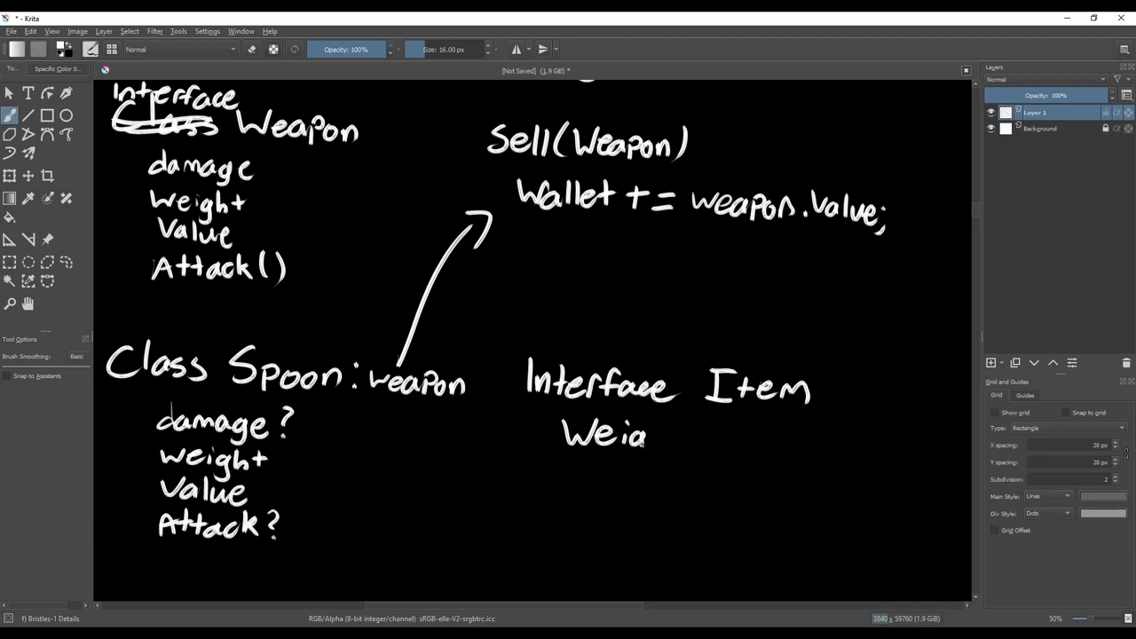
drag(561, 435, 675, 497)
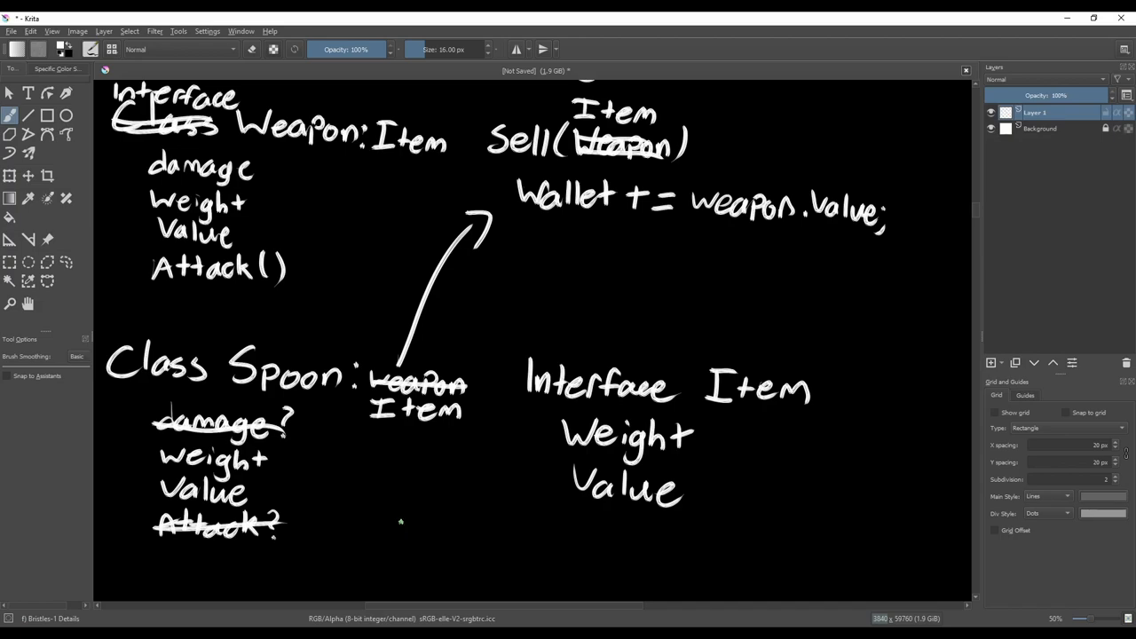
mouse_move(396, 519)
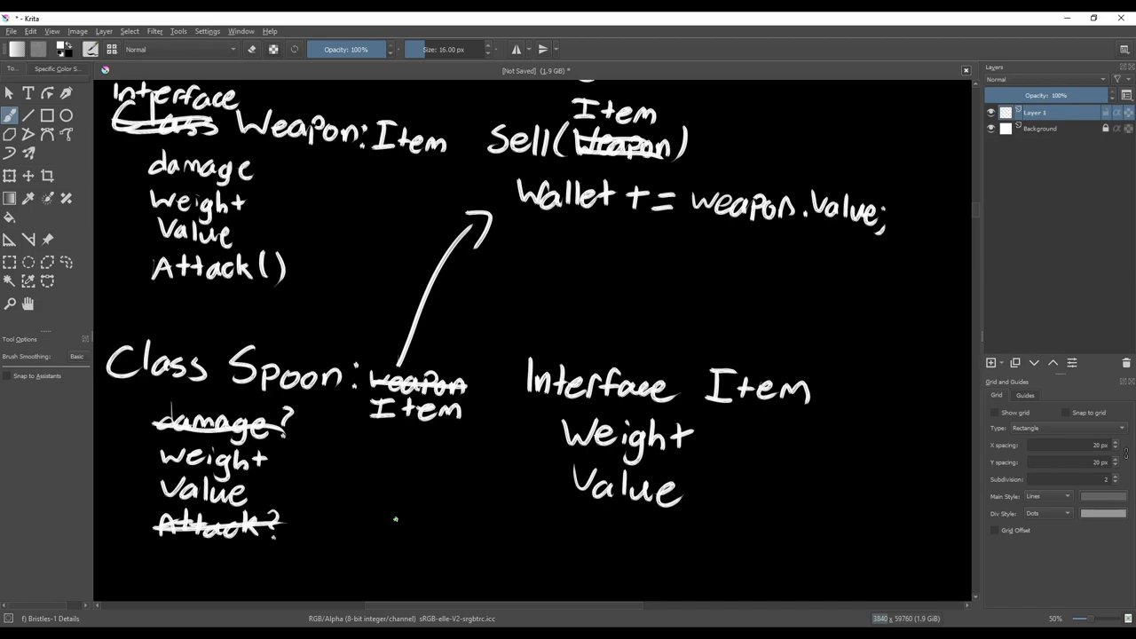
mouse_move(394, 521)
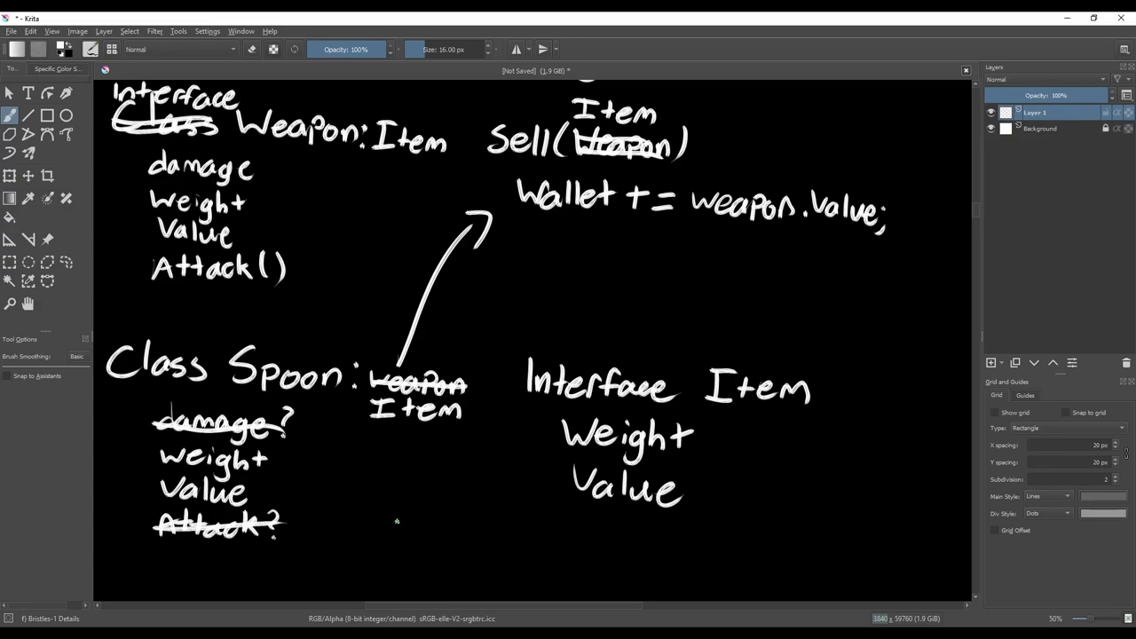
mouse_move(398, 532)
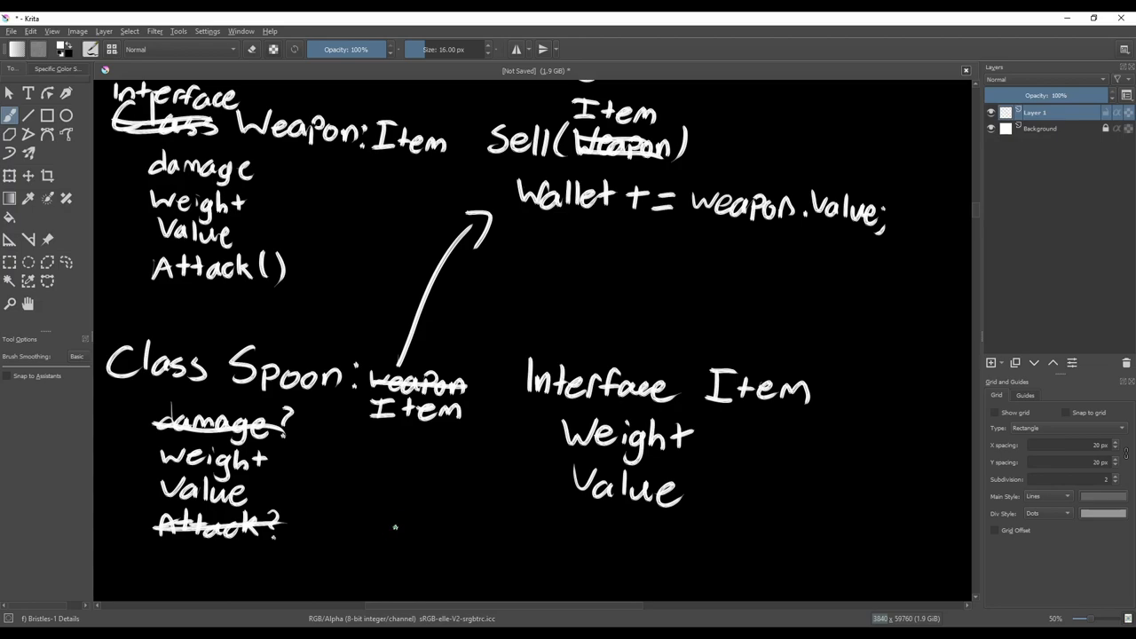
scroll(down, 3)
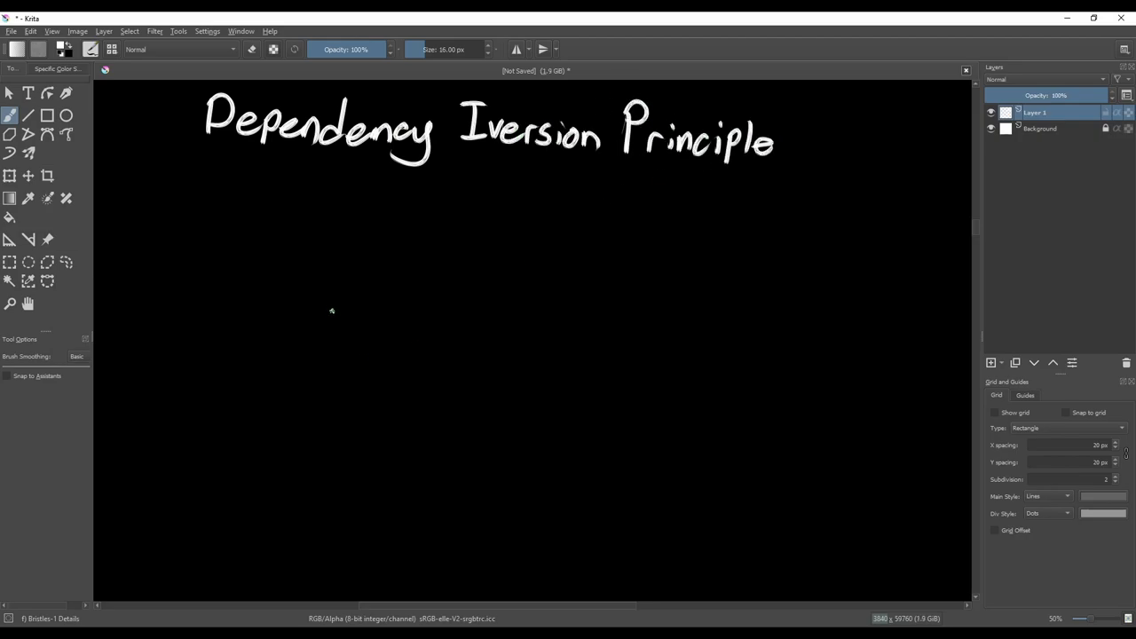
Handwrite 'High level modules shouldn't depend on low-level modules. Both should depend on abstractions'
drag(121, 187, 458, 199)
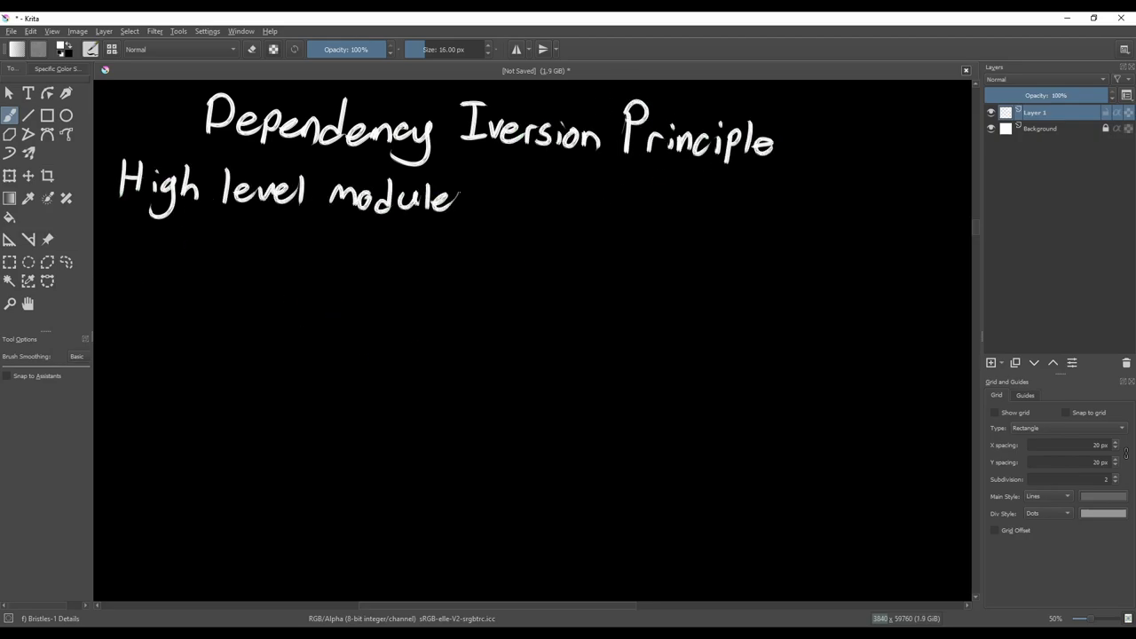
drag(480, 195, 204, 245)
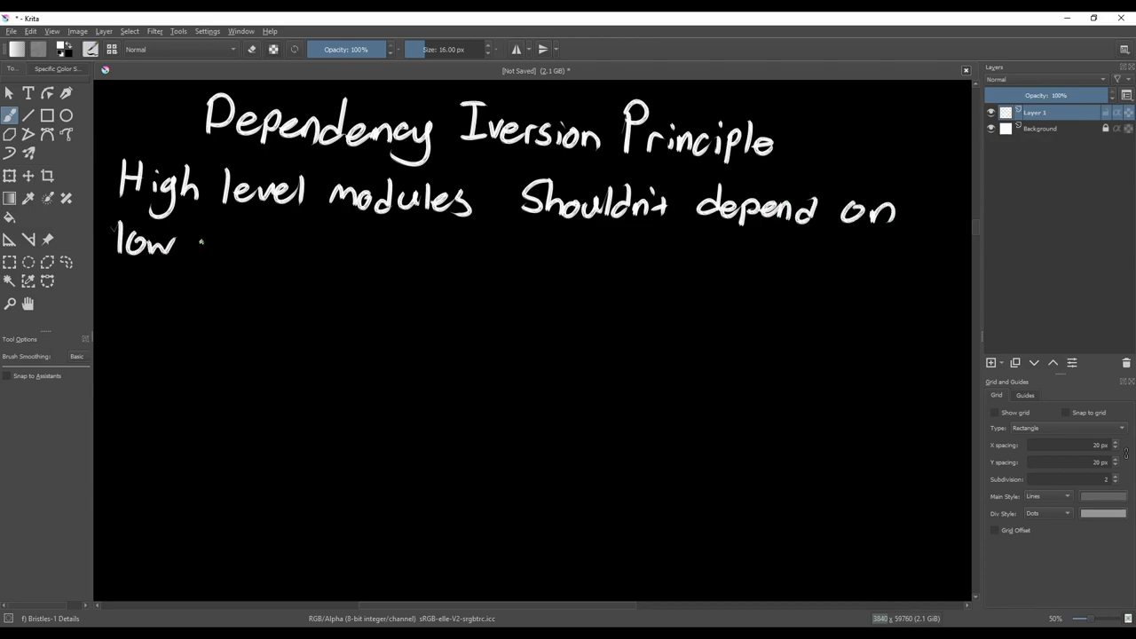
drag(204, 239, 630, 258)
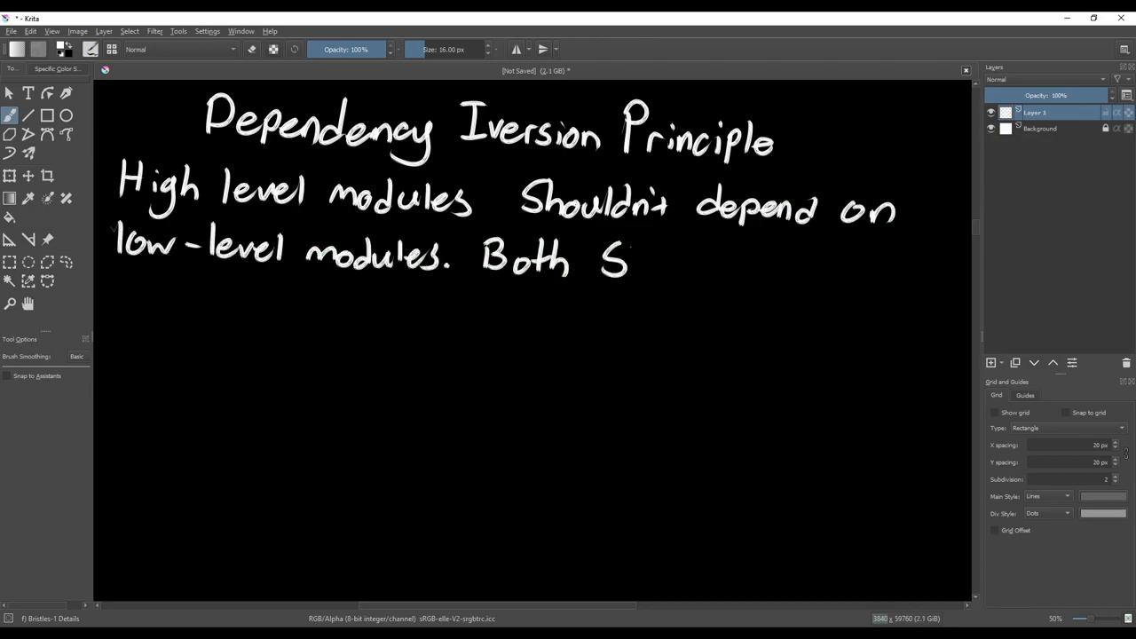
drag(603, 266, 284, 306)
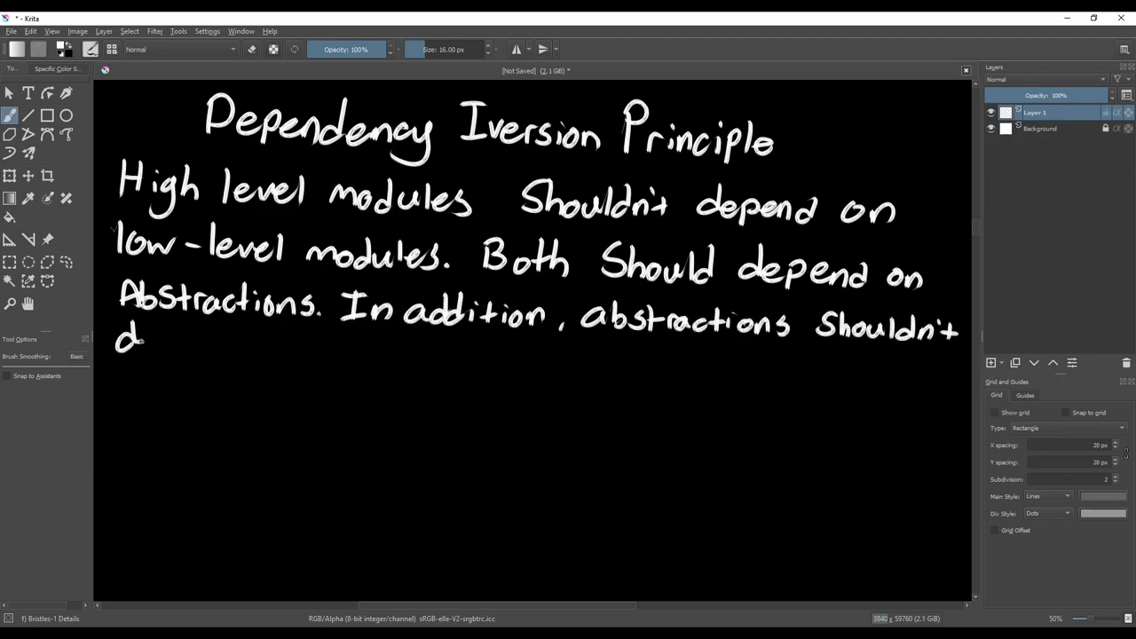
Add 'Abstractions shouldn't depend on details. Details should depend on abstractions.'
drag(133, 346, 480, 364)
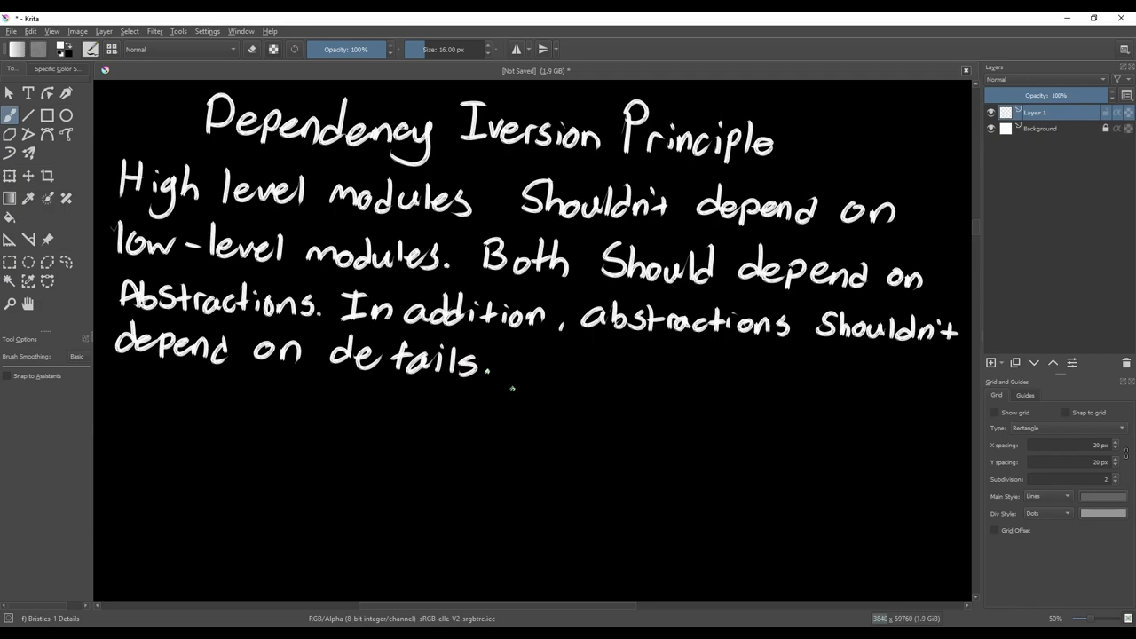
drag(512, 367, 874, 382)
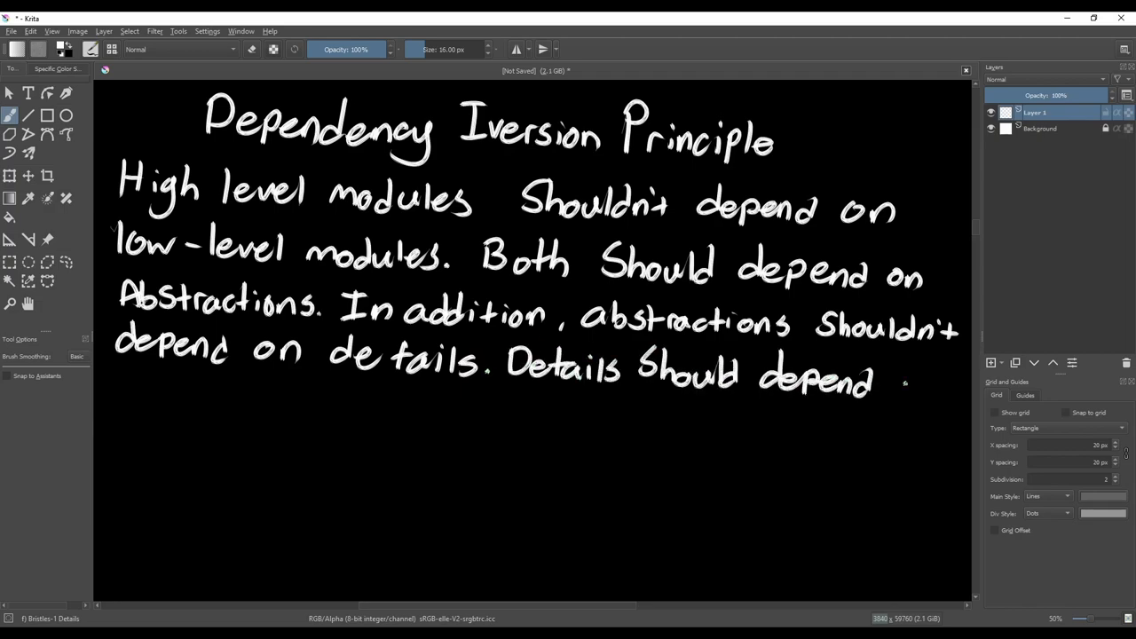
drag(915, 383, 329, 409)
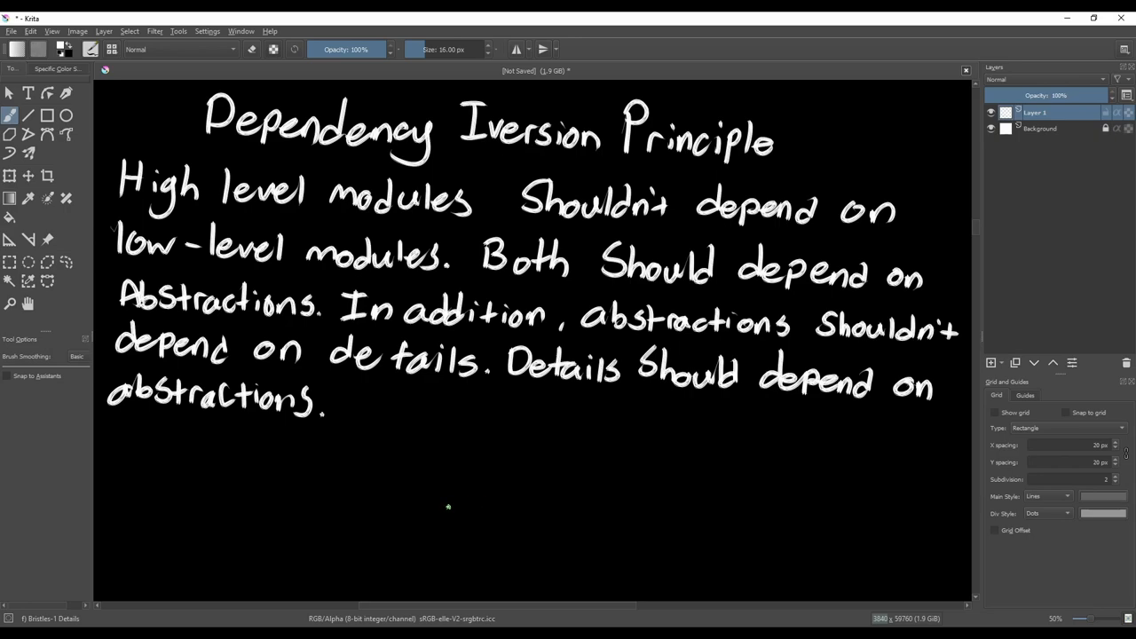
Write the follow-up question 'What does that...' below the definition
drag(235, 471, 270, 511)
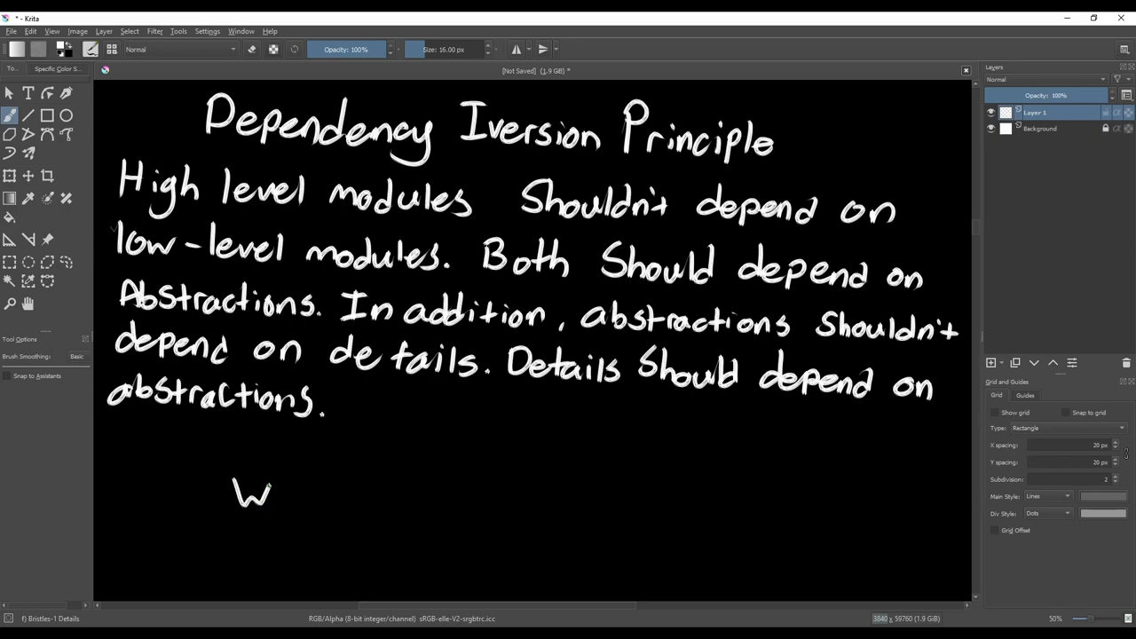
drag(231, 497, 586, 501)
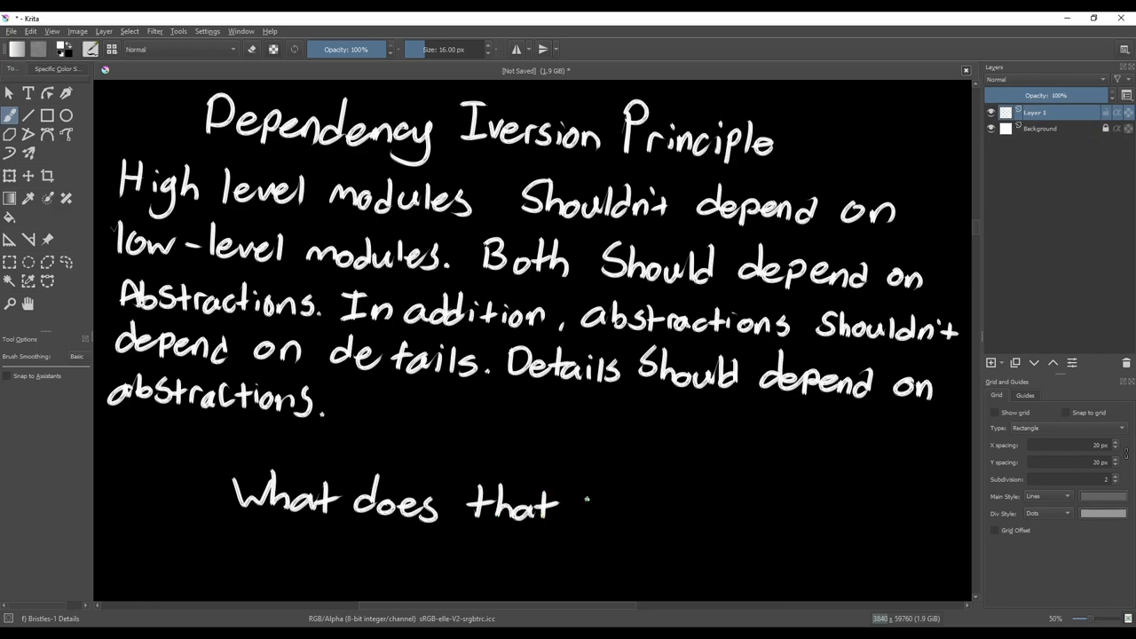
drag(586, 501, 813, 515)
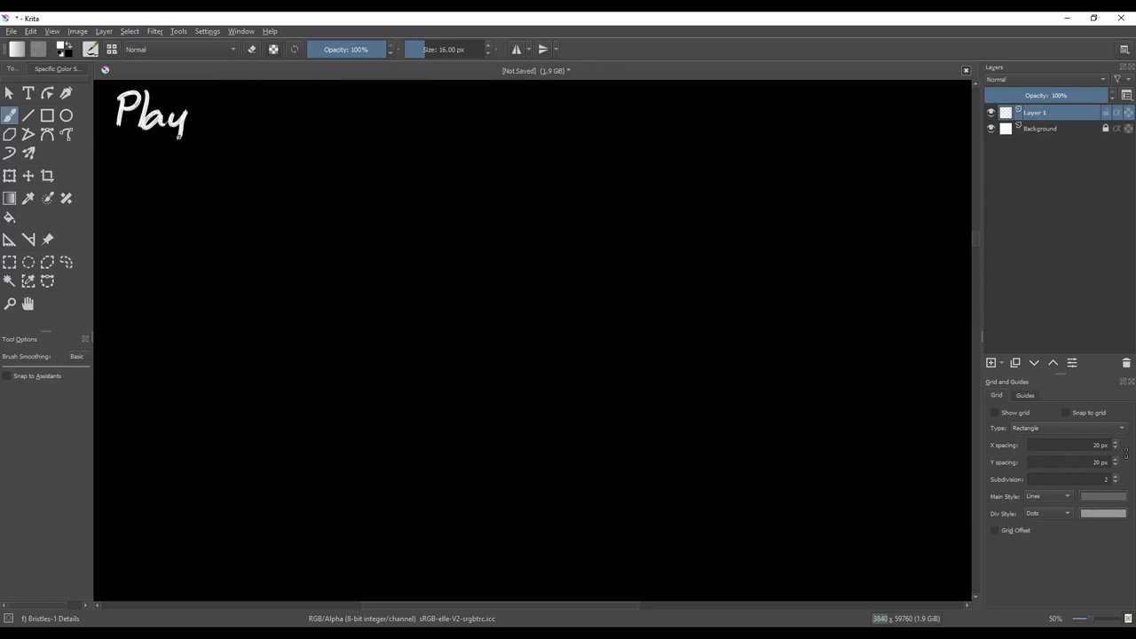
Handwrite Player.cs with HandleInput() and the Move Player(InputVector) line
drag(181, 115, 281, 124)
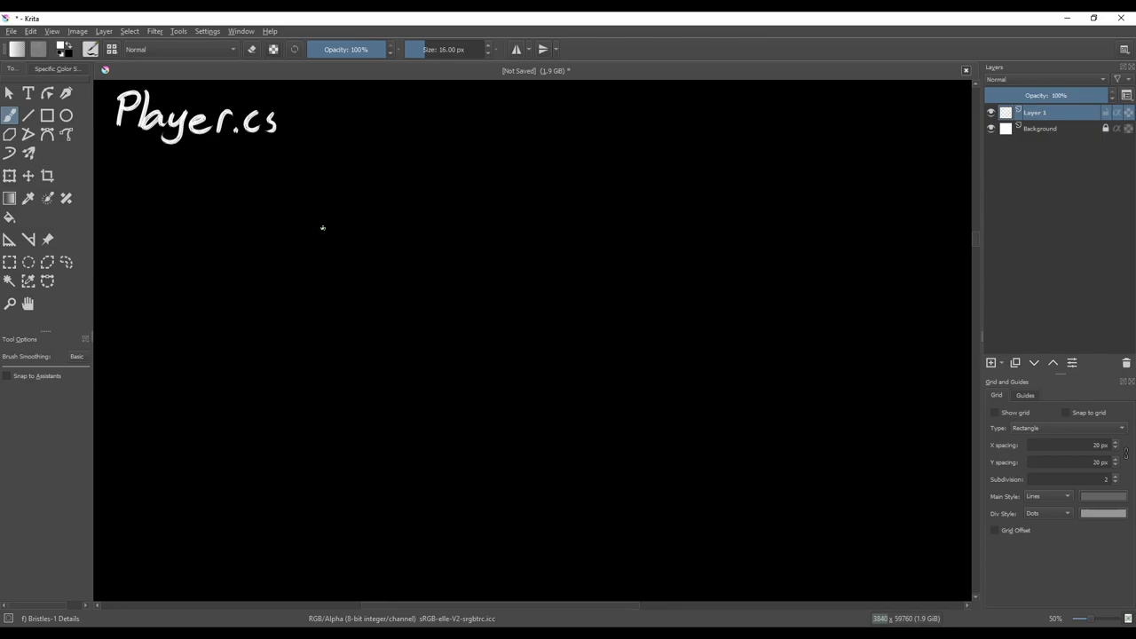
drag(156, 174, 227, 199)
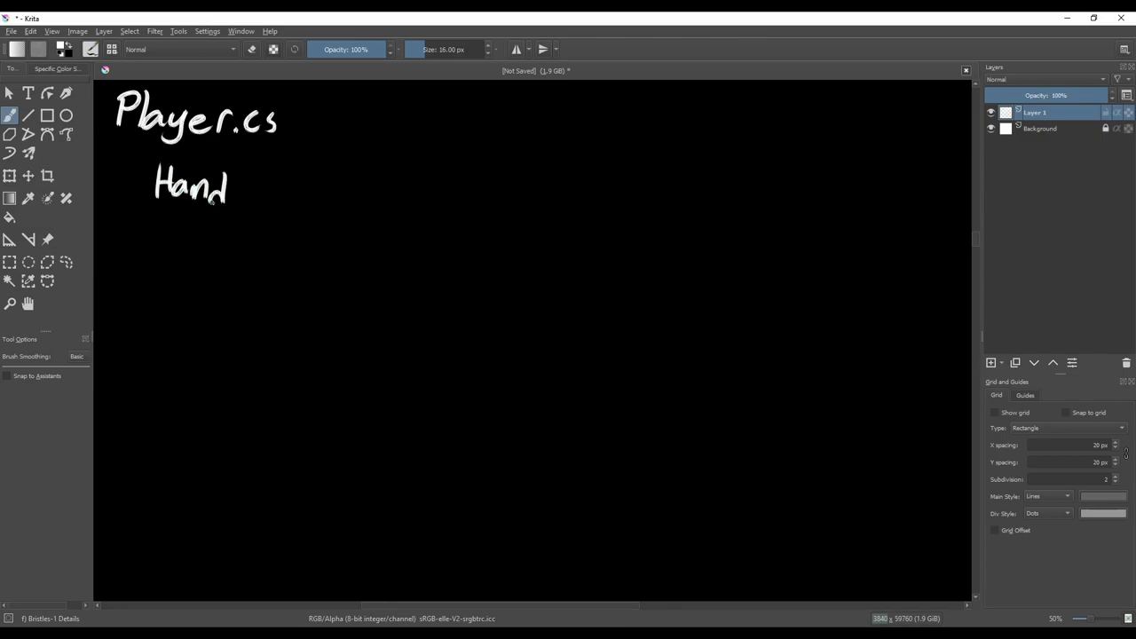
drag(230, 187, 426, 192)
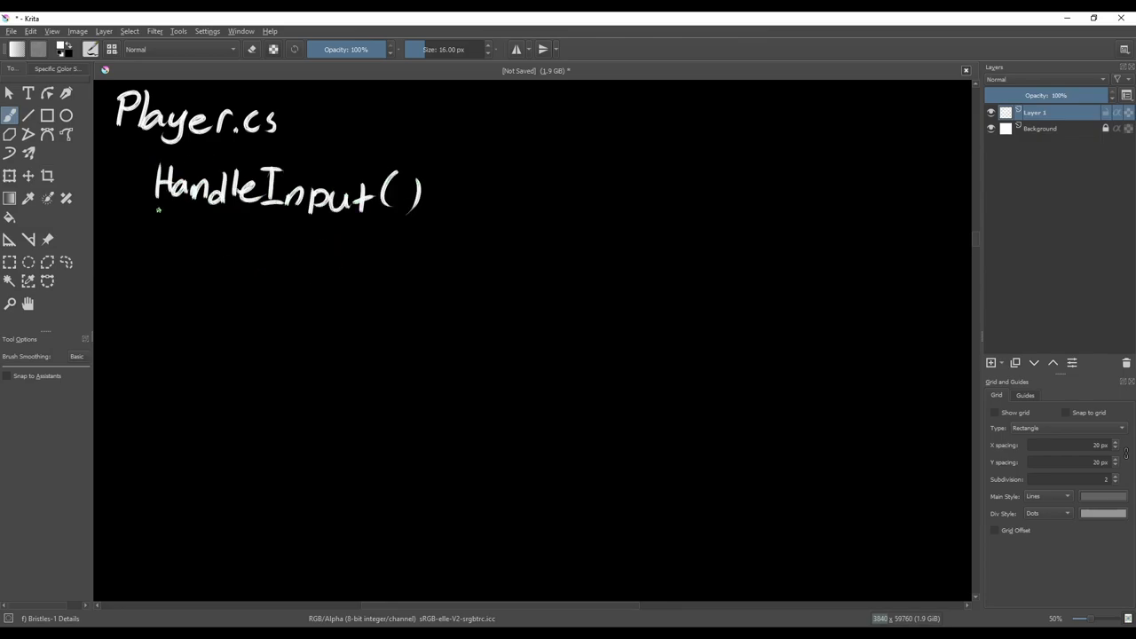
drag(156, 239, 320, 248)
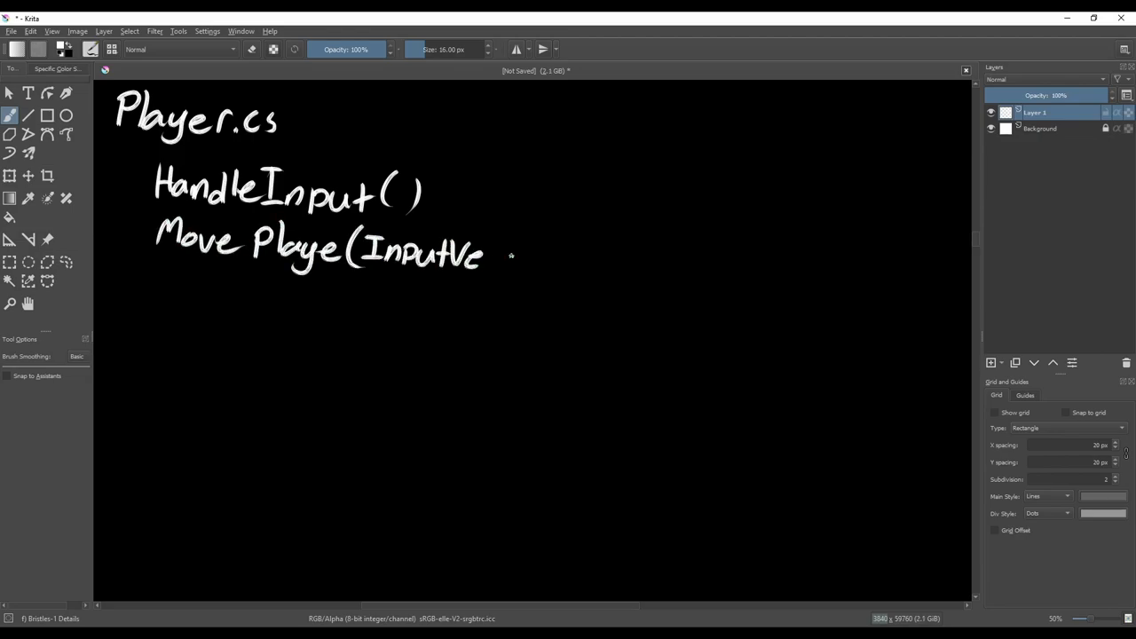
drag(483, 257, 554, 263)
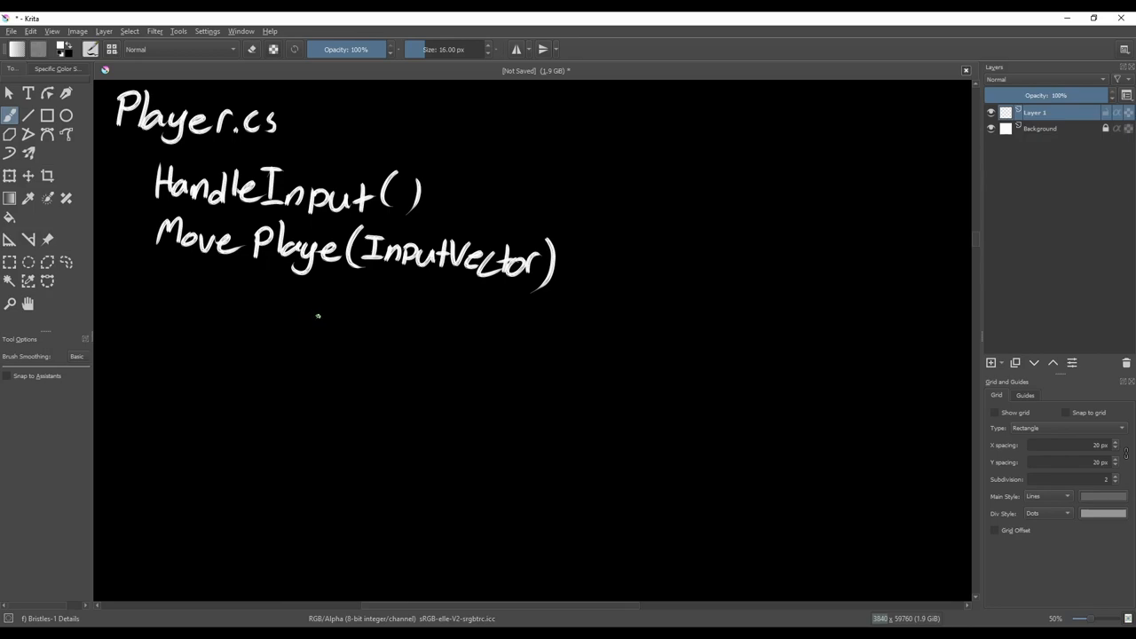
mouse_move(283, 365)
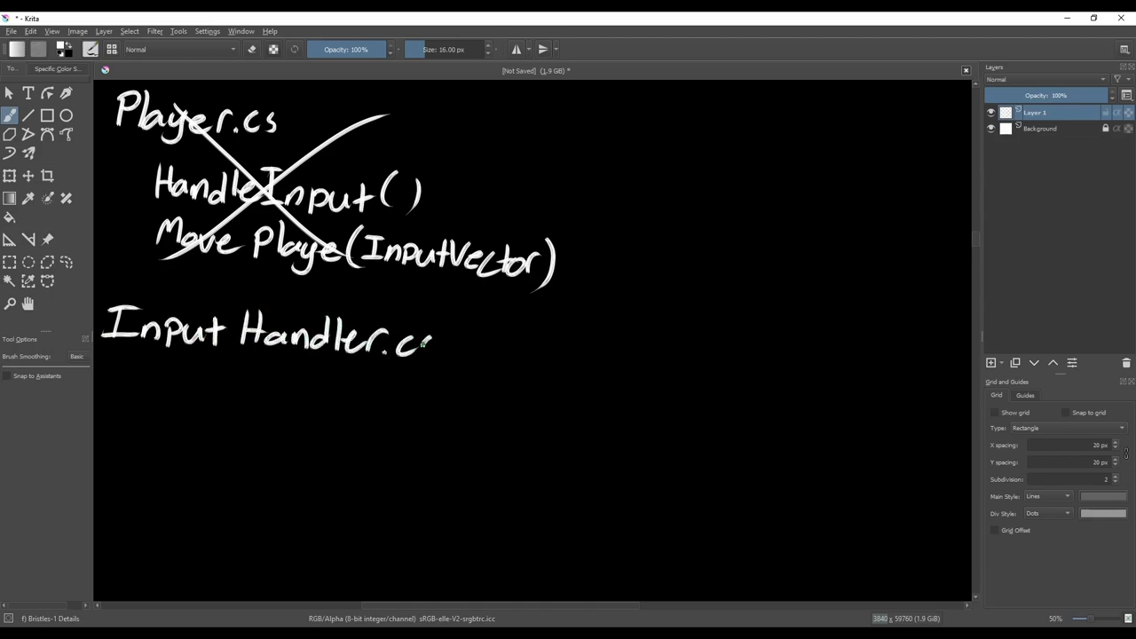
Write InputHandler.cs with its HandleInput body and CharacterMover's two Move call options, closing the block
drag(138, 382, 352, 394)
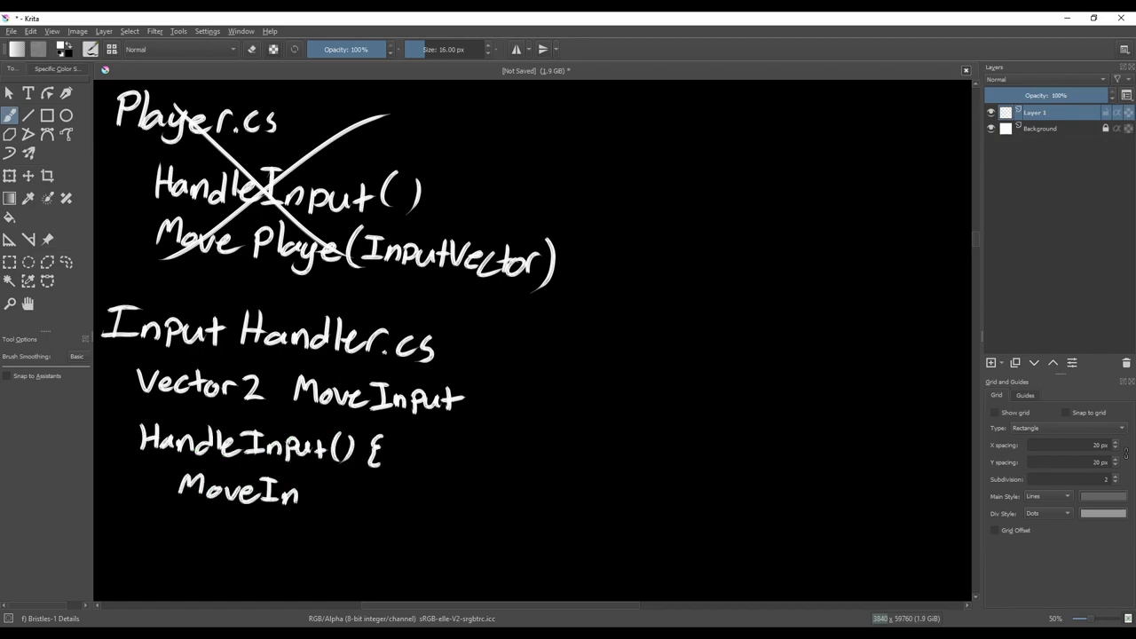
drag(302, 493, 536, 501)
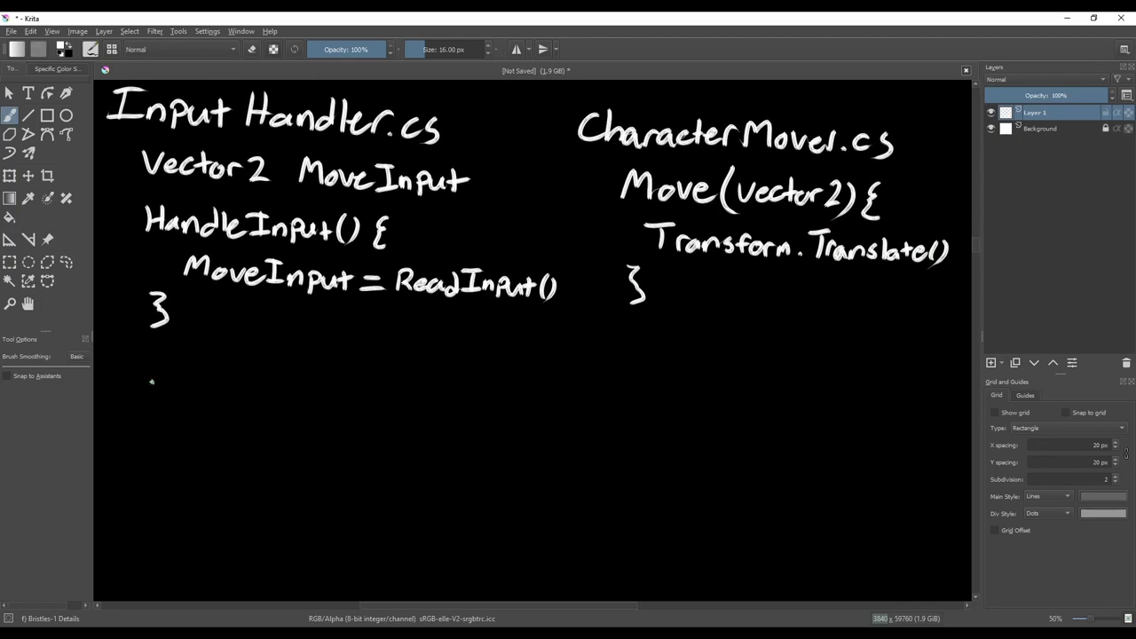
drag(134, 400, 458, 409)
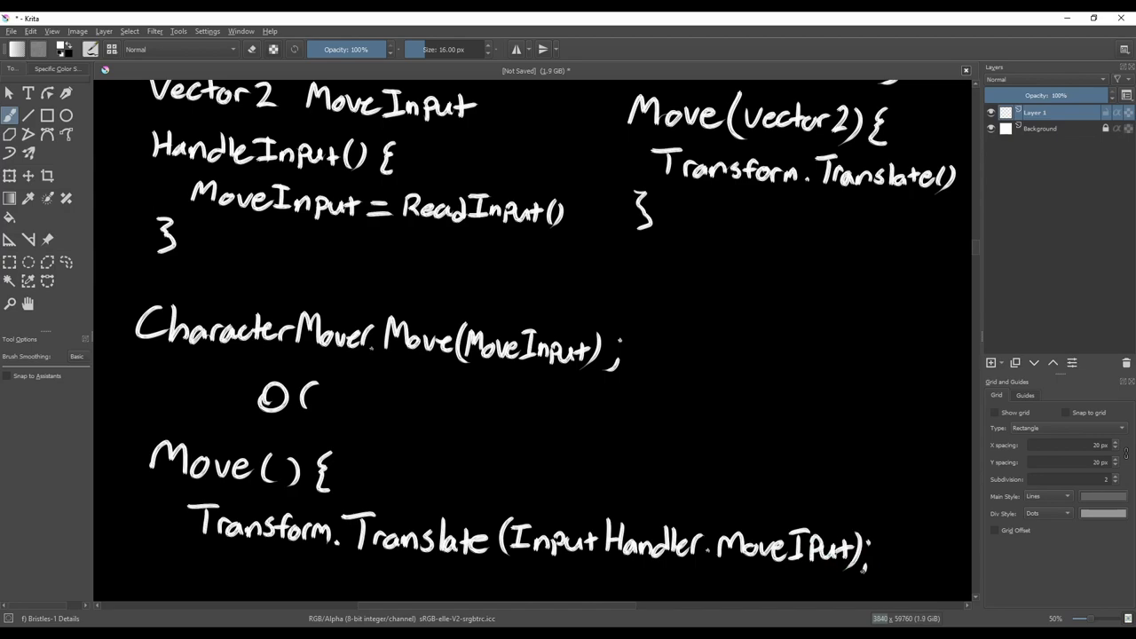
scroll(down, 3)
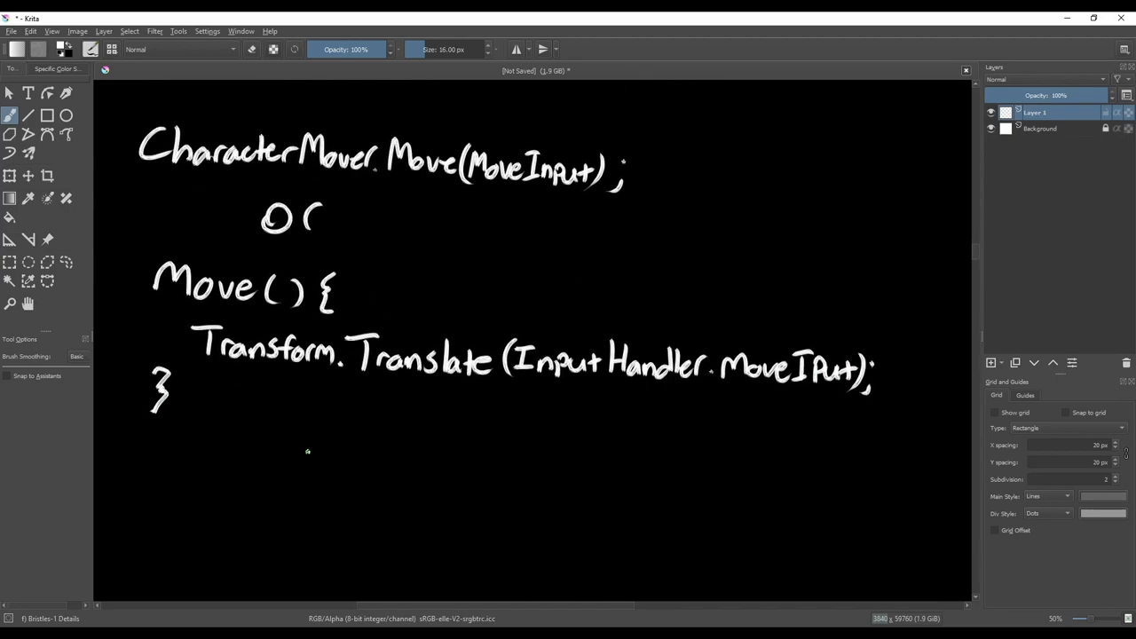
drag(128, 465, 364, 476)
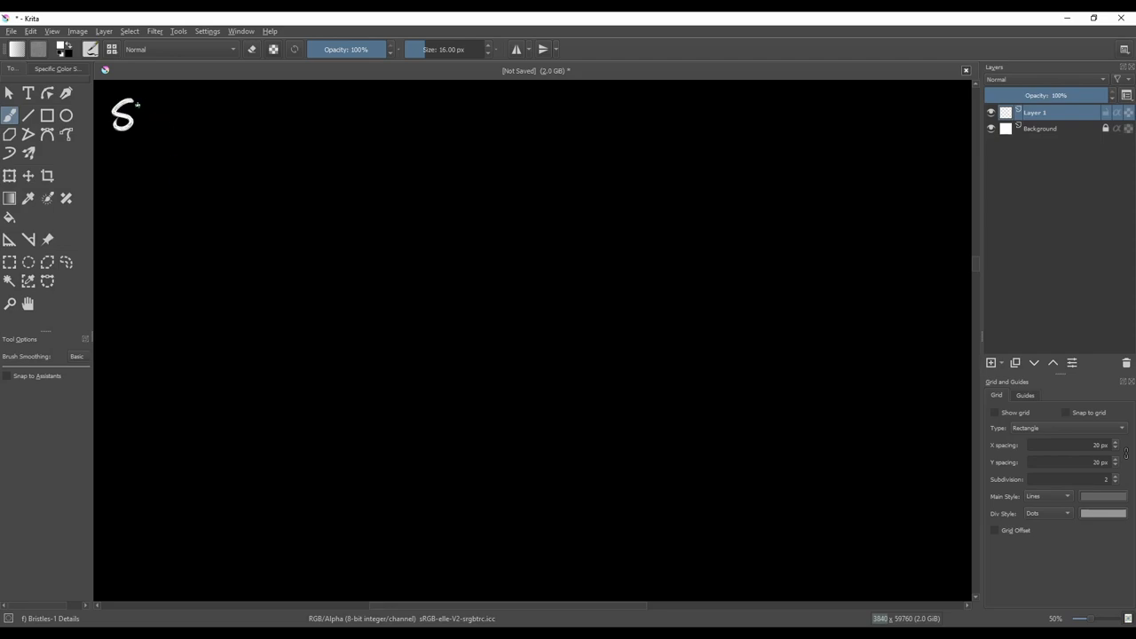
Handwrite 'Struct MoveInput' with a 'Vector2 Value' field
drag(151, 120, 373, 125)
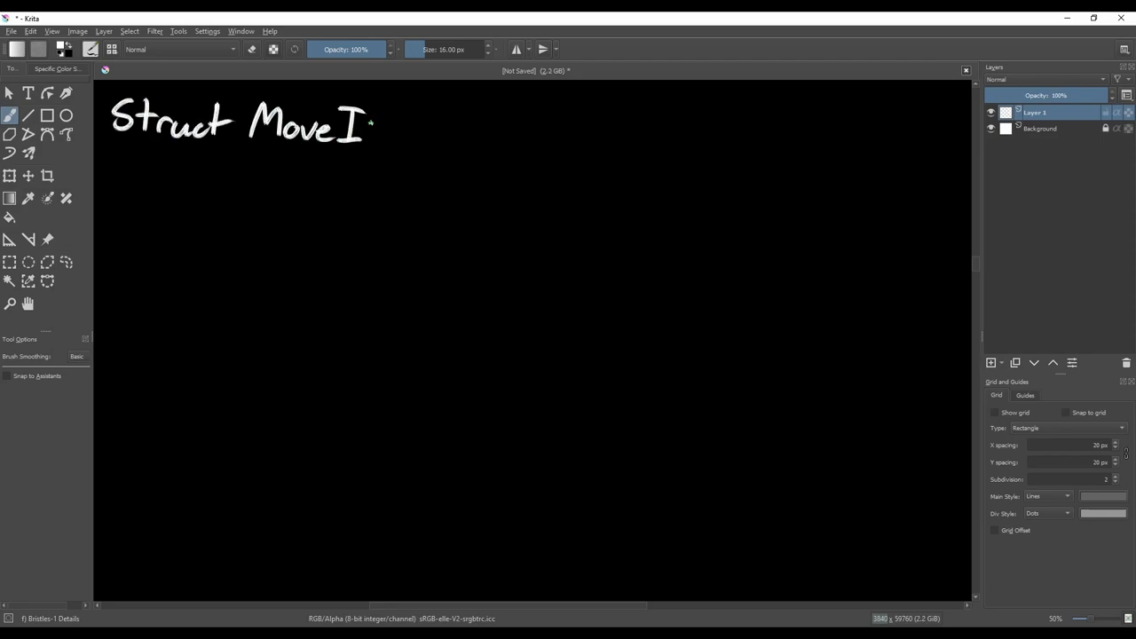
drag(373, 125, 440, 124)
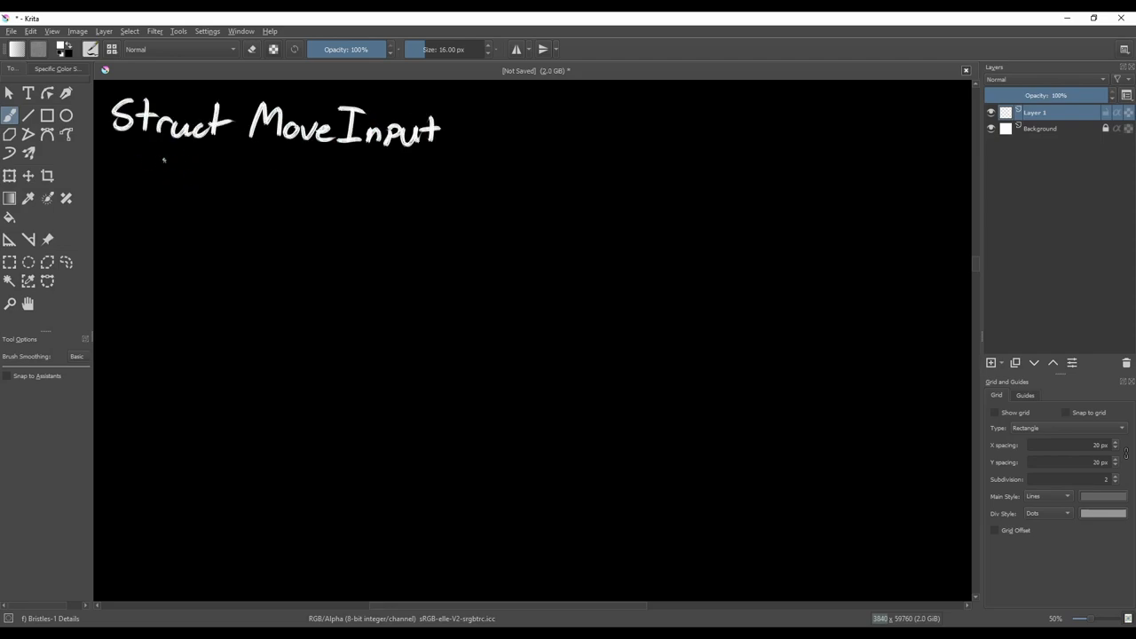
drag(164, 174, 329, 181)
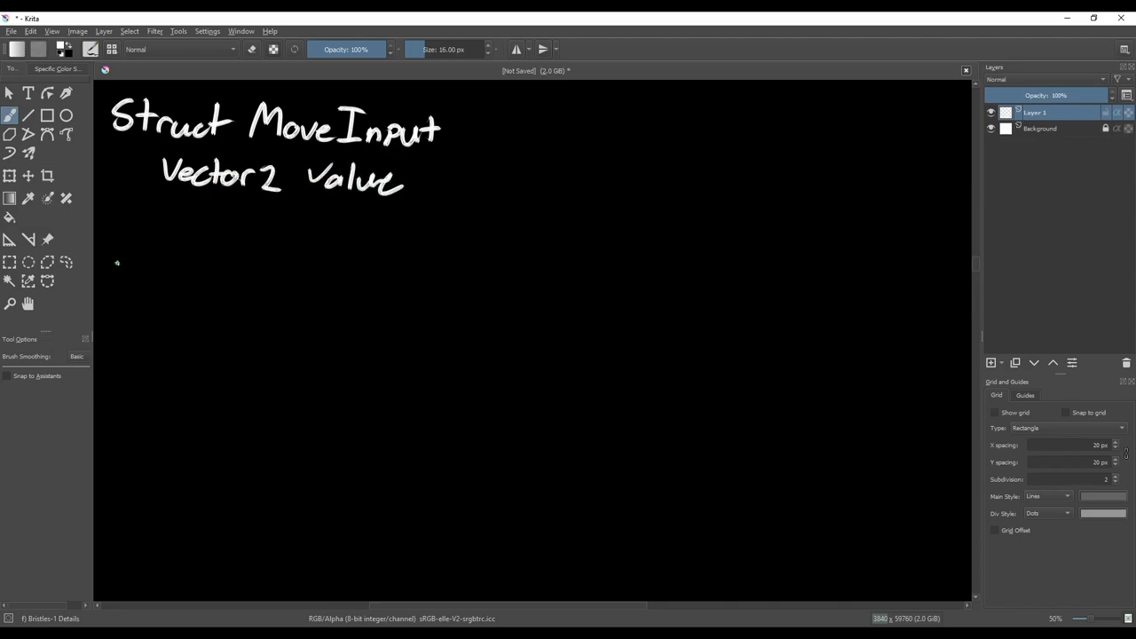
Write Class Player with fields MoveInput playerInput, CharacterMover mover, InputHandler Input and an Update() method
drag(103, 266, 199, 284)
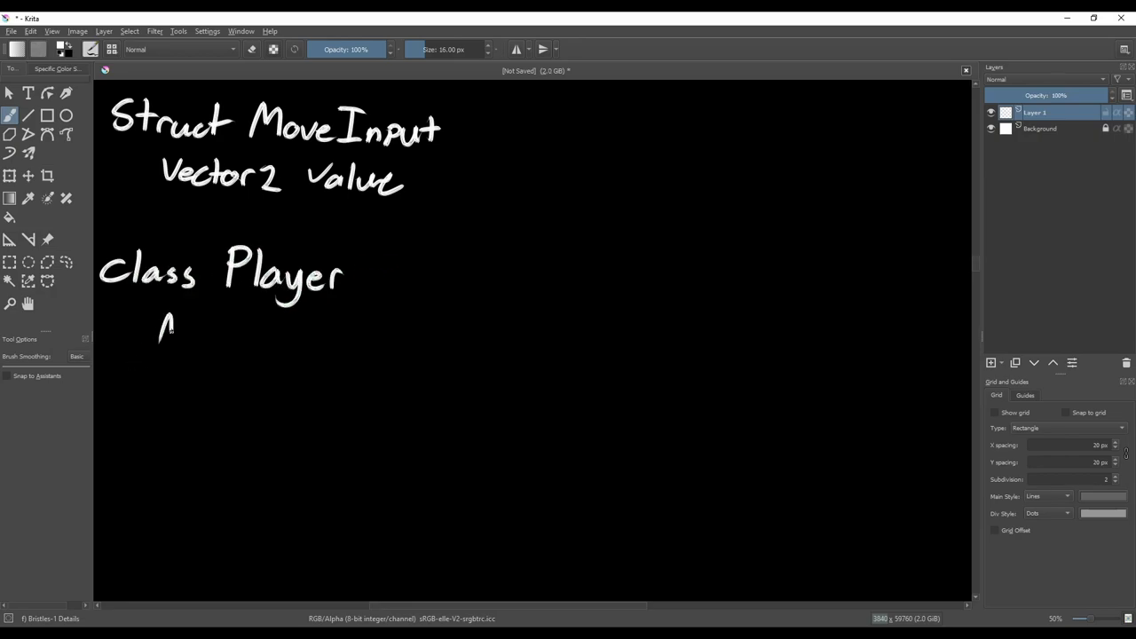
drag(160, 334, 359, 334)
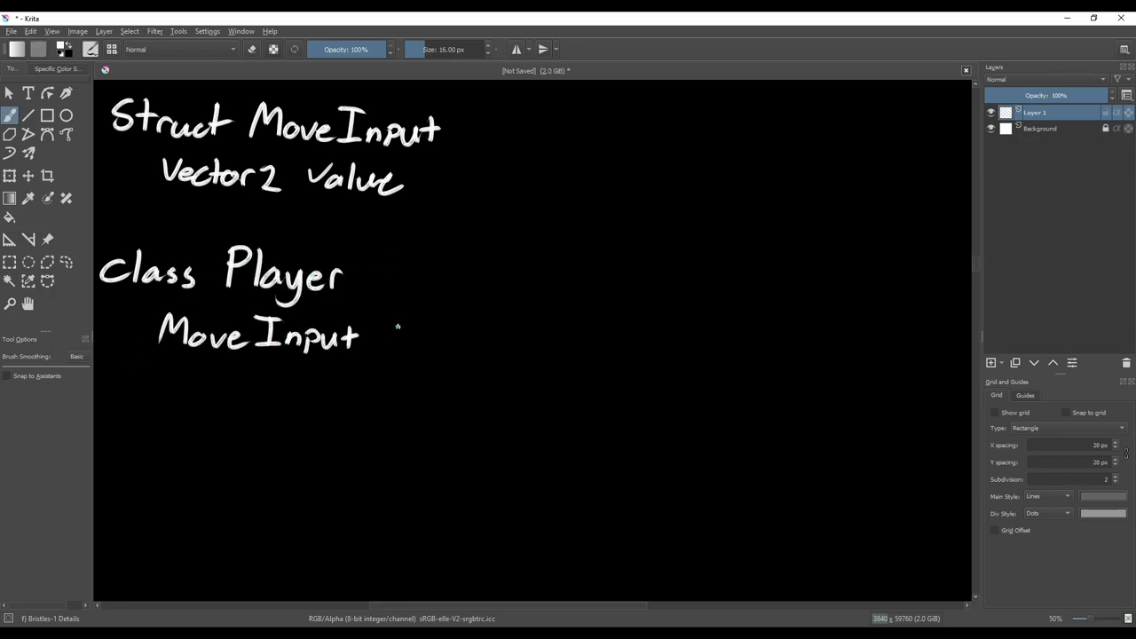
drag(388, 341, 560, 346)
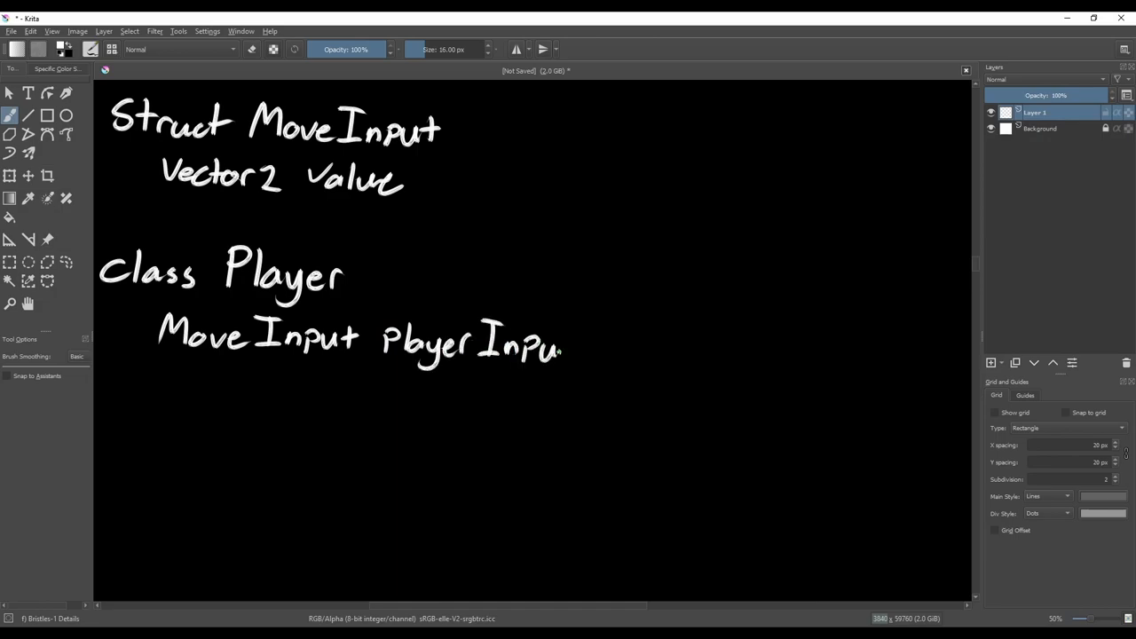
drag(560, 346, 578, 346)
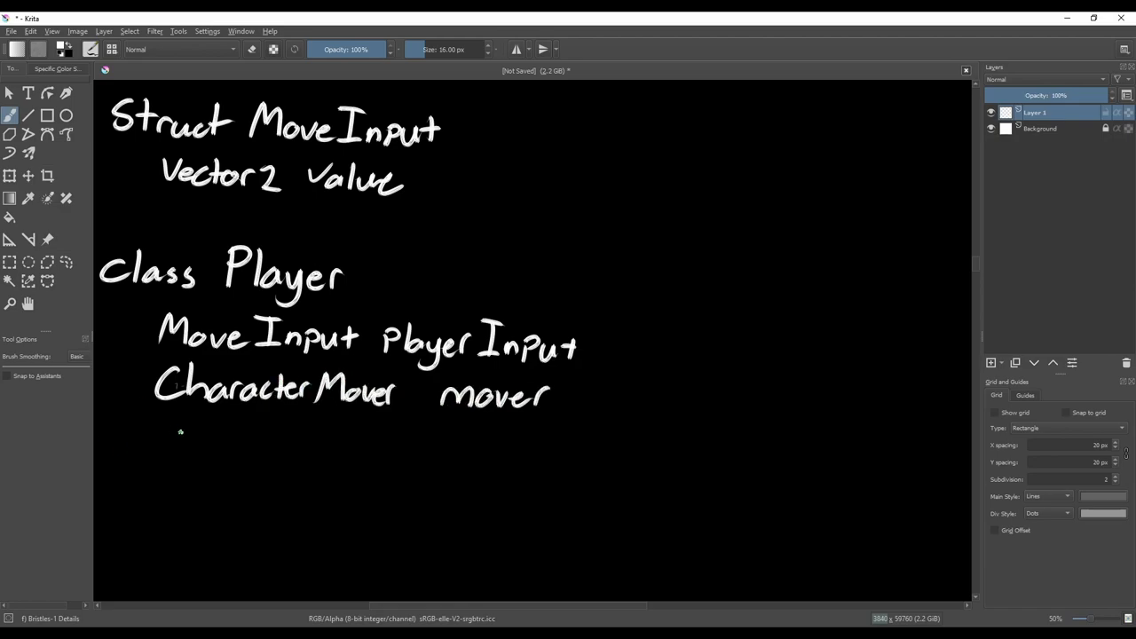
drag(156, 441, 366, 440)
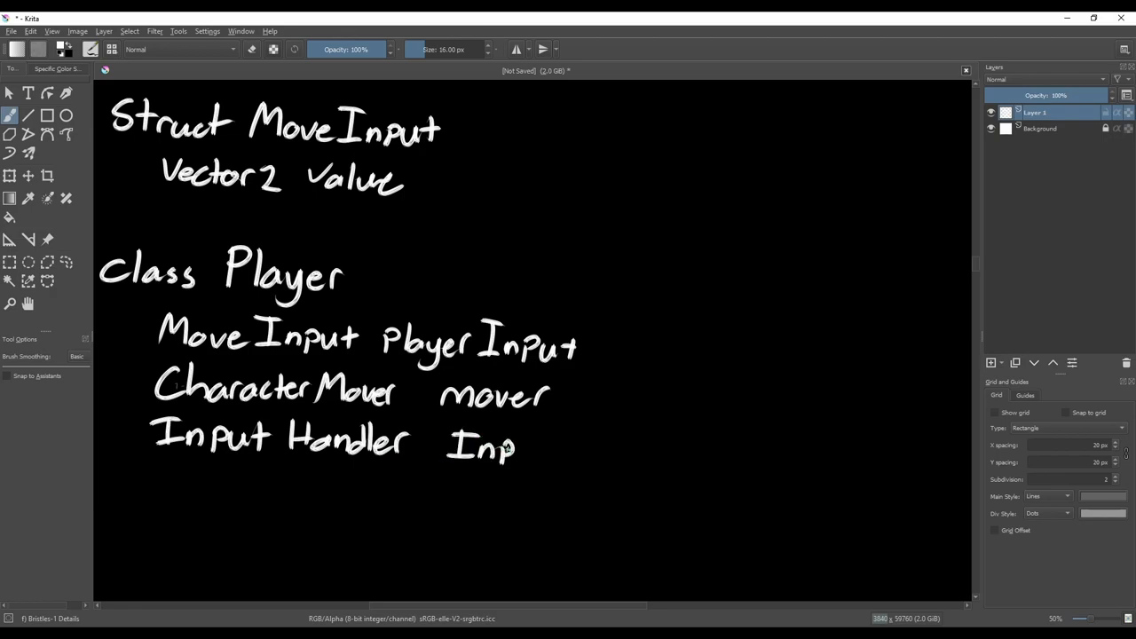
drag(515, 444, 550, 448)
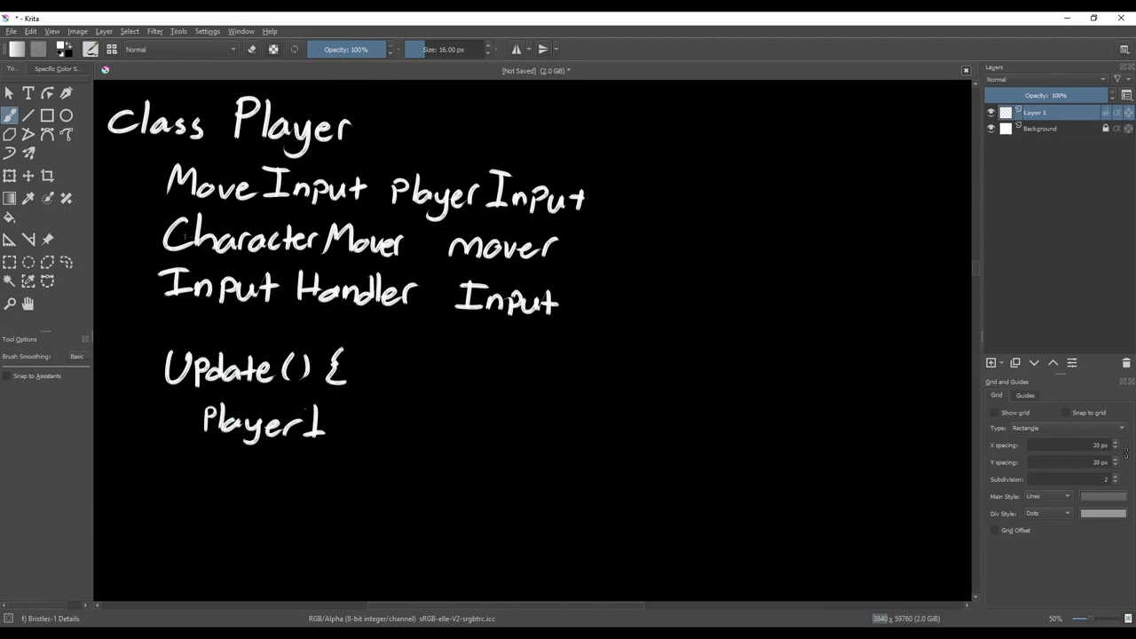
Fill Update with 'playerInput = Input.Read()' and 'mover.Move(playerInput)', then add the Remove note
drag(320, 424, 565, 435)
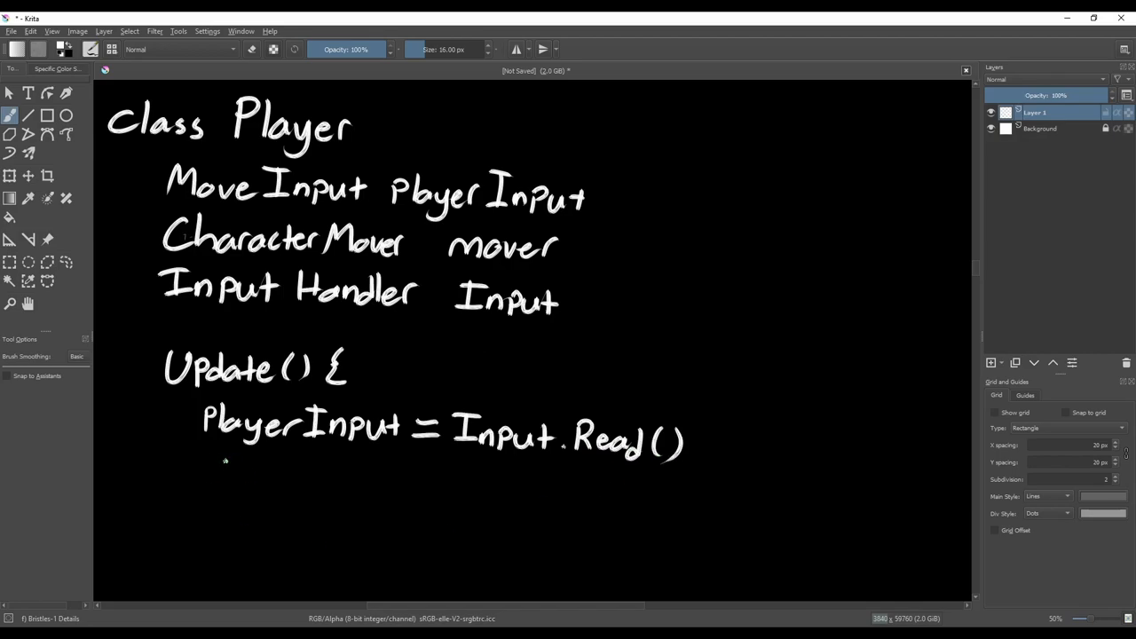
drag(204, 487, 444, 487)
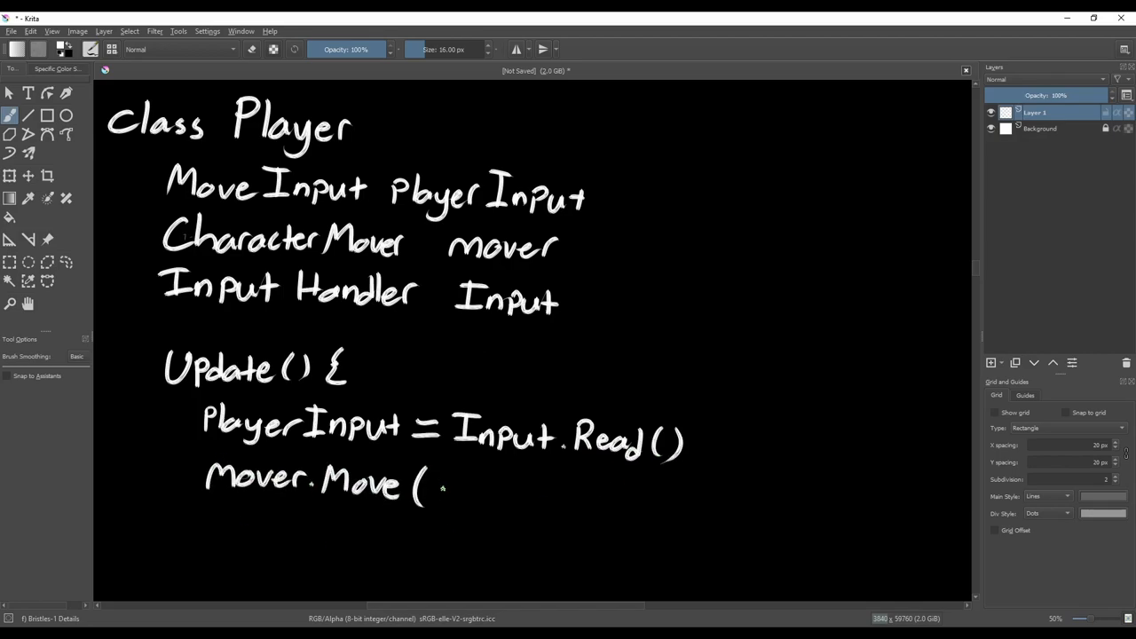
drag(426, 494, 622, 497)
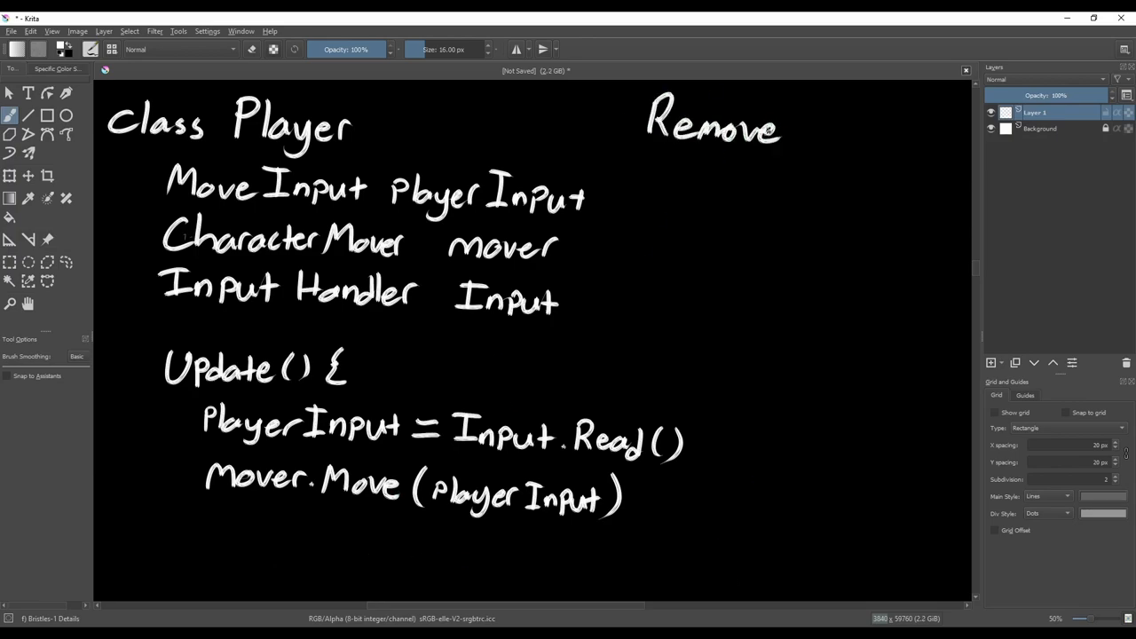
drag(675, 159, 808, 230)
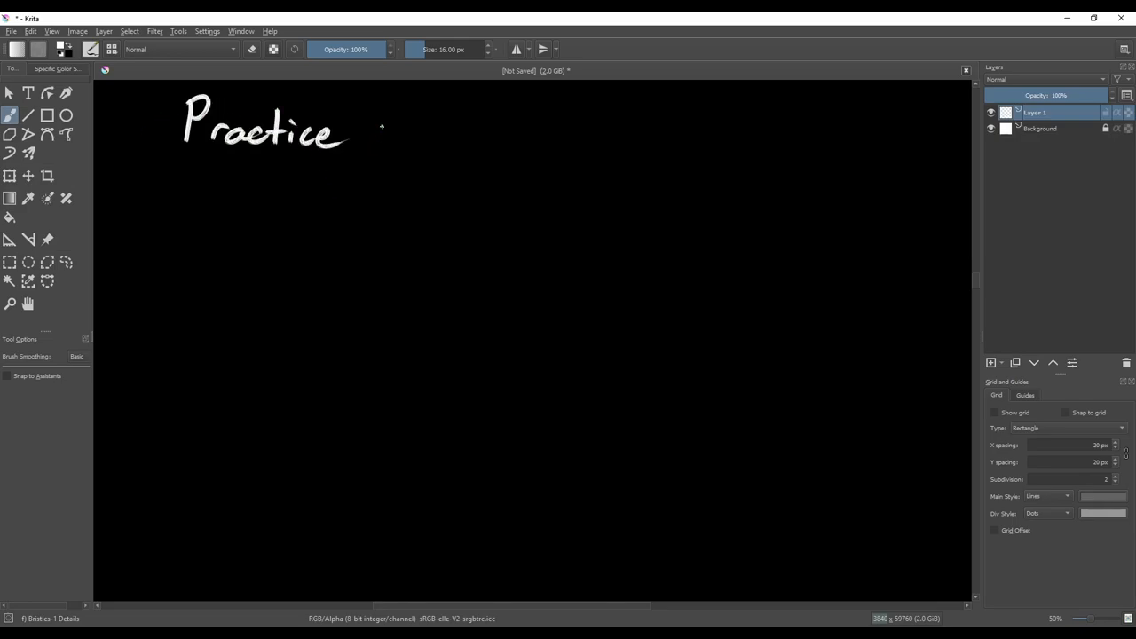
Handwrite 'Practice using these Principles in Your games.' and 'Do you want more examples'
drag(381, 139, 542, 142)
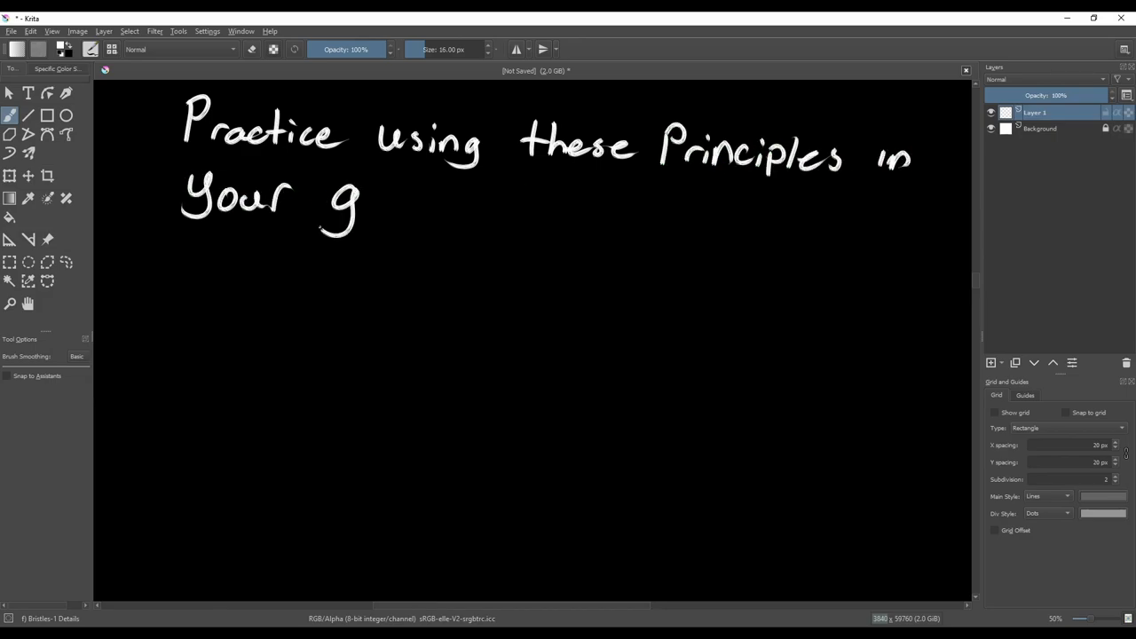
drag(364, 204, 476, 216)
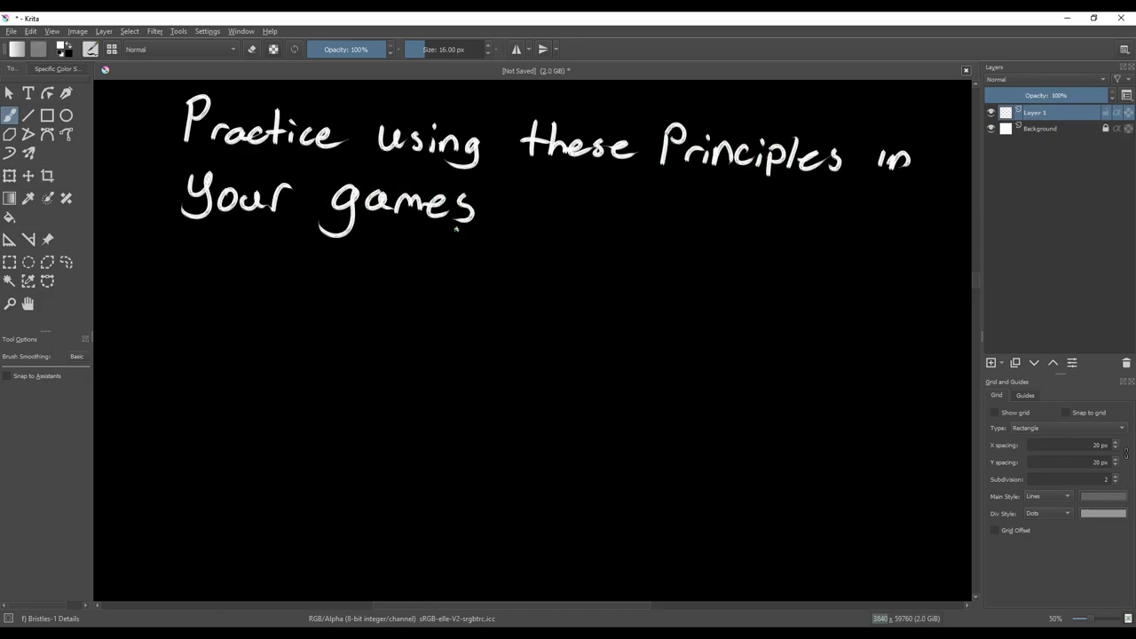
click(486, 216)
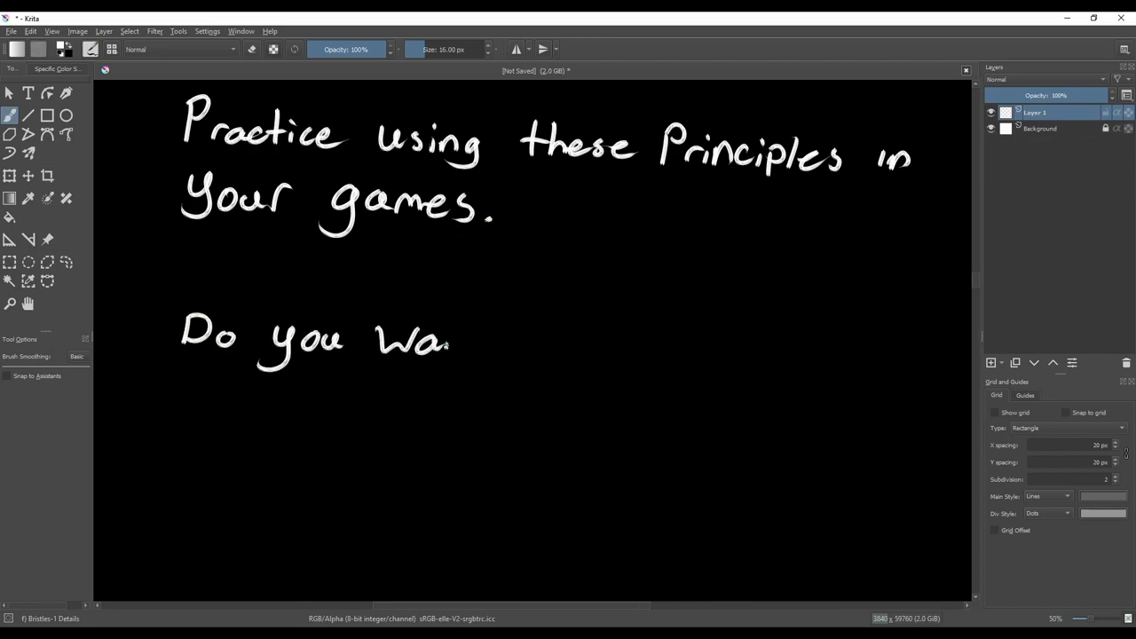
drag(453, 341, 813, 346)
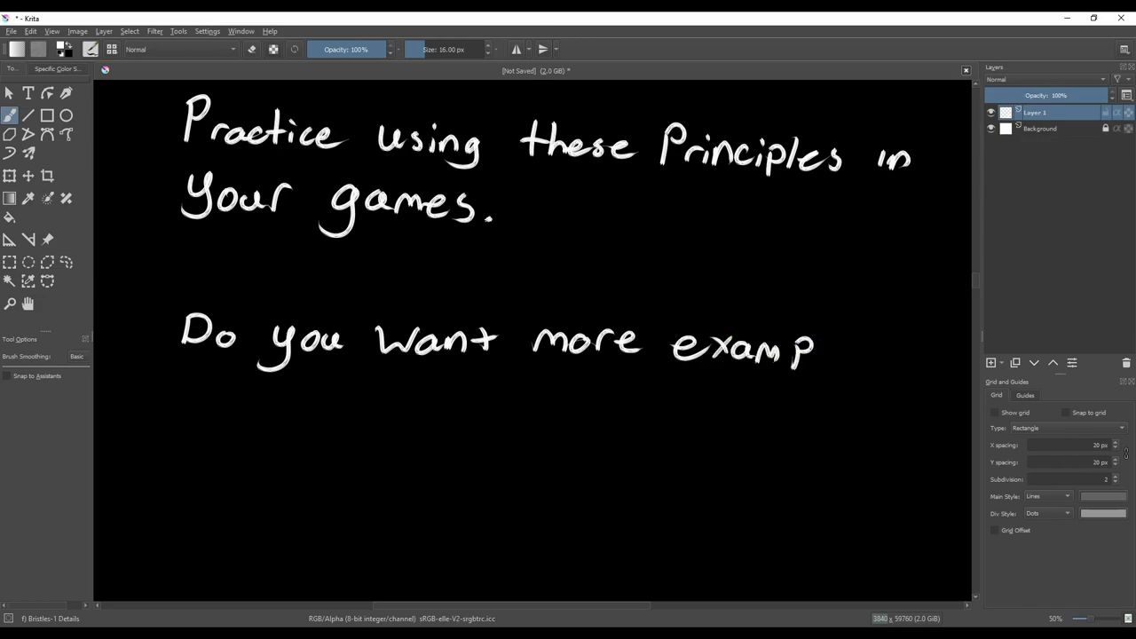